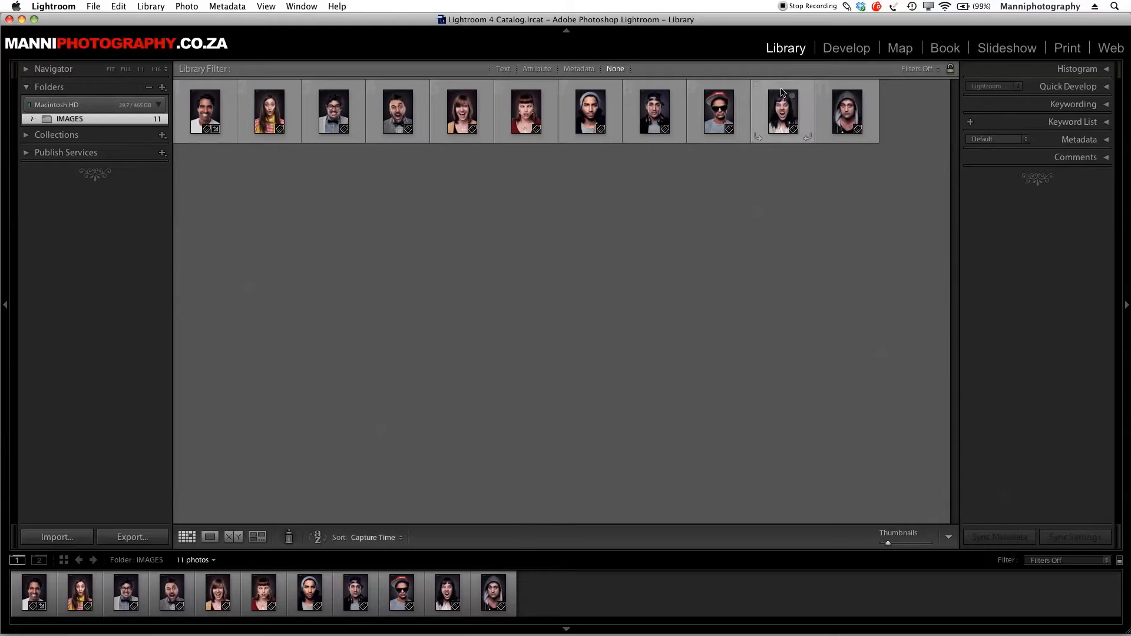
Step: Select the first three portraits in the Library grid for export
{"action": "left_click", "coordinate": [205, 111]}
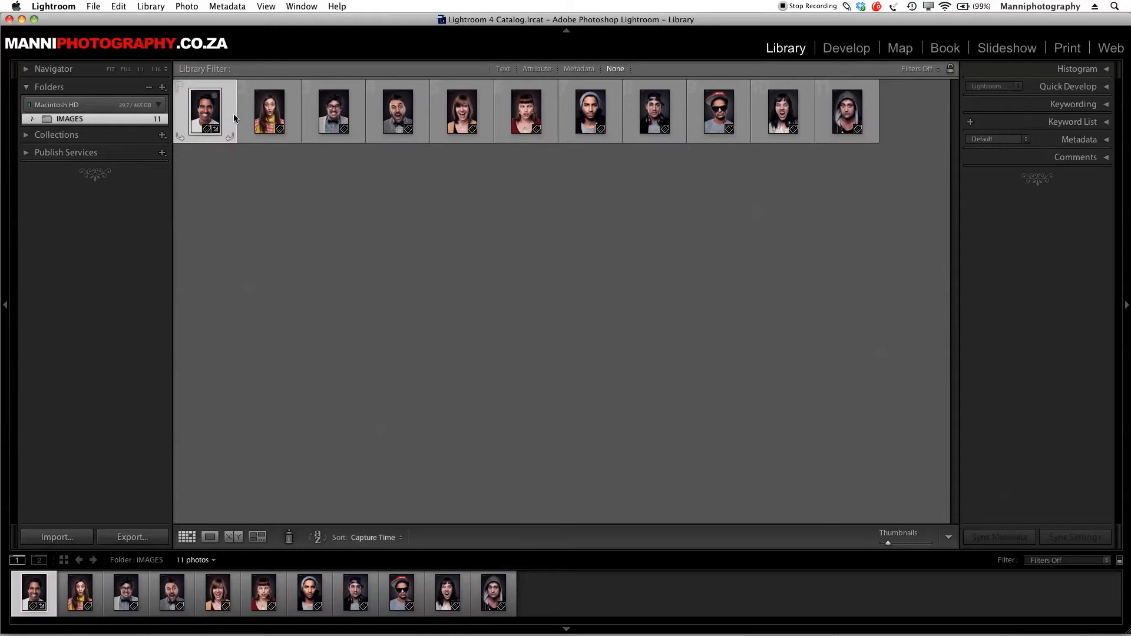
{"action": "left_click", "coordinate": [333, 111]}
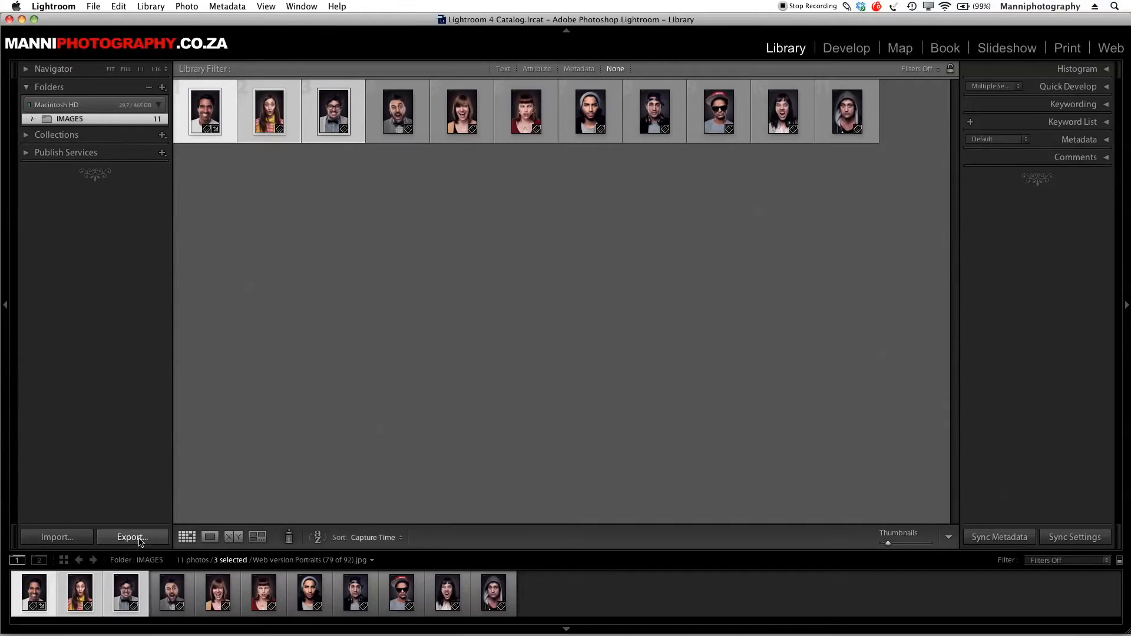
Step: Bring up the Export dialog for the selection, keeping Hard Drive as the destination
{"action": "left_click", "coordinate": [132, 538]}
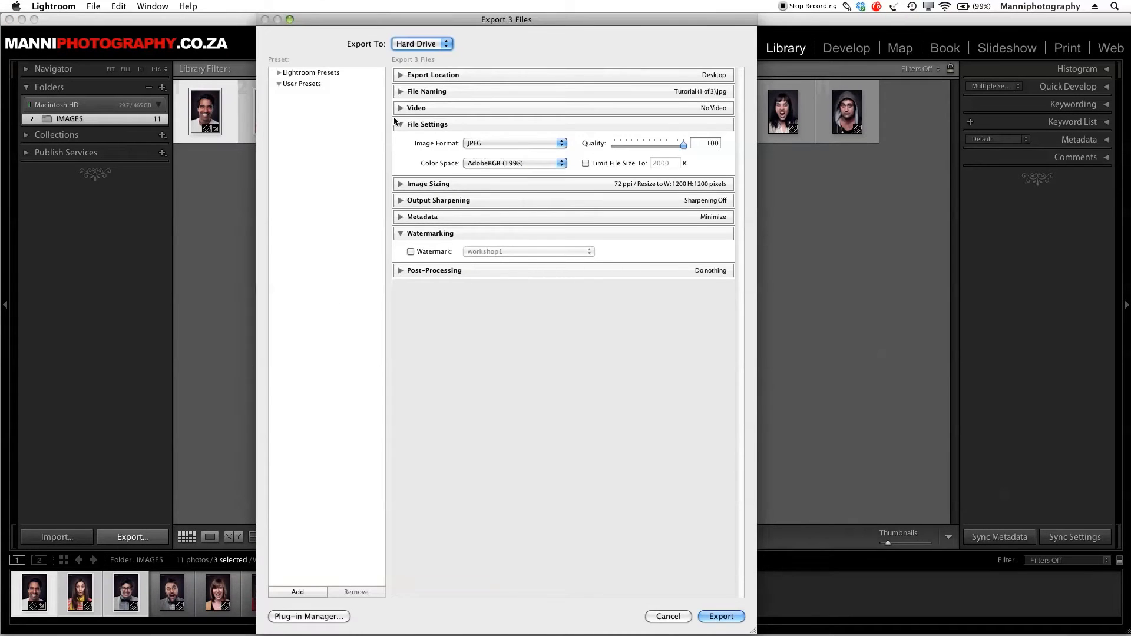
{"action": "left_click", "coordinate": [400, 124]}
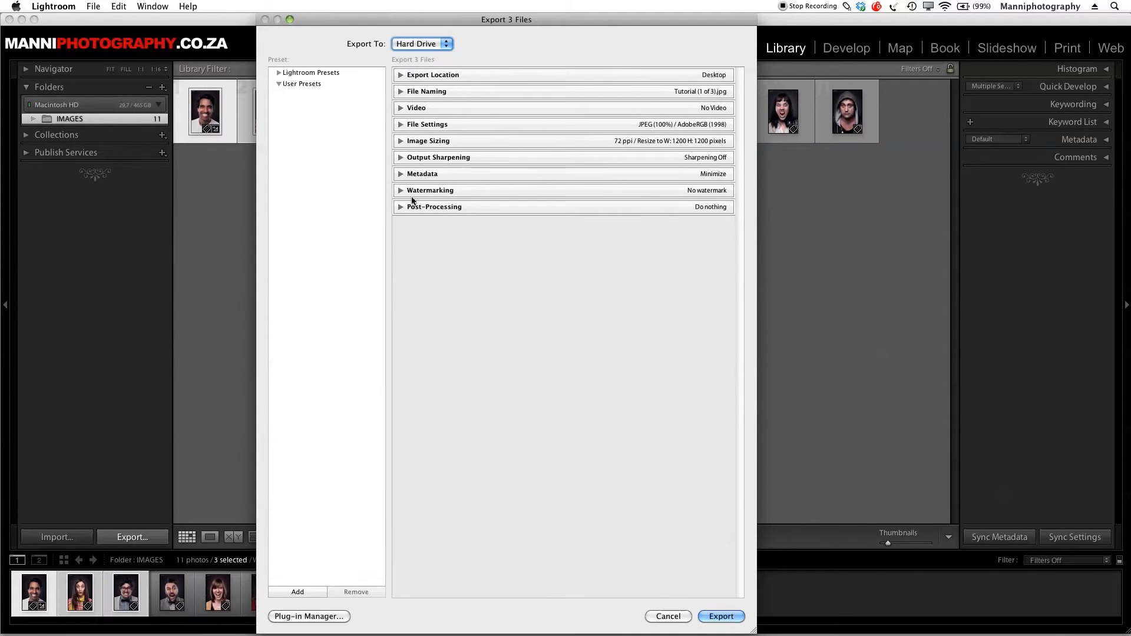
{"action": "mouse_move", "coordinate": [750, 115]}
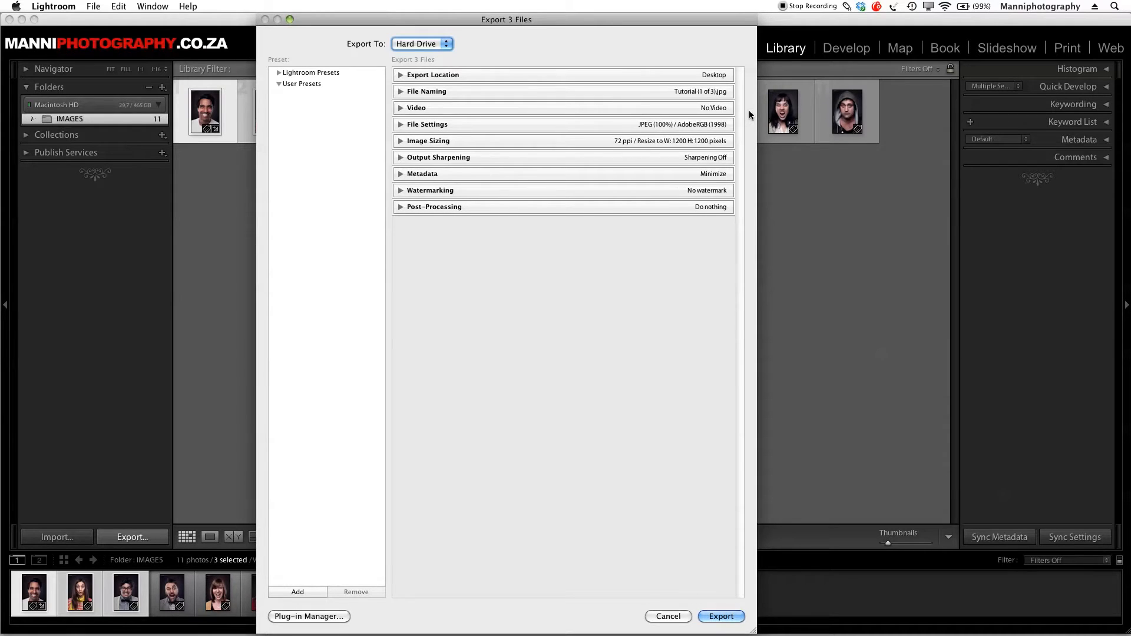
{"action": "mouse_move", "coordinate": [516, 56]}
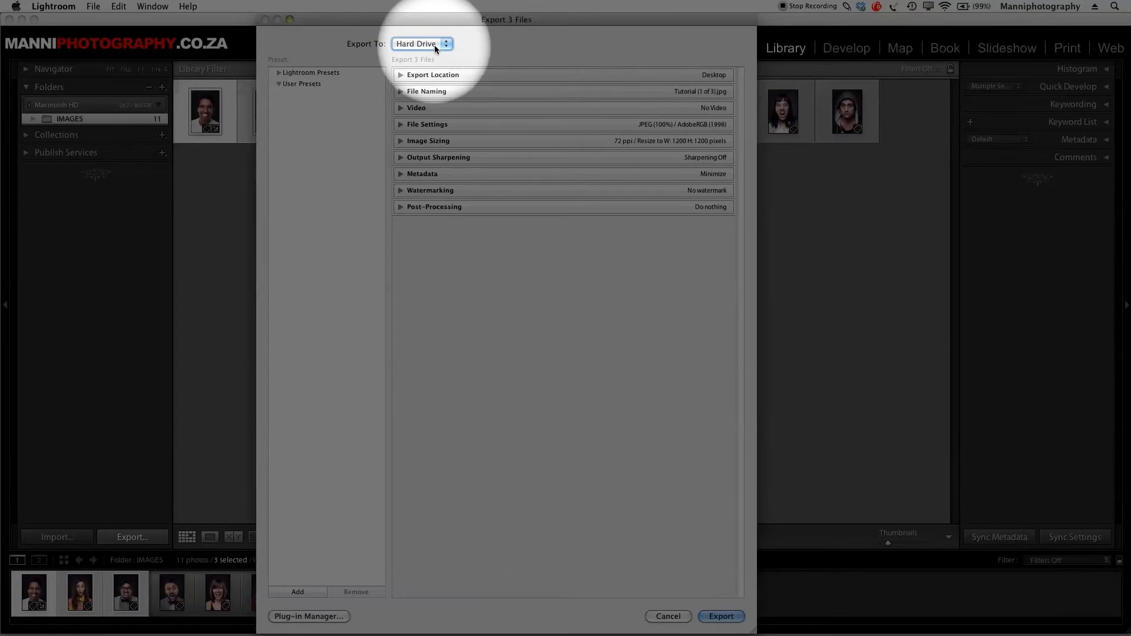
{"action": "left_click", "coordinate": [423, 43]}
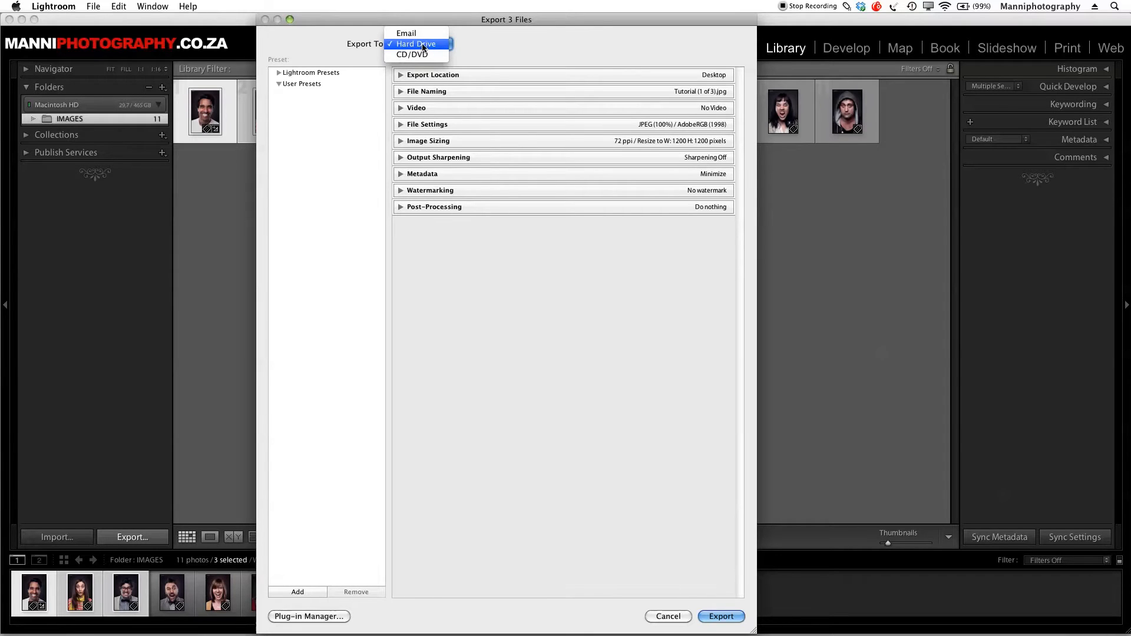
{"action": "left_click", "coordinate": [417, 44]}
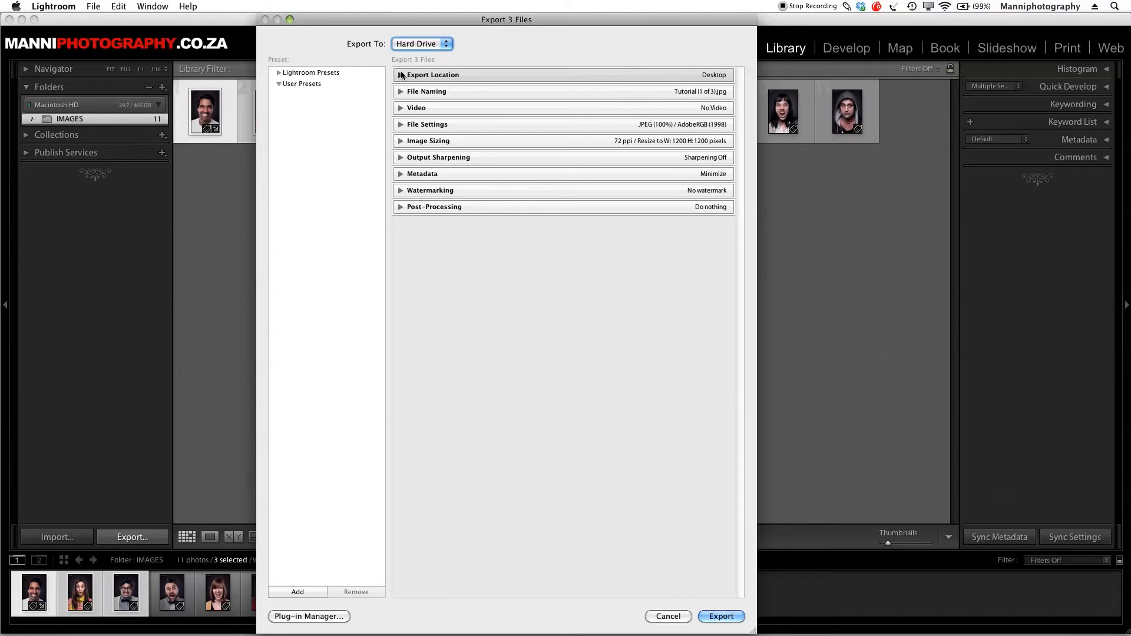
Step: Keep the export location on the Desktop with no subfolder
{"action": "left_click", "coordinate": [401, 76]}
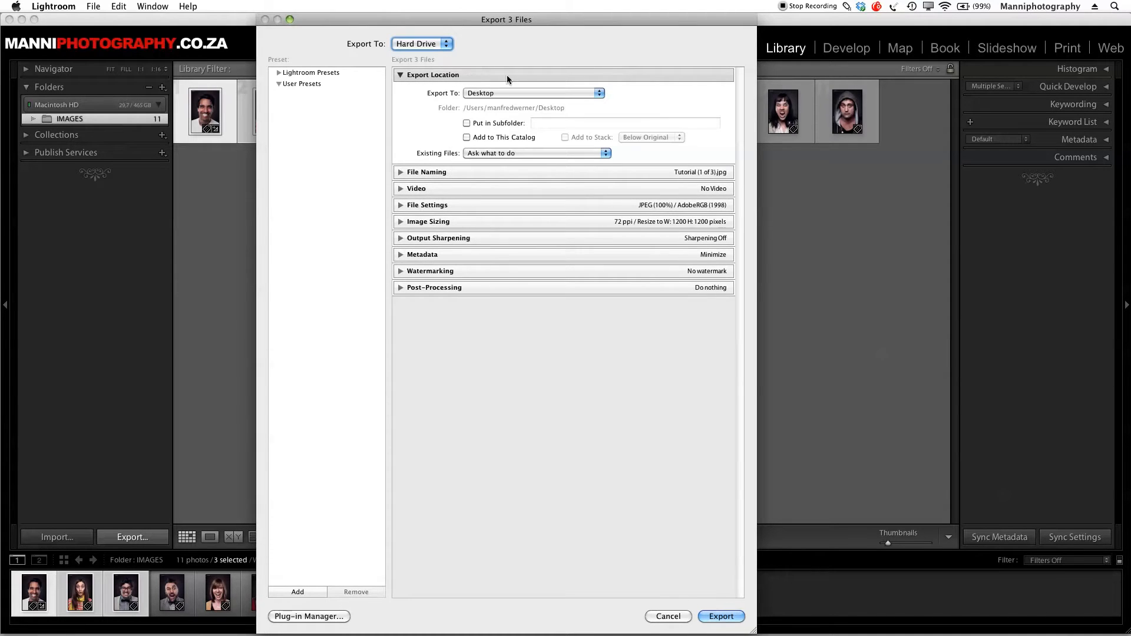
{"action": "mouse_move", "coordinate": [483, 88]}
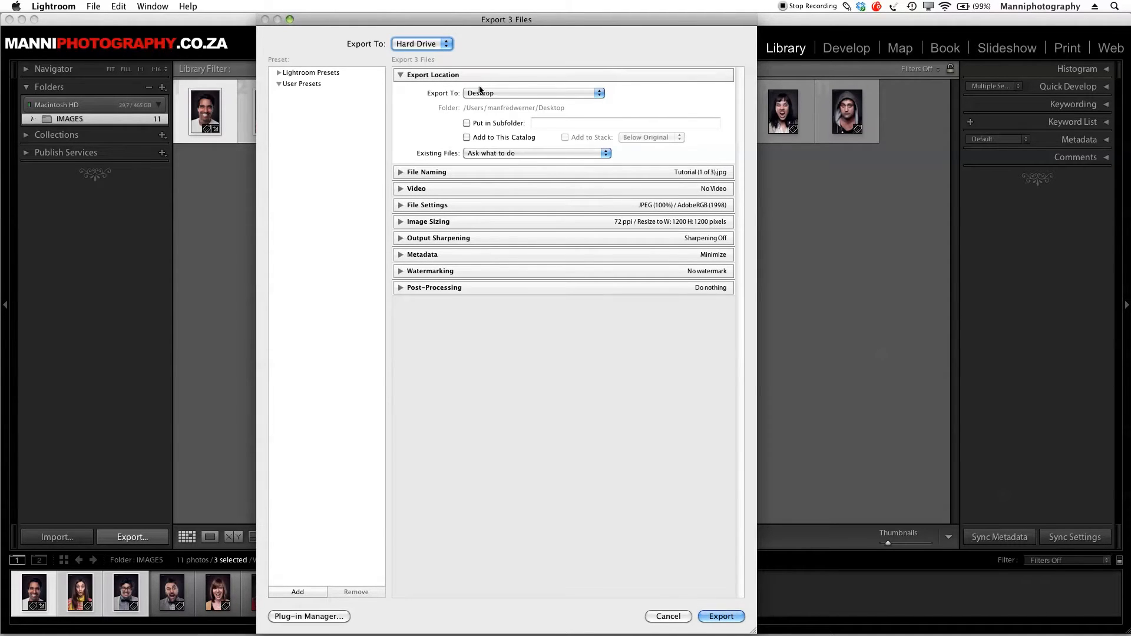
{"action": "left_click", "coordinate": [531, 93]}
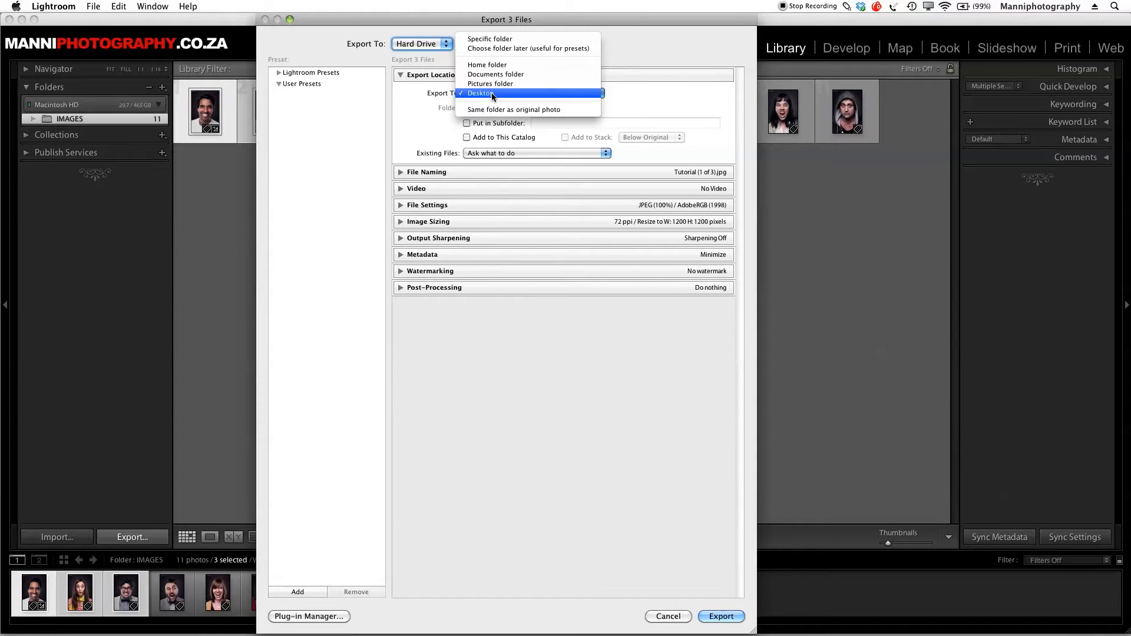
{"action": "mouse_move", "coordinate": [490, 65]}
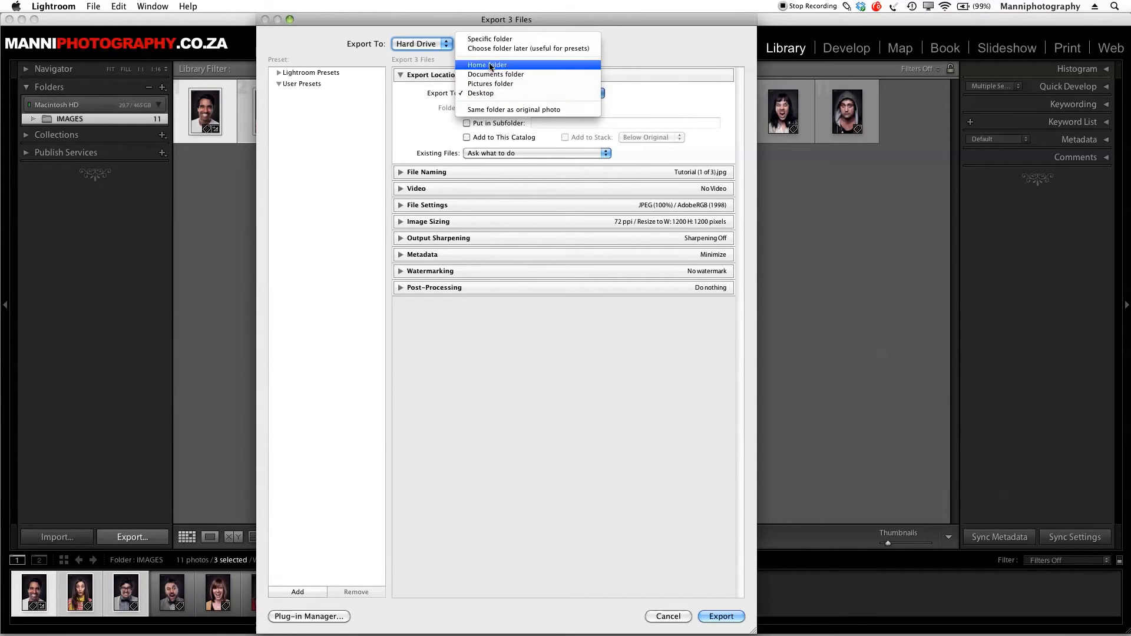
{"action": "mouse_move", "coordinate": [505, 96]}
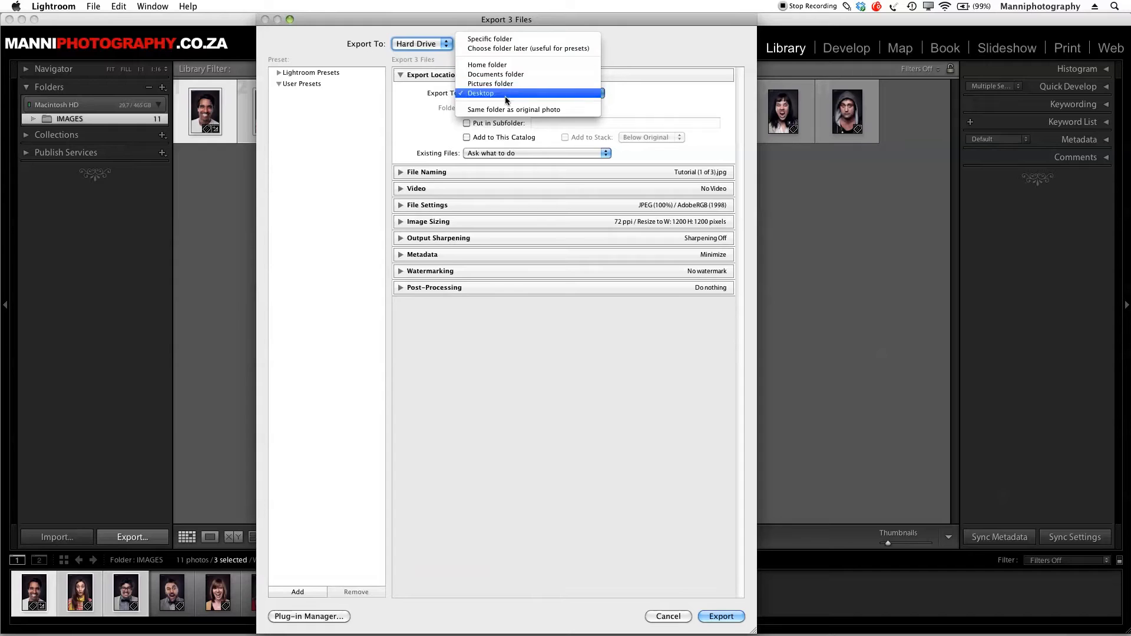
{"action": "left_click", "coordinate": [481, 93]}
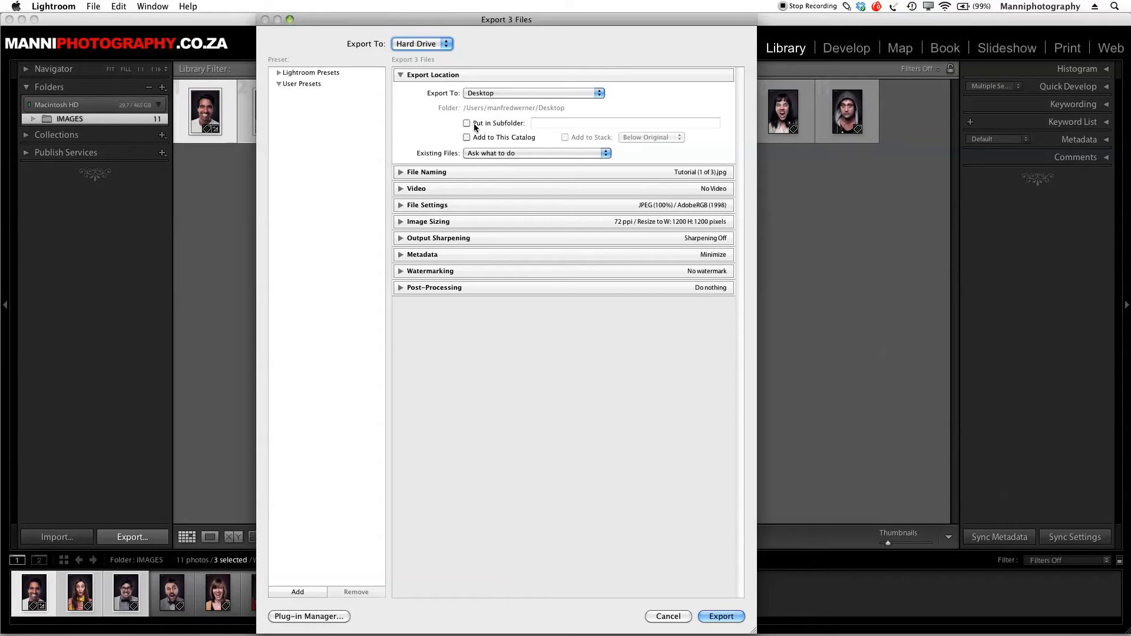
{"action": "left_click", "coordinate": [467, 123]}
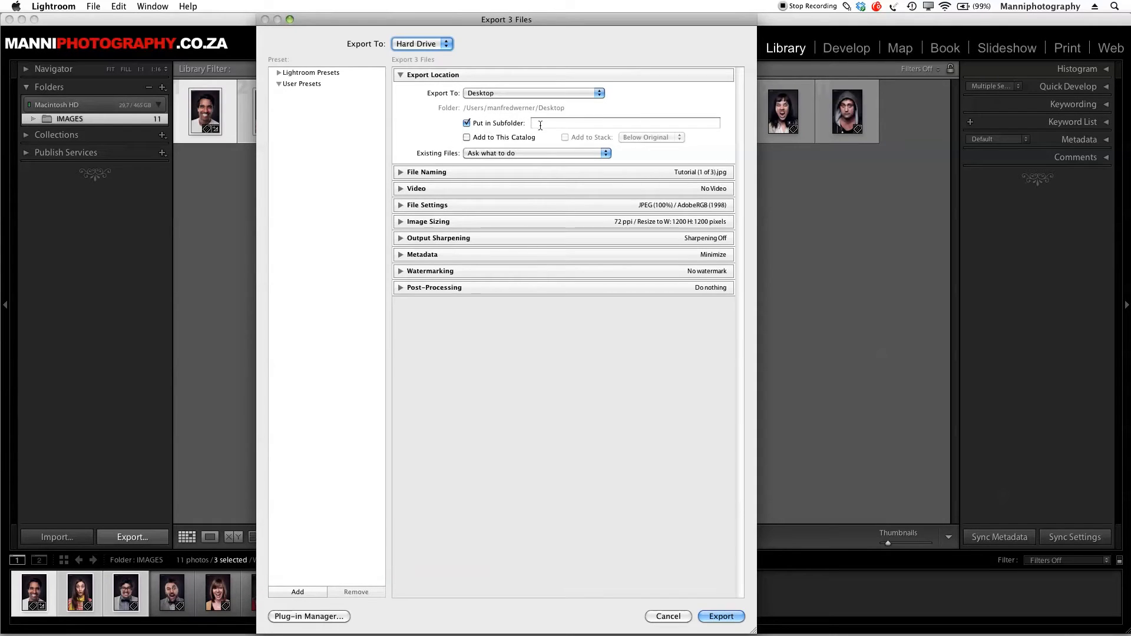
{"action": "left_click", "coordinate": [467, 123]}
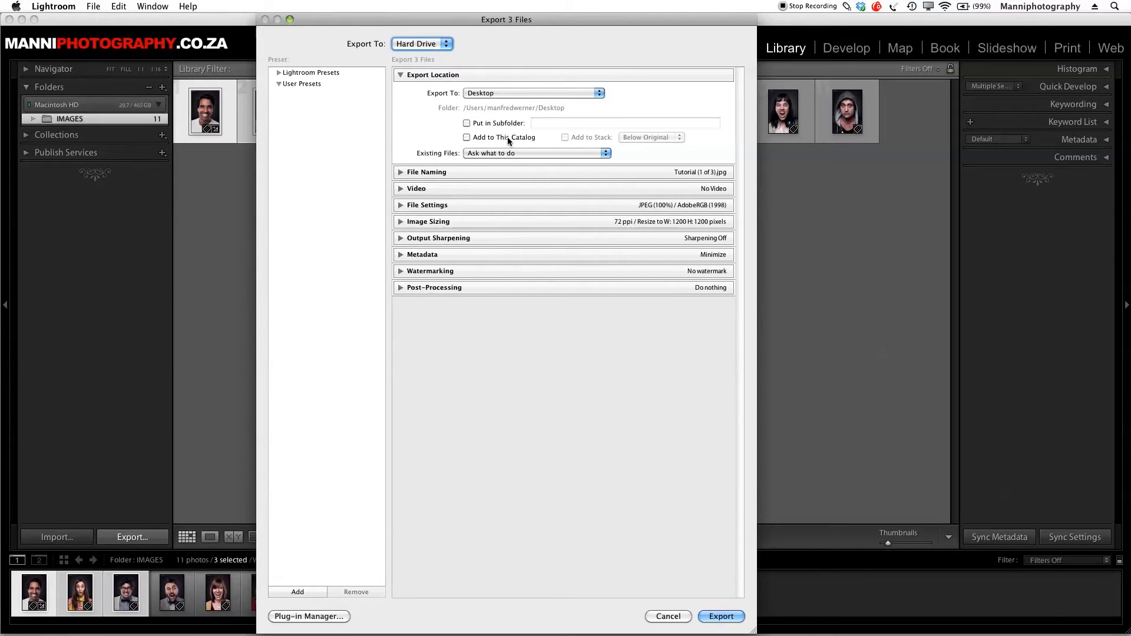
{"action": "mouse_move", "coordinate": [554, 127]}
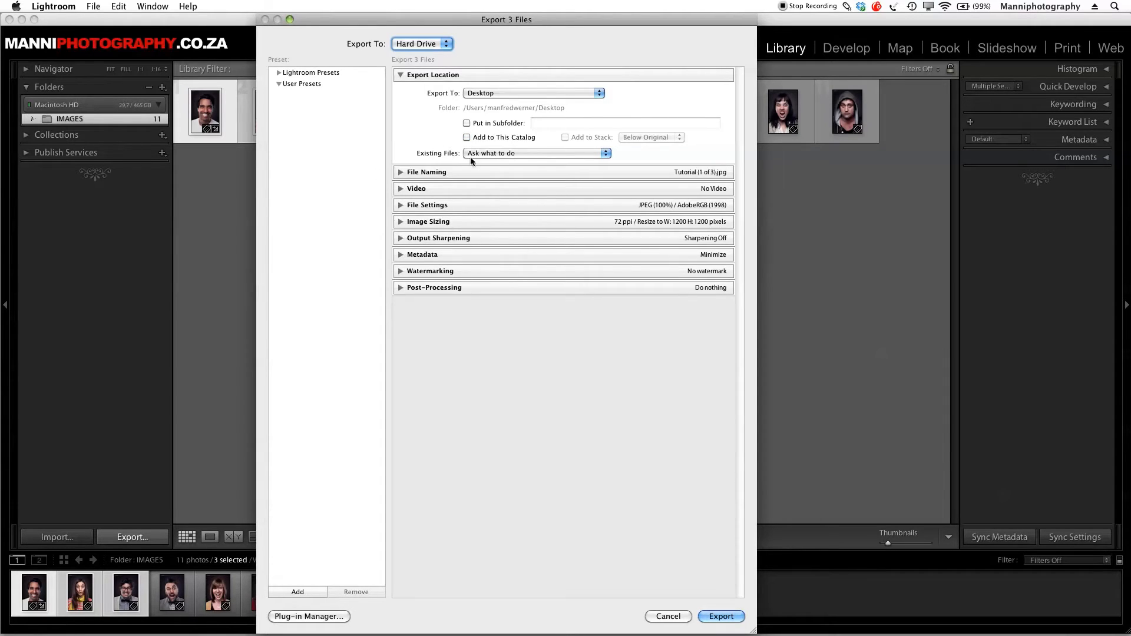
{"action": "mouse_move", "coordinate": [530, 155]}
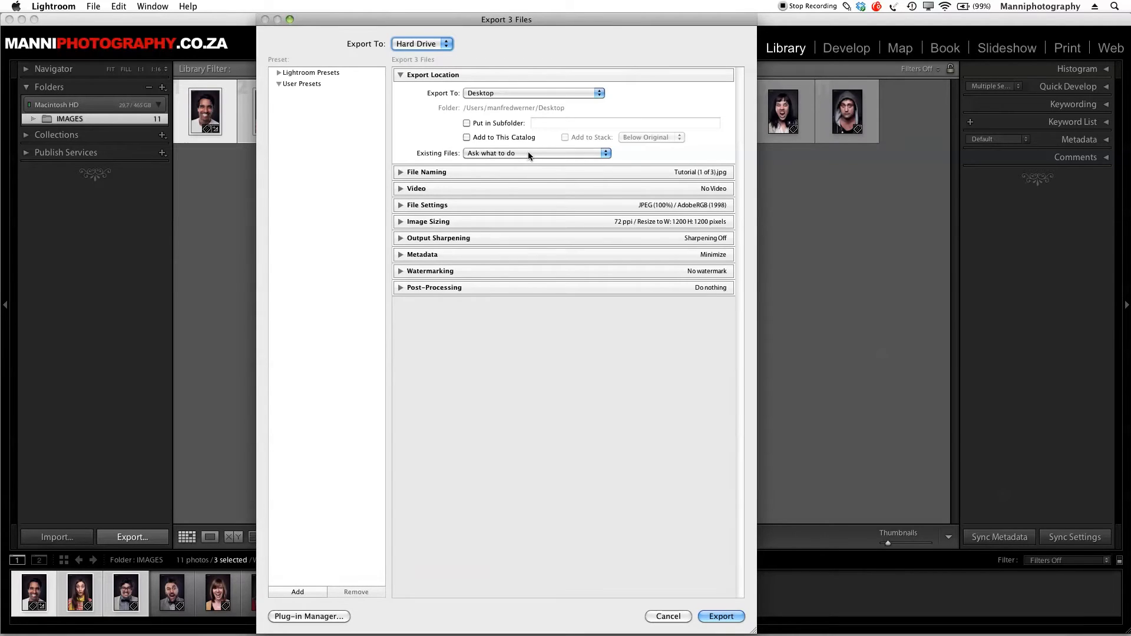
Step: Keep existing-file handling on 'Ask what to do' and hide the location details
{"action": "left_click", "coordinate": [537, 153]}
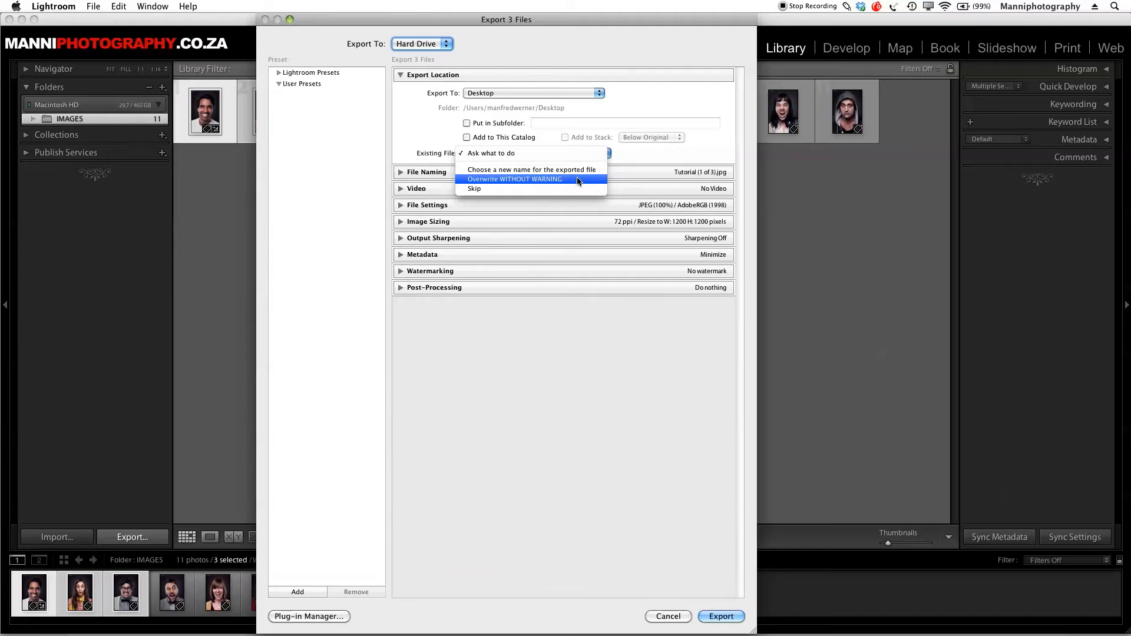
{"action": "mouse_move", "coordinate": [524, 191]}
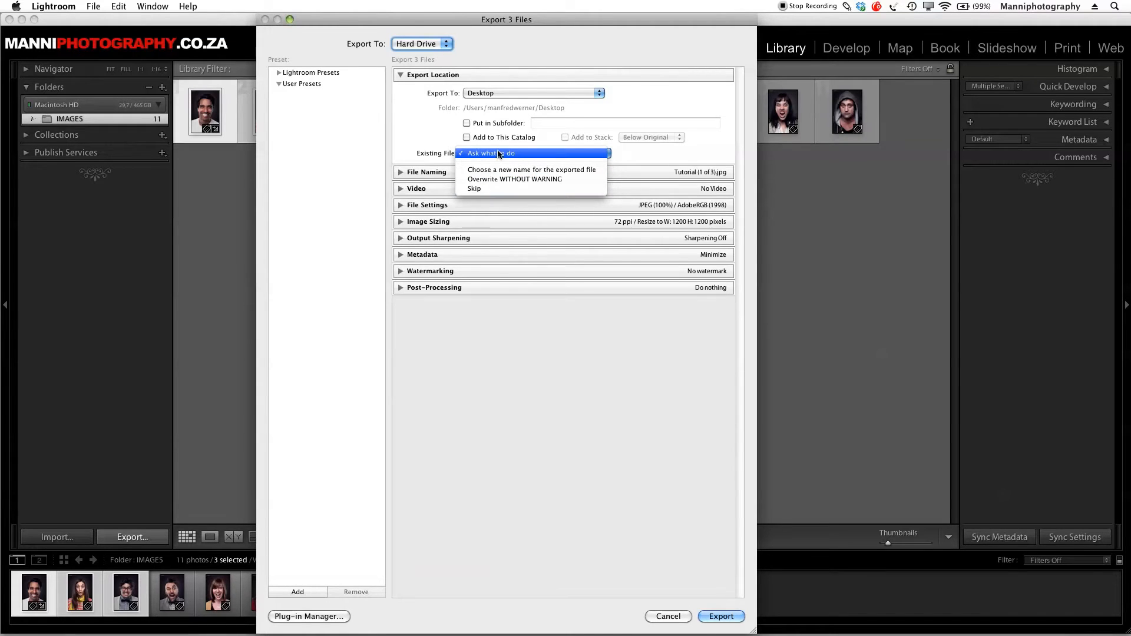
{"action": "left_click", "coordinate": [500, 153]}
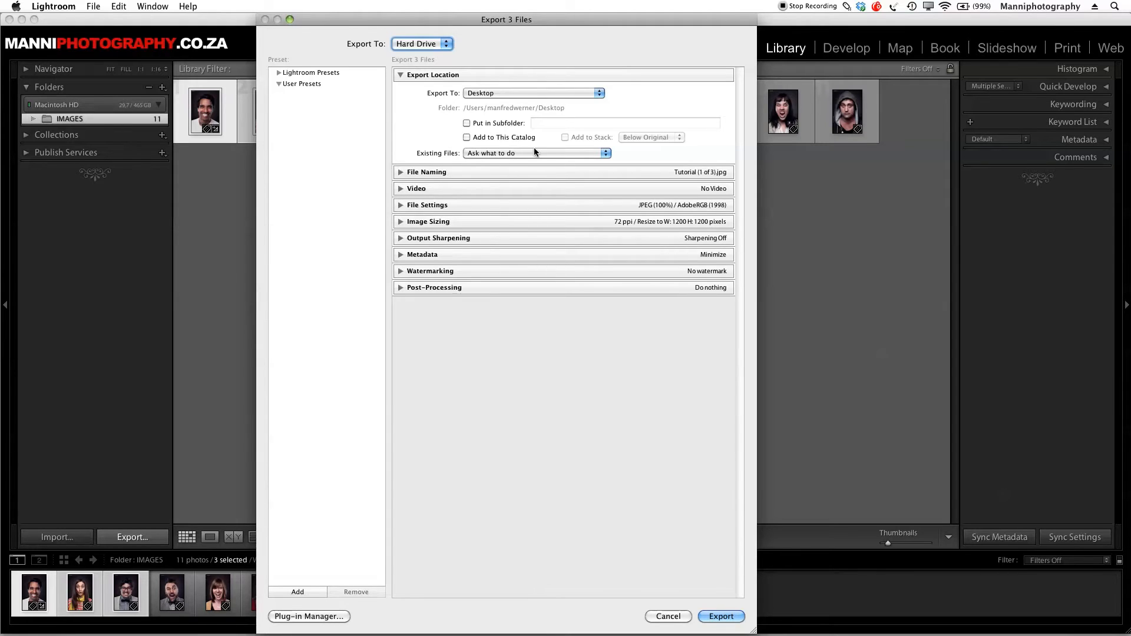
{"action": "mouse_move", "coordinate": [405, 88]}
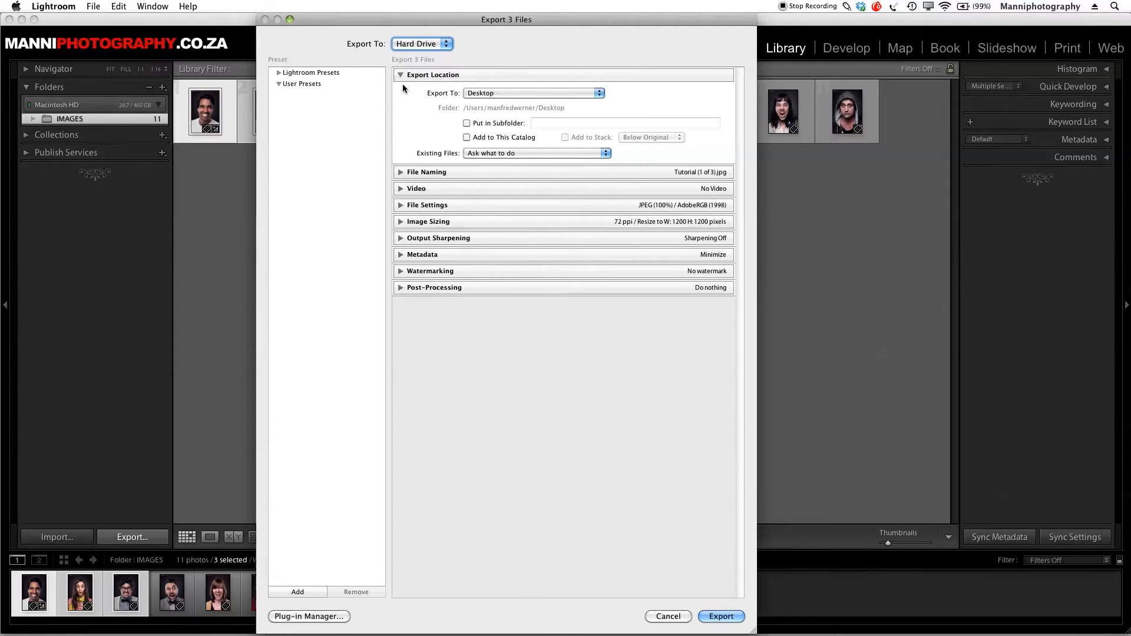
{"action": "left_click", "coordinate": [401, 75]}
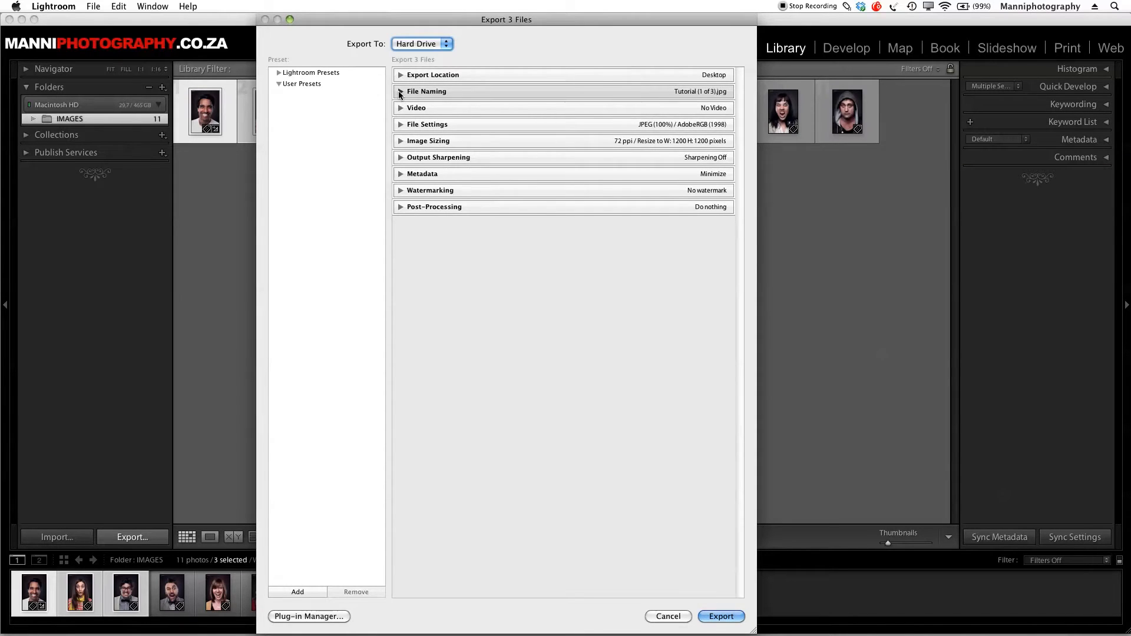
Step: Turn on renaming of exports with the Custom Name (x of y) template
{"action": "left_click", "coordinate": [401, 92]}
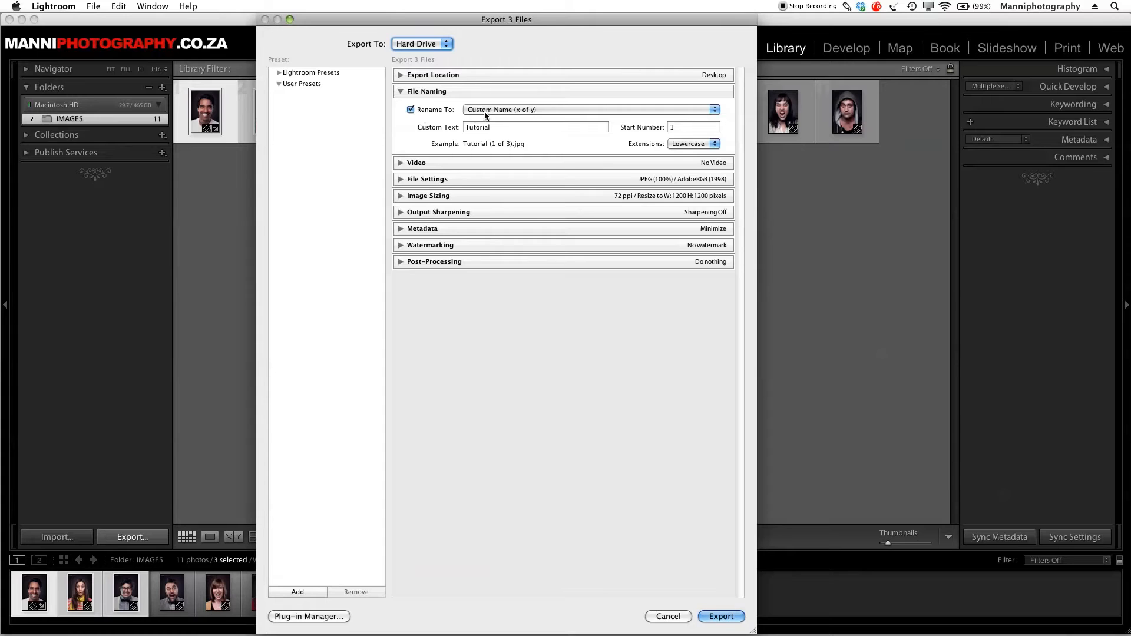
{"action": "left_click", "coordinate": [410, 110]}
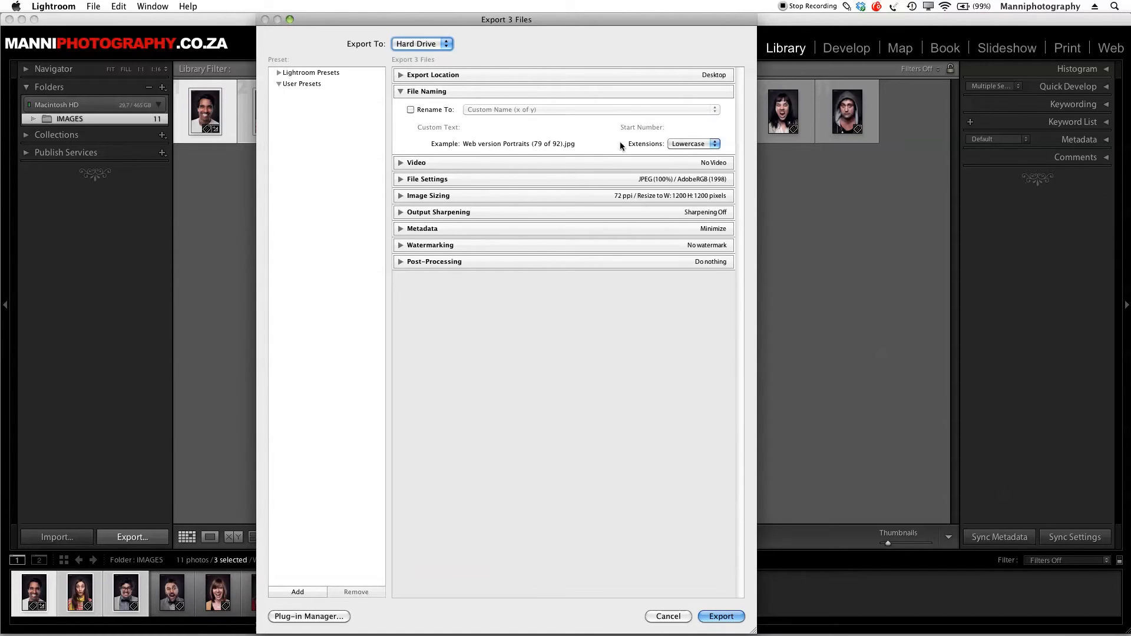
{"action": "left_click", "coordinate": [410, 110]}
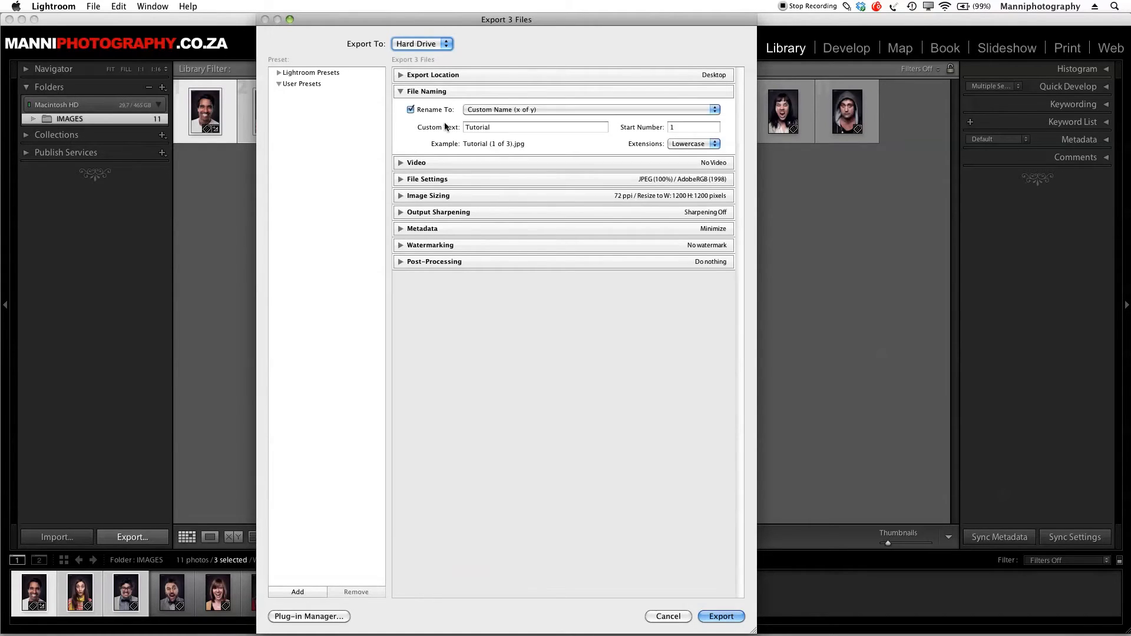
{"action": "left_click", "coordinate": [589, 110]}
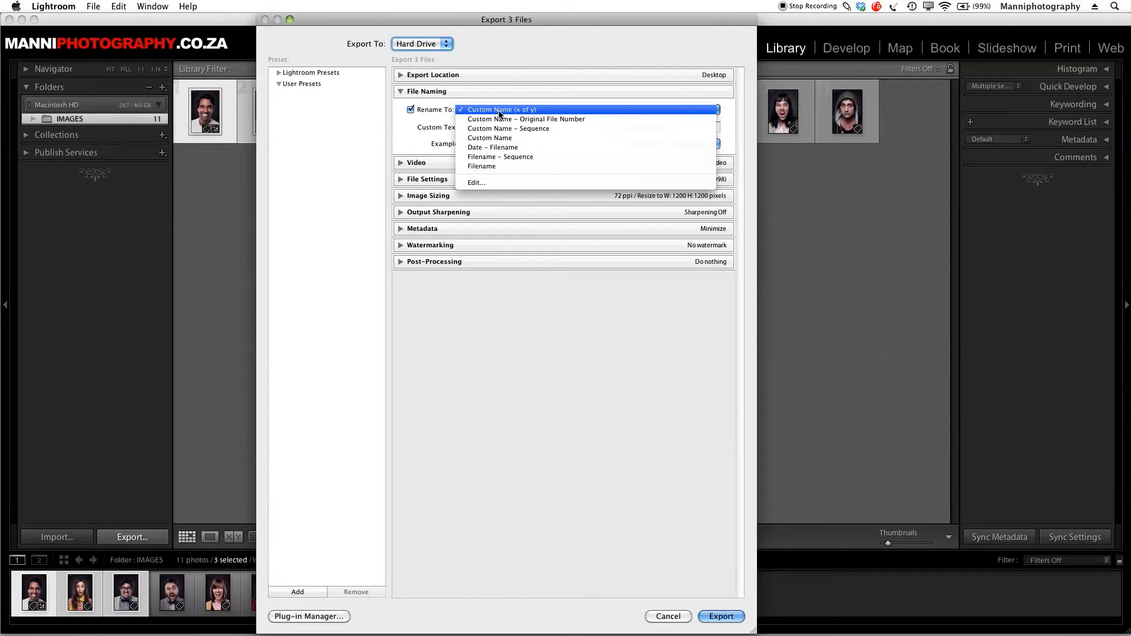
{"action": "mouse_move", "coordinate": [509, 151]}
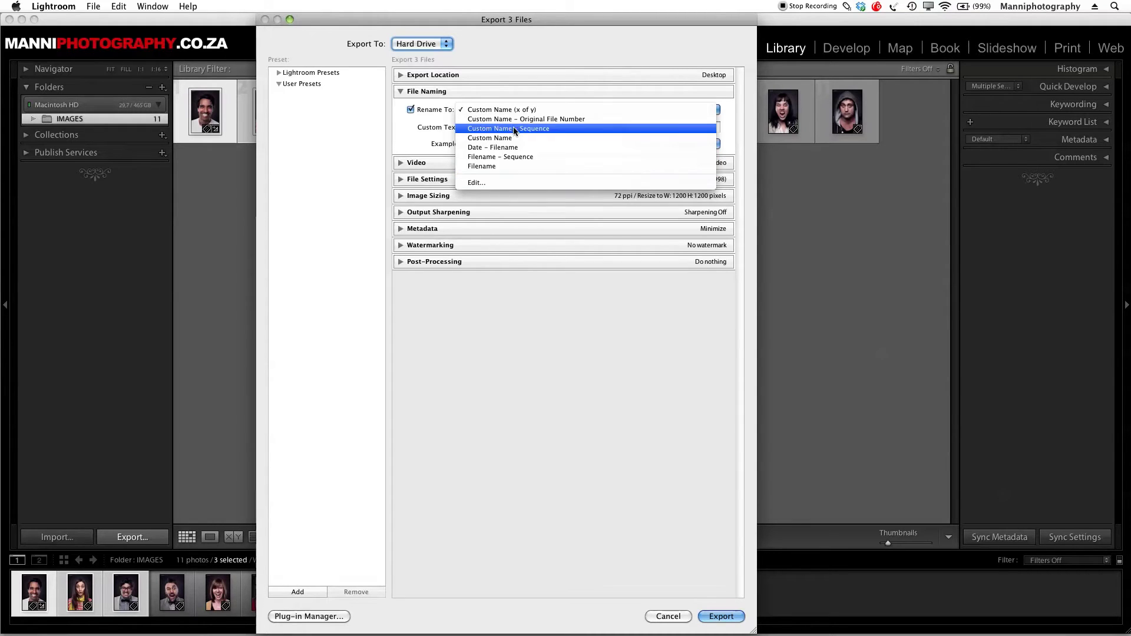
{"action": "left_click", "coordinate": [501, 110]}
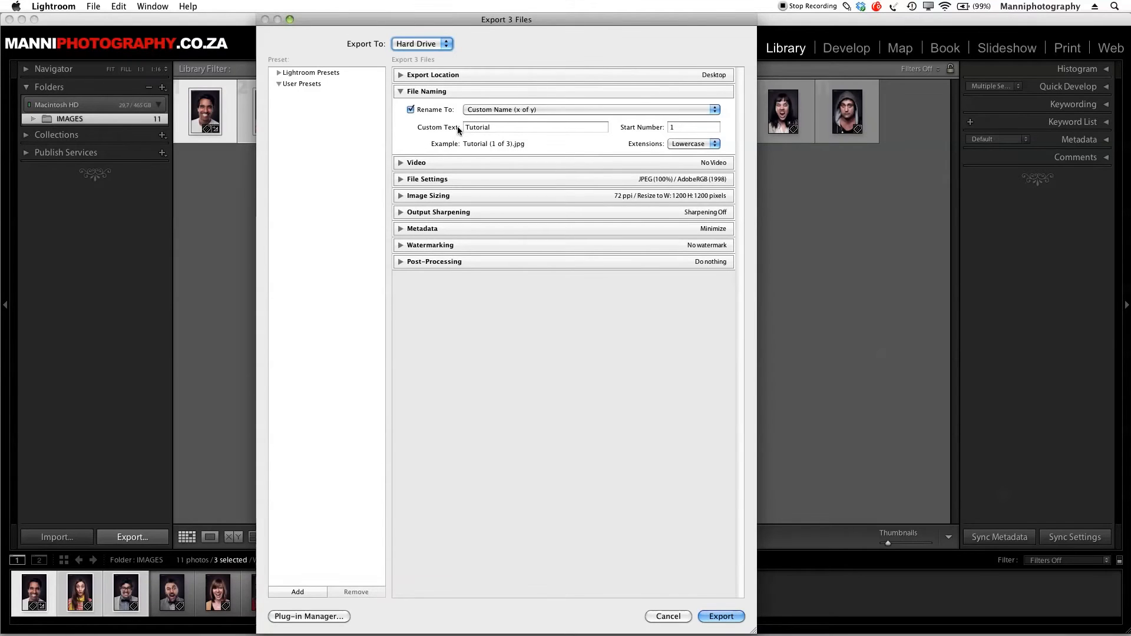
{"action": "mouse_move", "coordinate": [657, 133]}
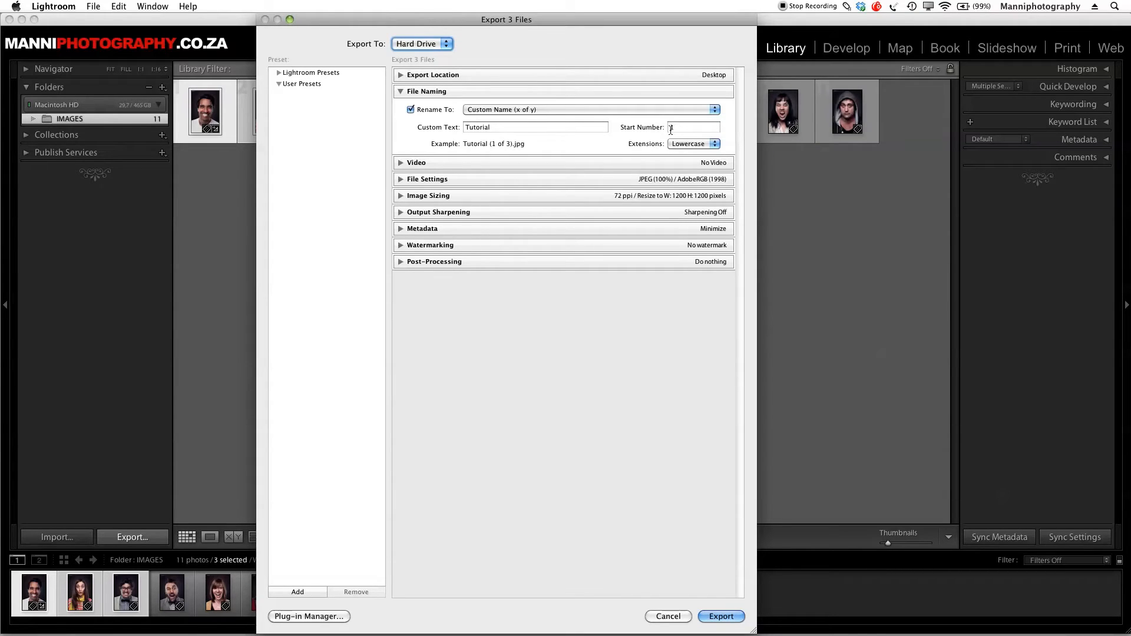
Step: Use custom text Tutorial with start number 1 and lowercase extensions
{"action": "type", "text": "1"}
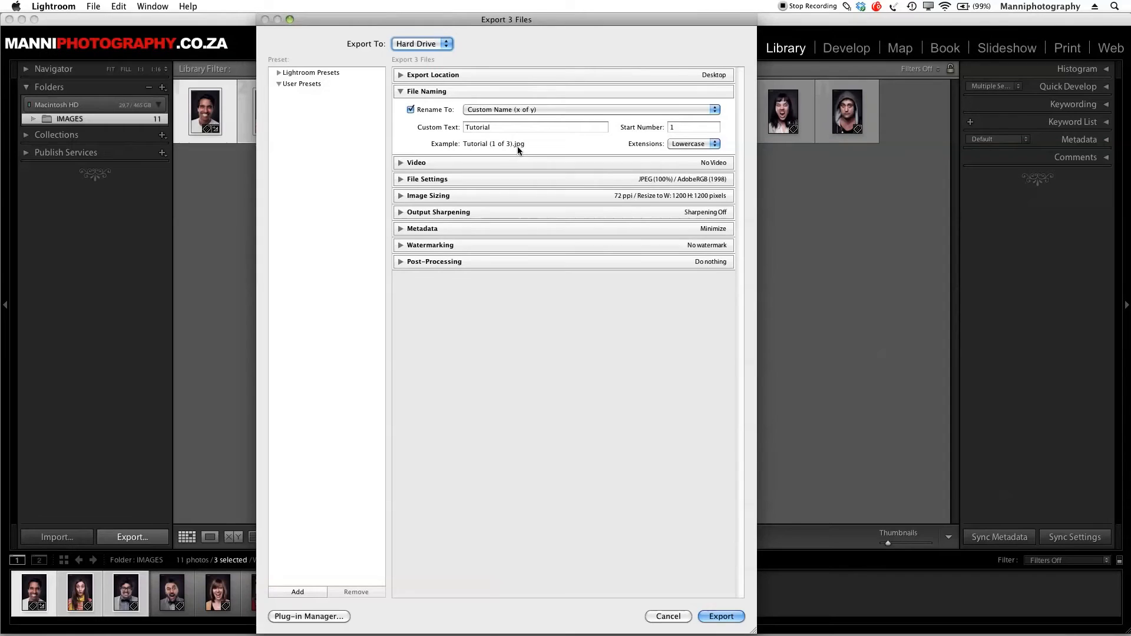
{"action": "left_click", "coordinate": [693, 143]}
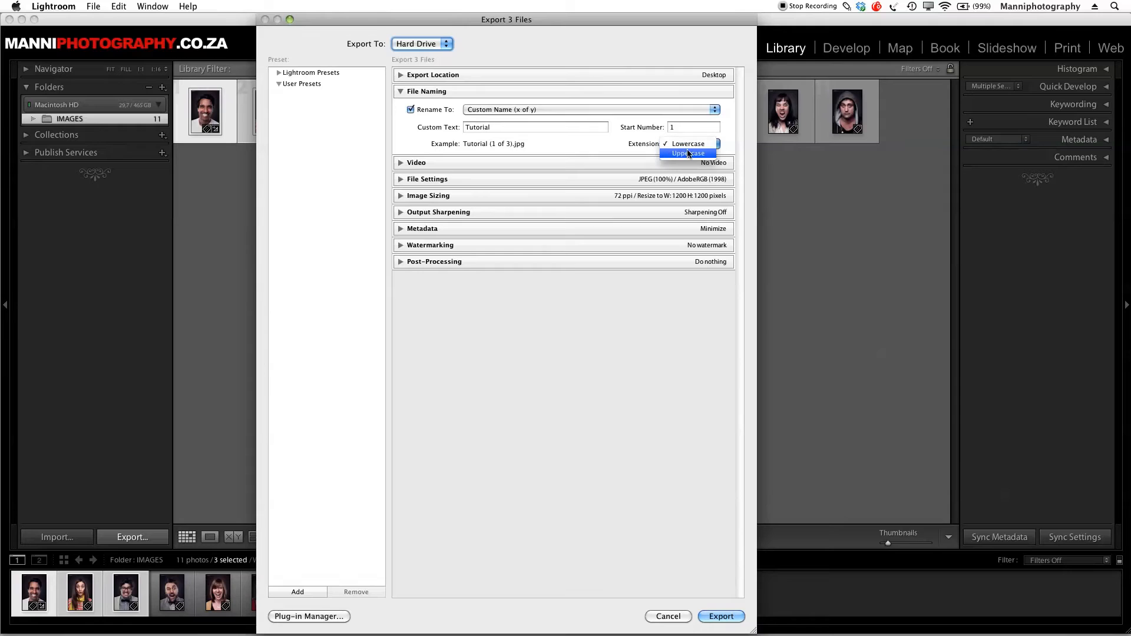
{"action": "left_click", "coordinate": [688, 144]}
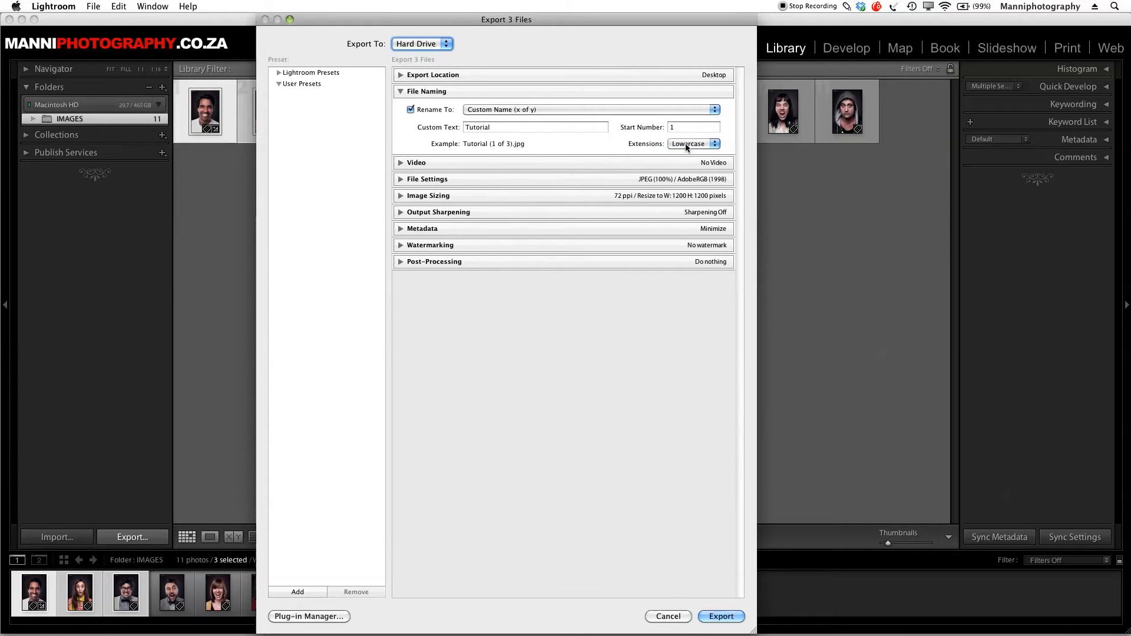
Step: Fold away file naming, glance at the video options and fold them too
{"action": "left_click", "coordinate": [691, 144]}
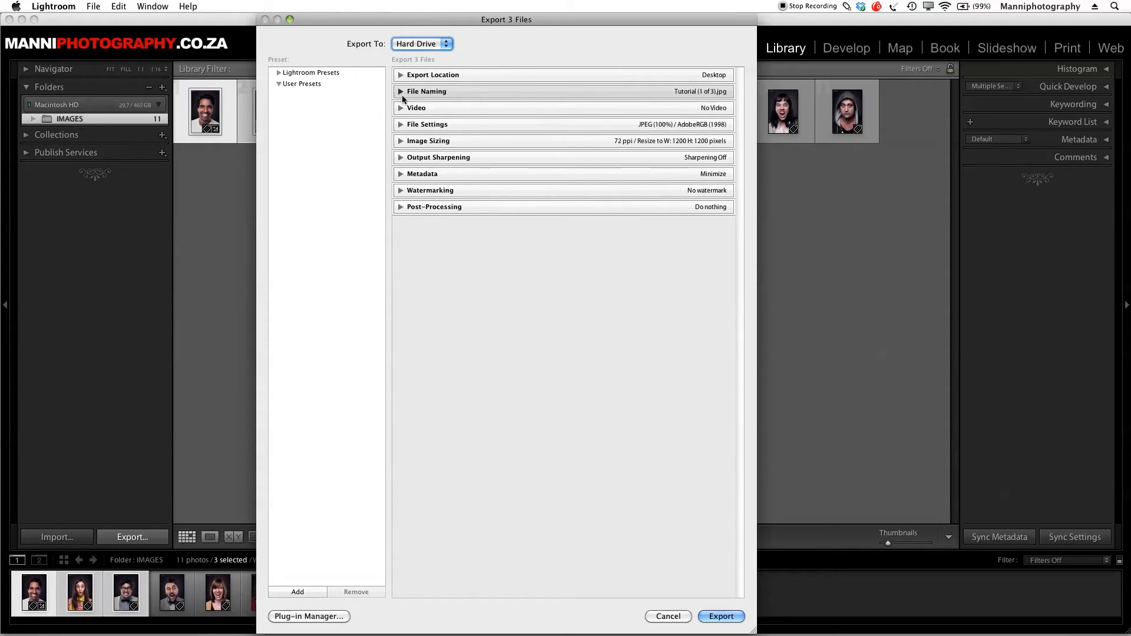
{"action": "left_click", "coordinate": [402, 107]}
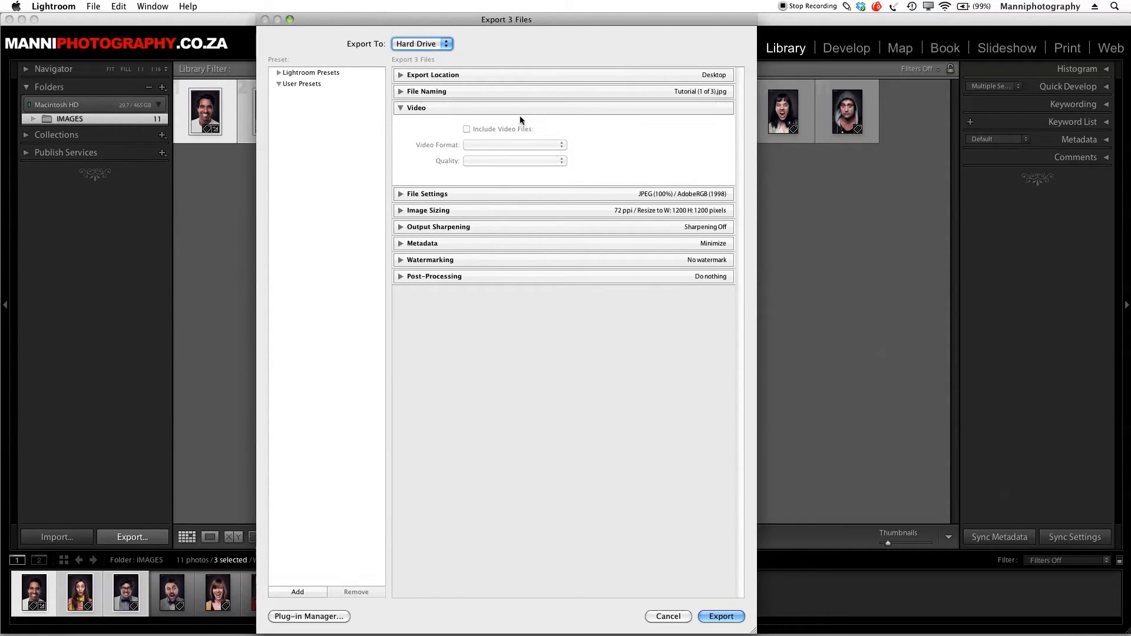
{"action": "mouse_move", "coordinate": [469, 155]}
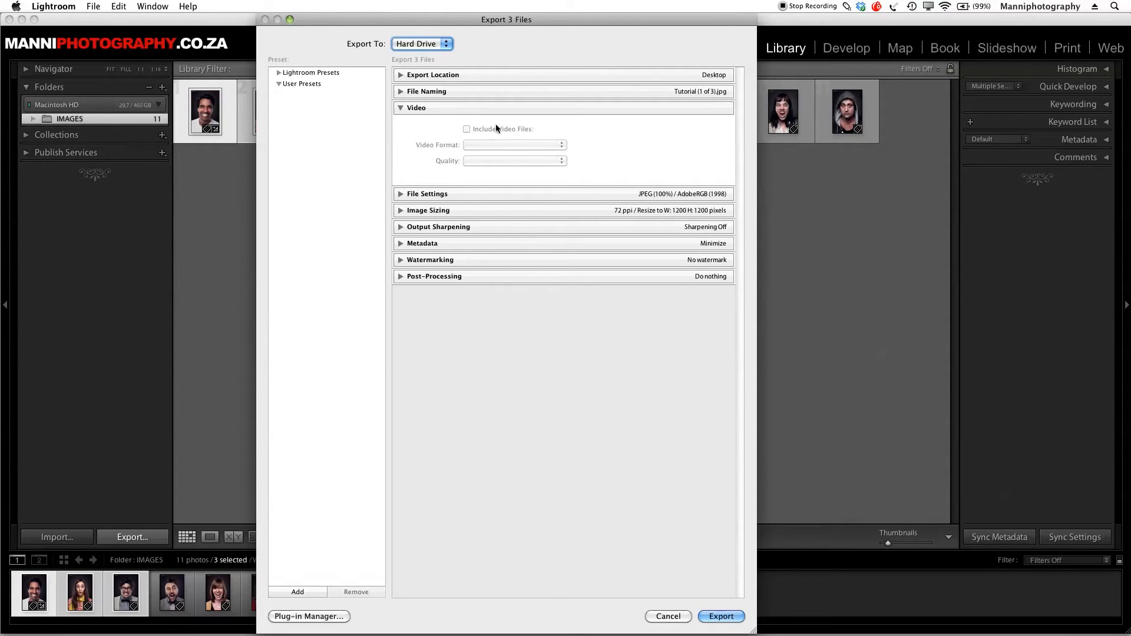
{"action": "left_click", "coordinate": [401, 107]}
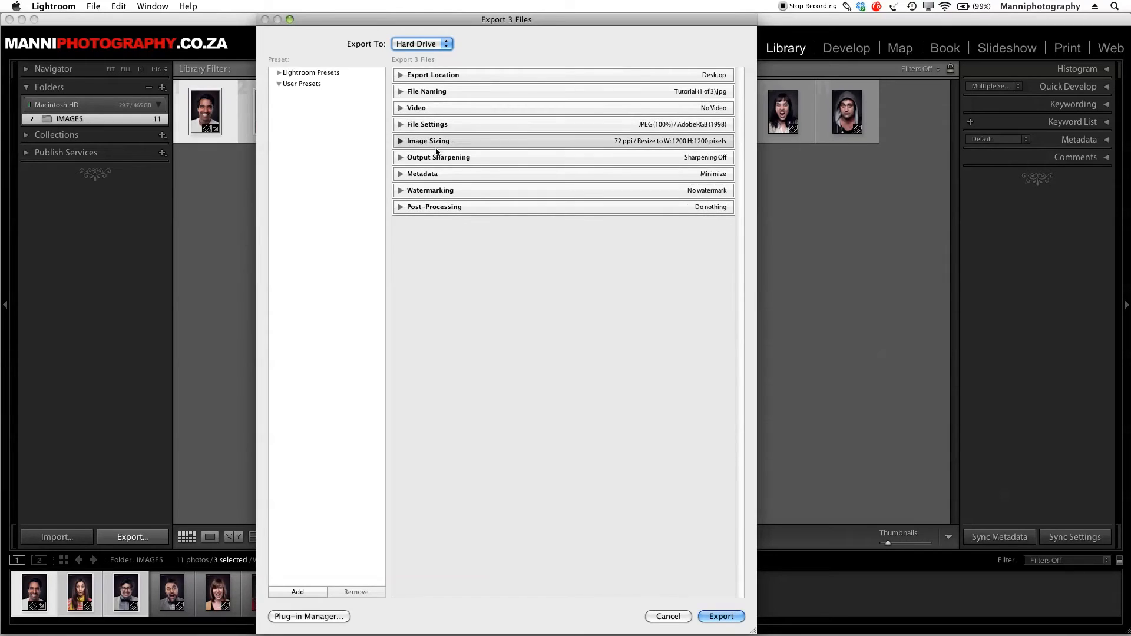
Step: Keep file settings as quality-100 JPEG in AdobeRGB (1998) with no file size limit
{"action": "left_click", "coordinate": [426, 125]}
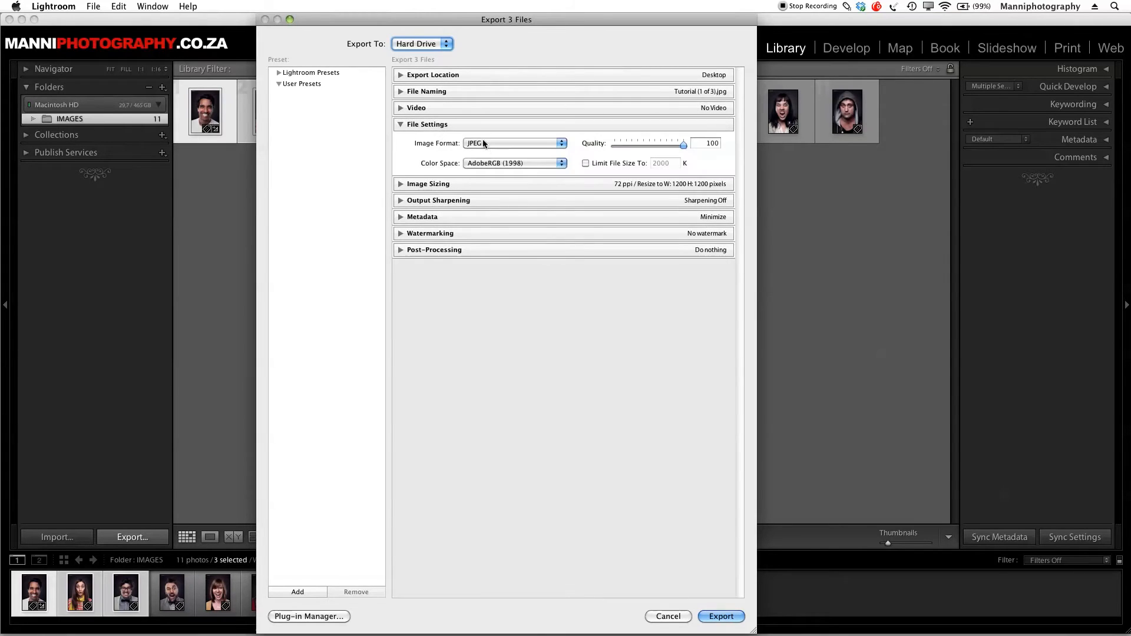
{"action": "mouse_move", "coordinate": [492, 136]}
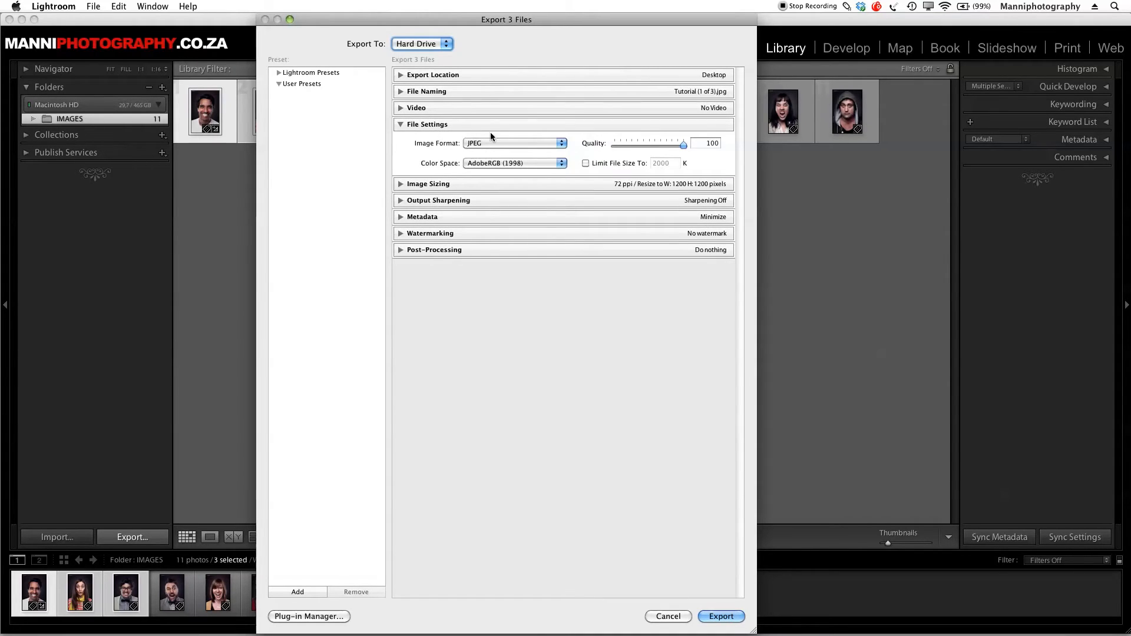
{"action": "left_click", "coordinate": [514, 142]}
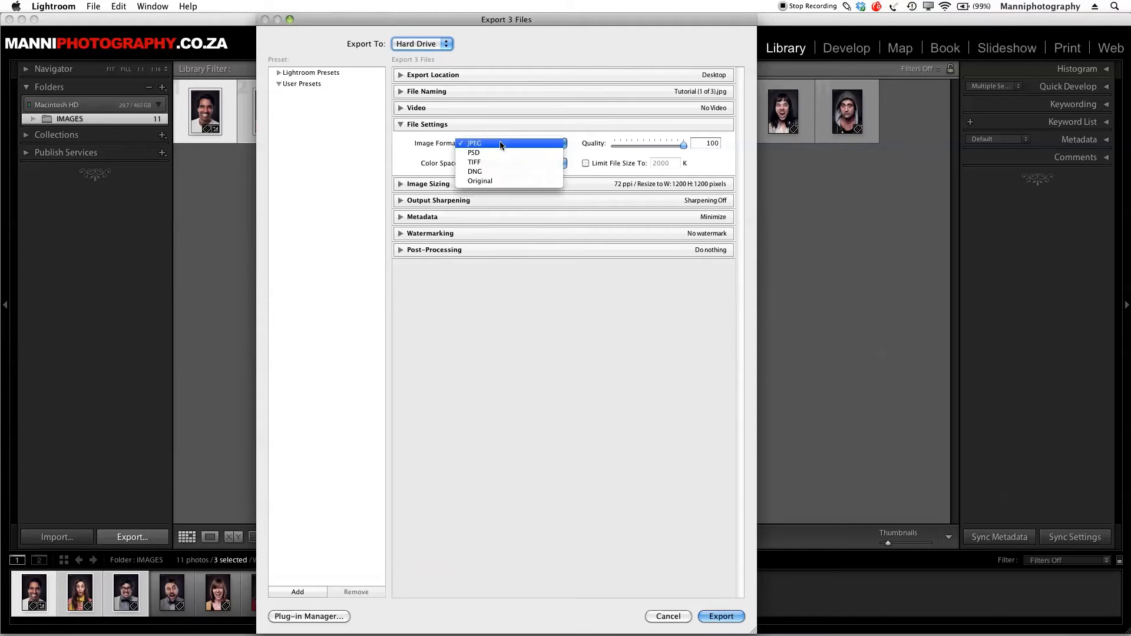
{"action": "mouse_move", "coordinate": [486, 162]}
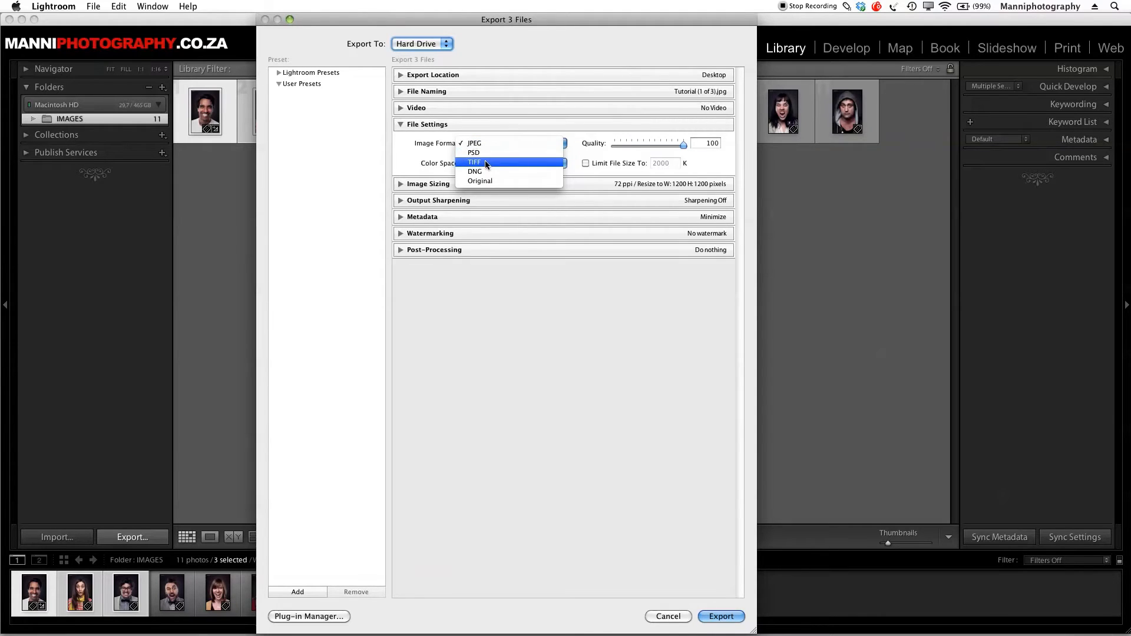
{"action": "mouse_move", "coordinate": [499, 147]}
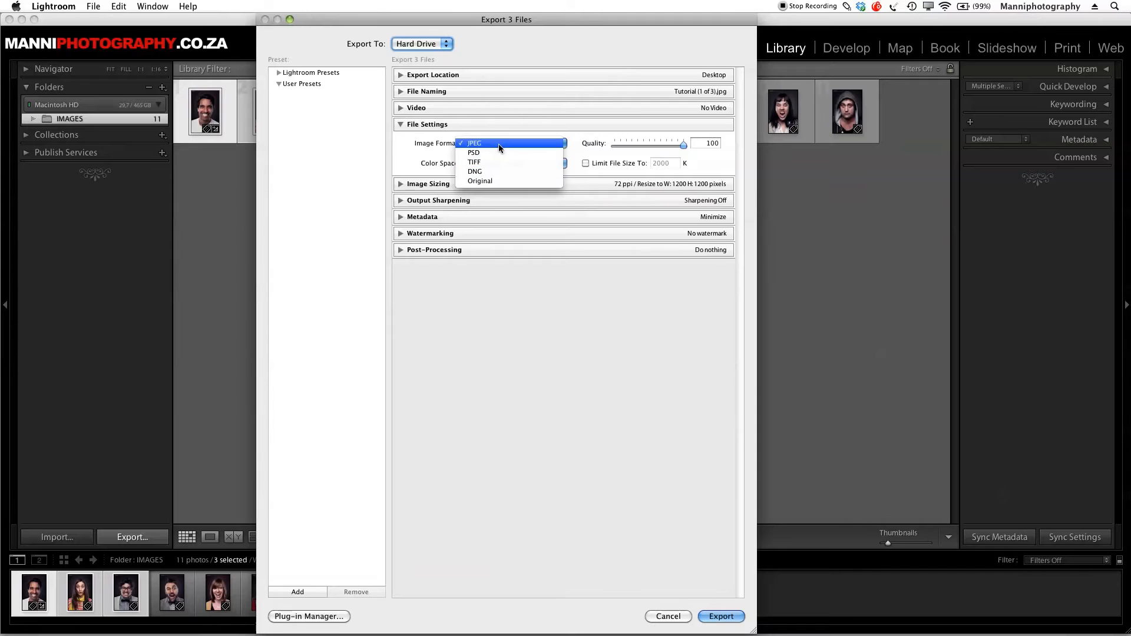
{"action": "left_click", "coordinate": [473, 143]}
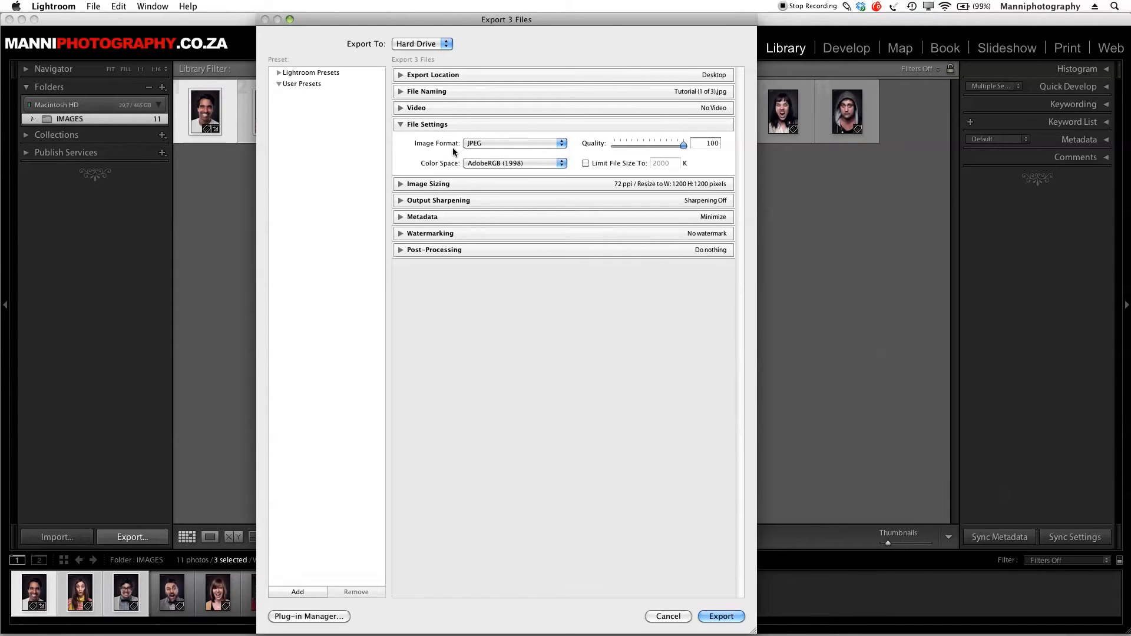
{"action": "left_click", "coordinate": [514, 162]}
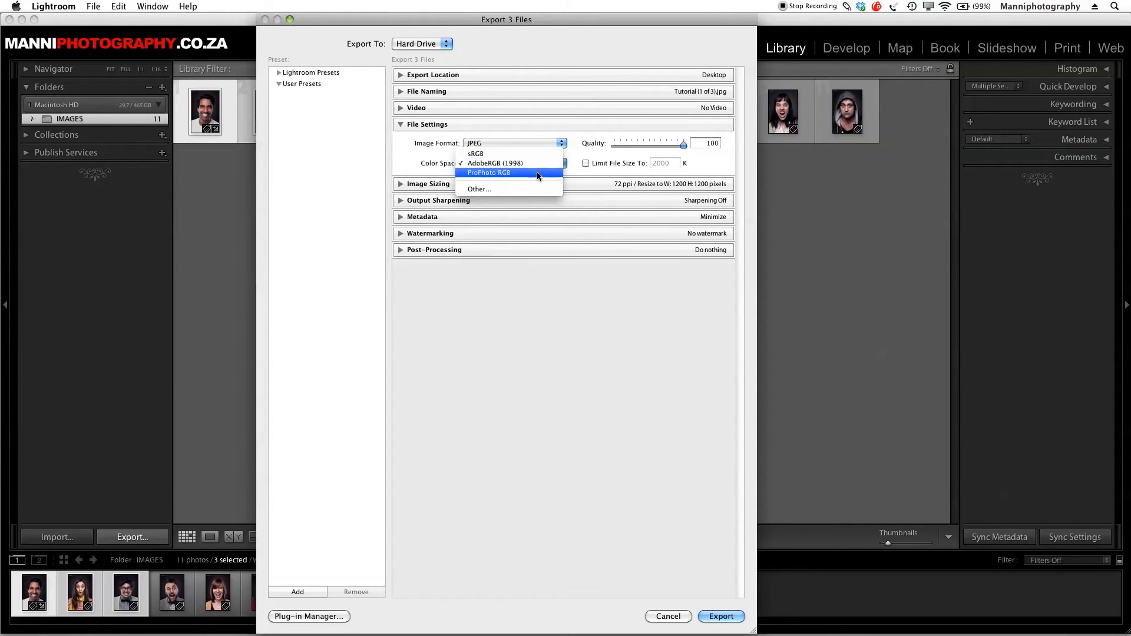
{"action": "mouse_move", "coordinate": [538, 189]}
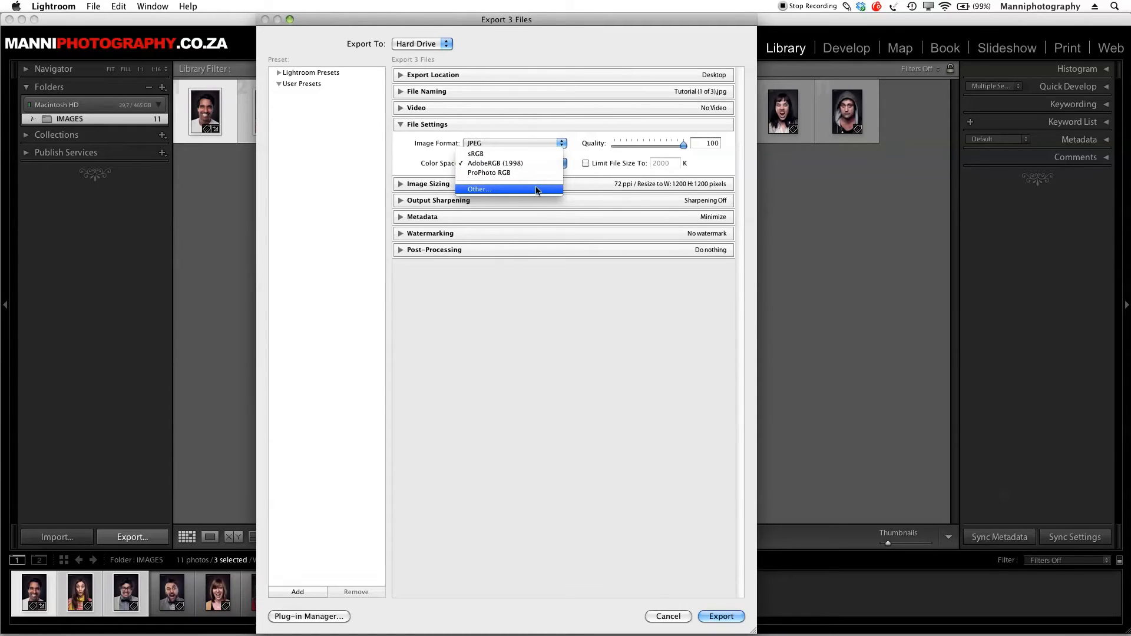
{"action": "mouse_move", "coordinate": [525, 163]}
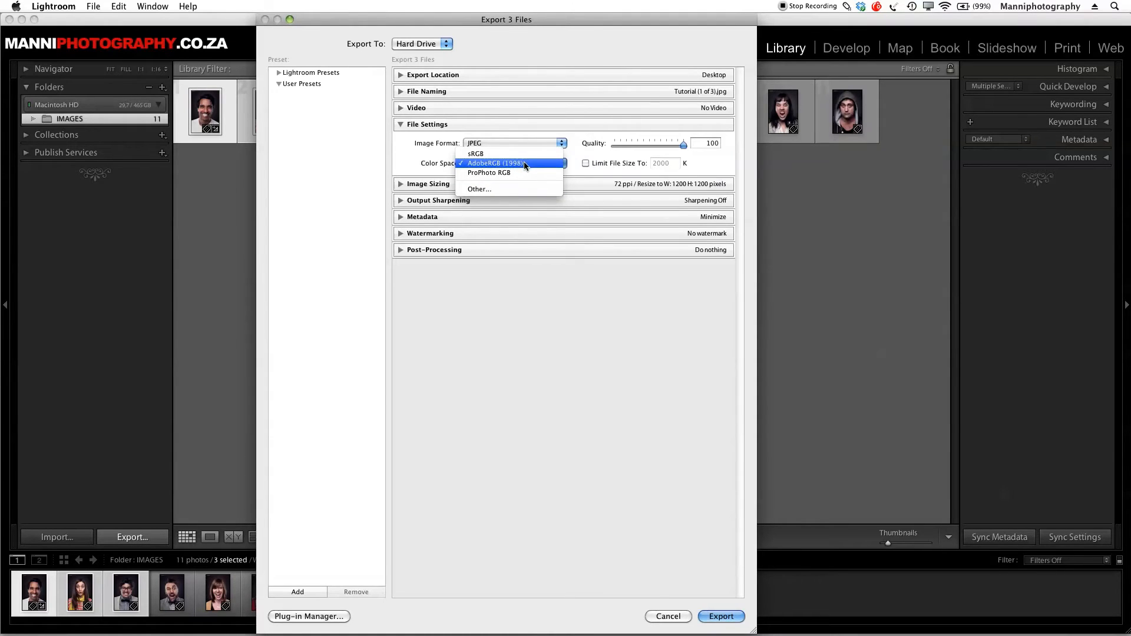
{"action": "left_click", "coordinate": [502, 162]}
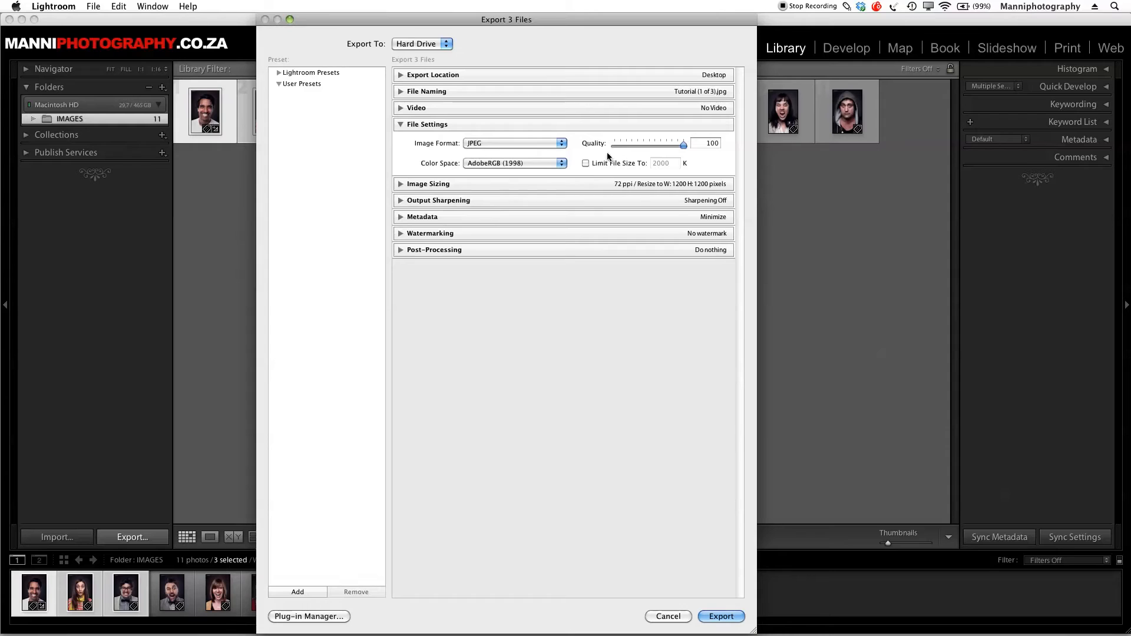
{"action": "left_click", "coordinate": [585, 162]}
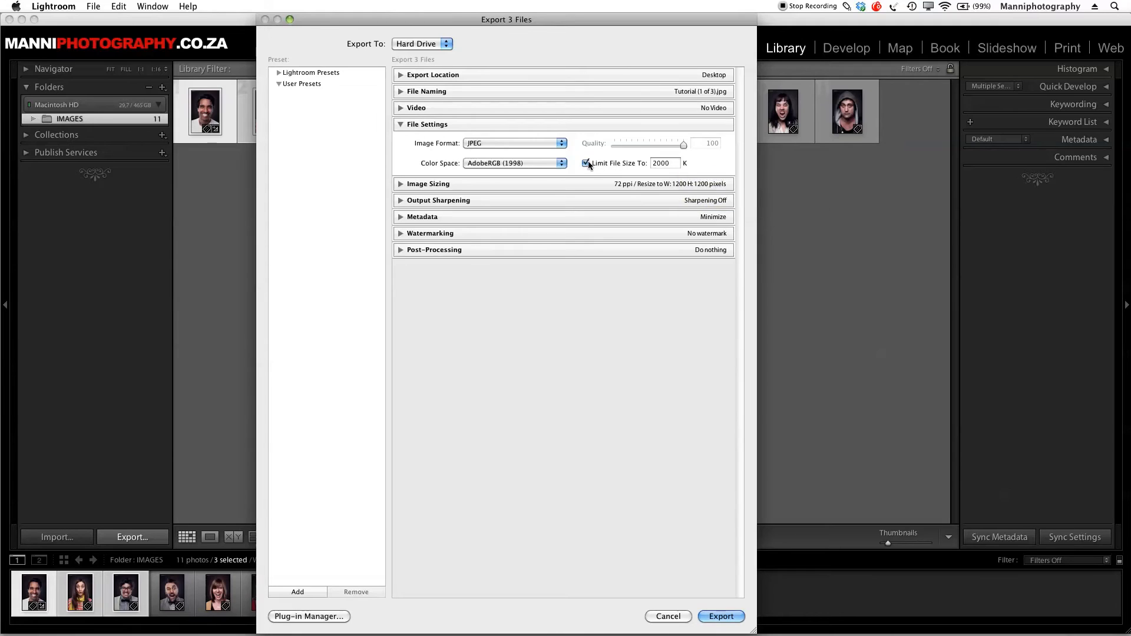
{"action": "left_click", "coordinate": [585, 163]}
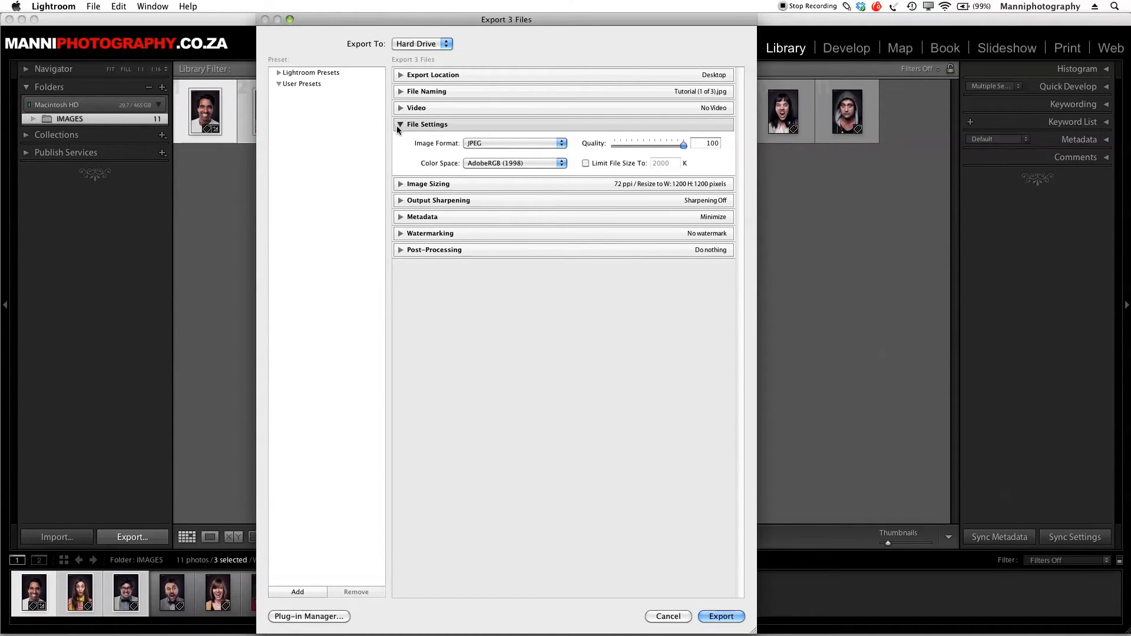
{"action": "left_click", "coordinate": [401, 125]}
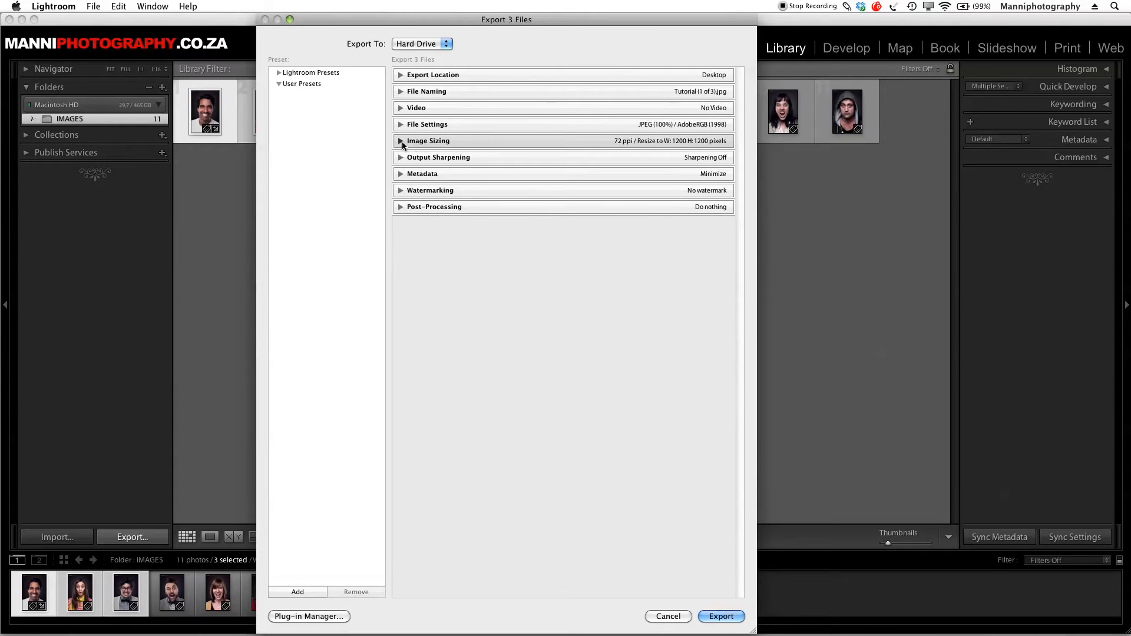
Step: Set the image sizing resolution to 300 ppi, keeping resize to fit on
{"action": "left_click", "coordinate": [401, 141]}
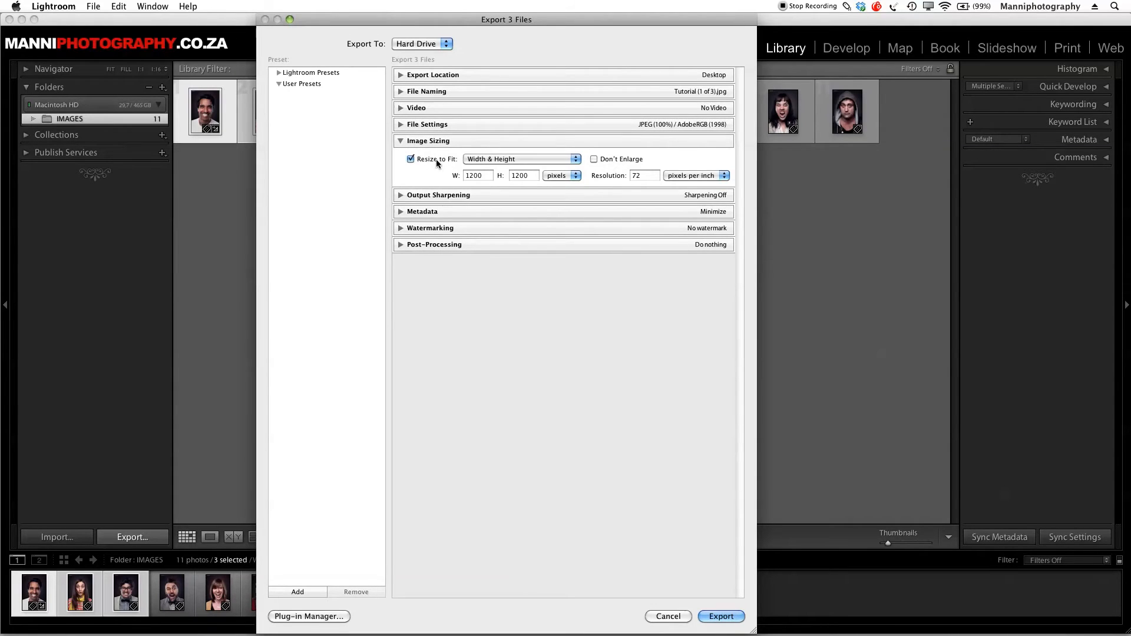
{"action": "left_click", "coordinate": [410, 159]}
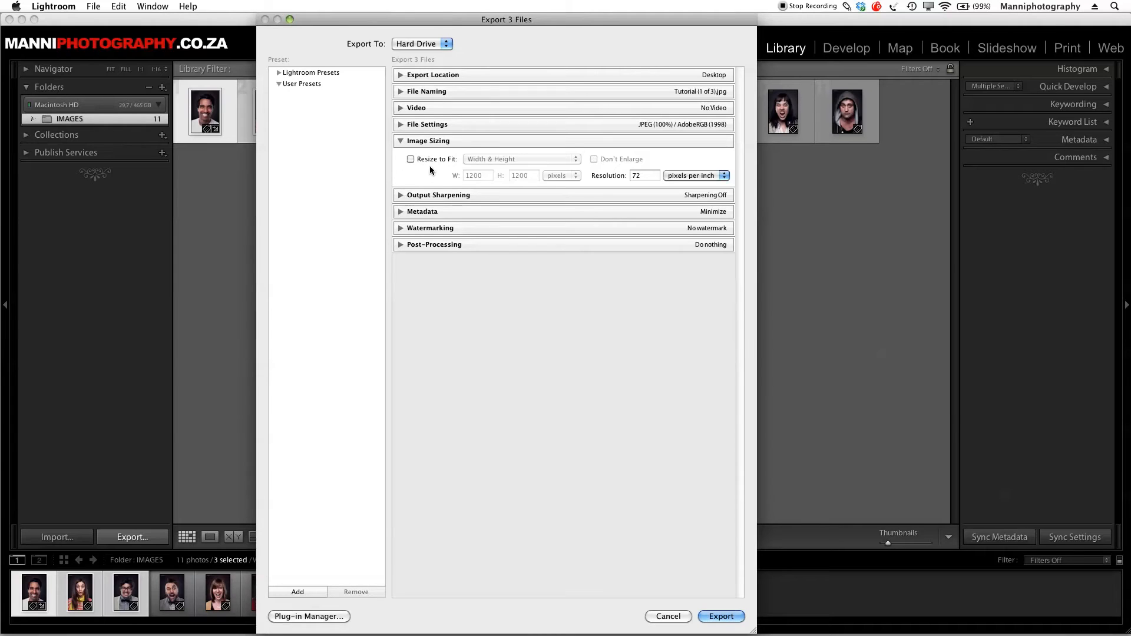
{"action": "left_click", "coordinate": [643, 175]}
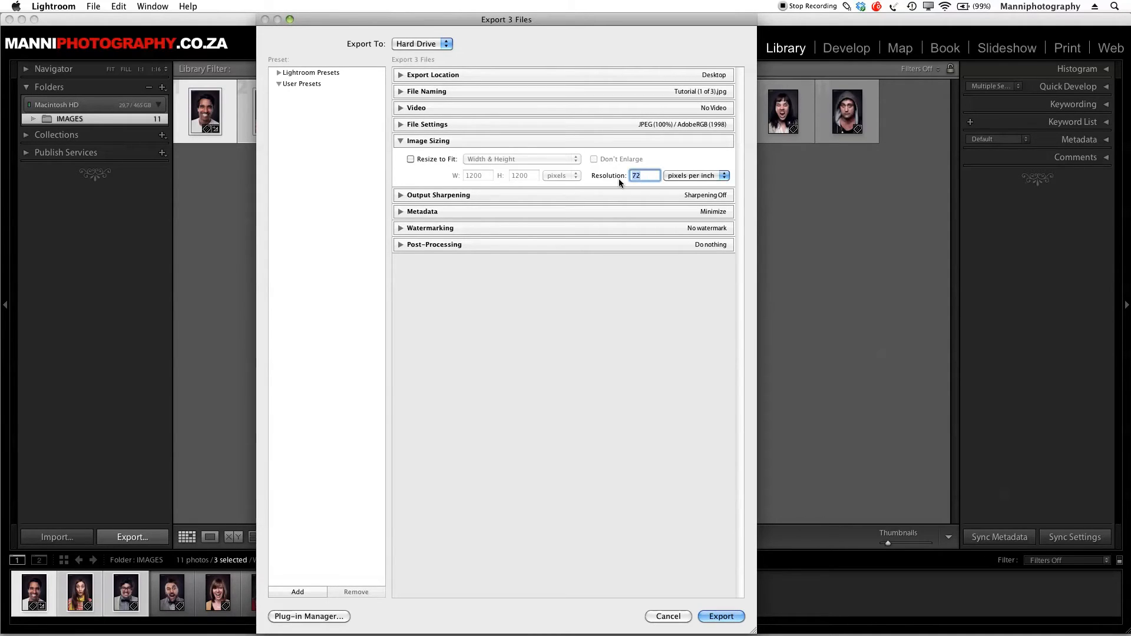
{"action": "type", "text": "300"}
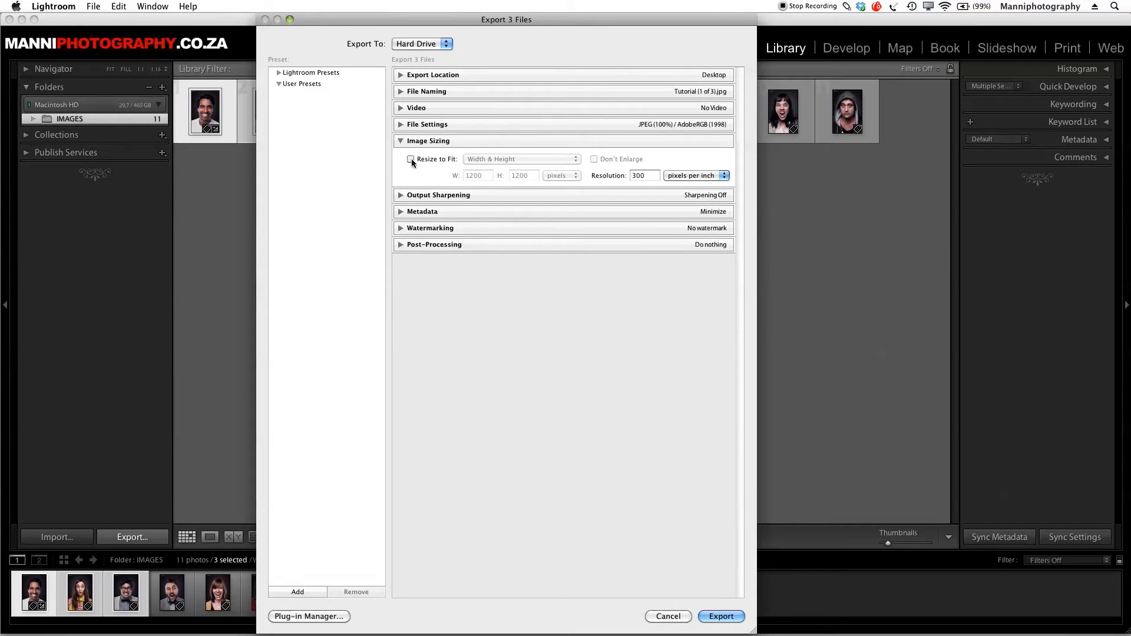
{"action": "left_click", "coordinate": [410, 159]}
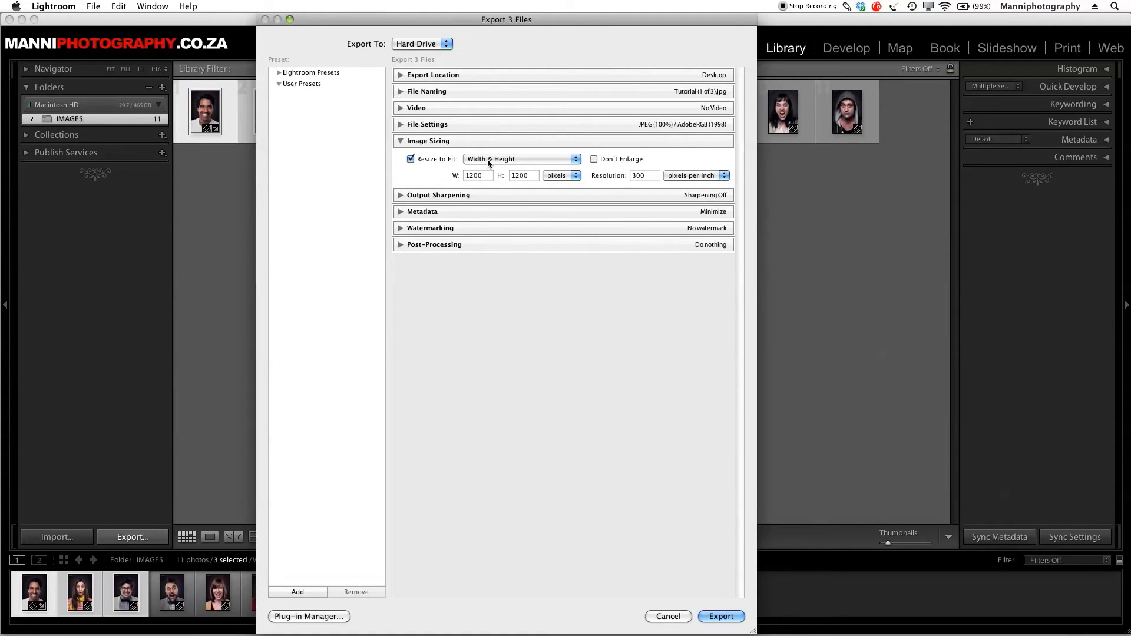
{"action": "mouse_move", "coordinate": [511, 165]}
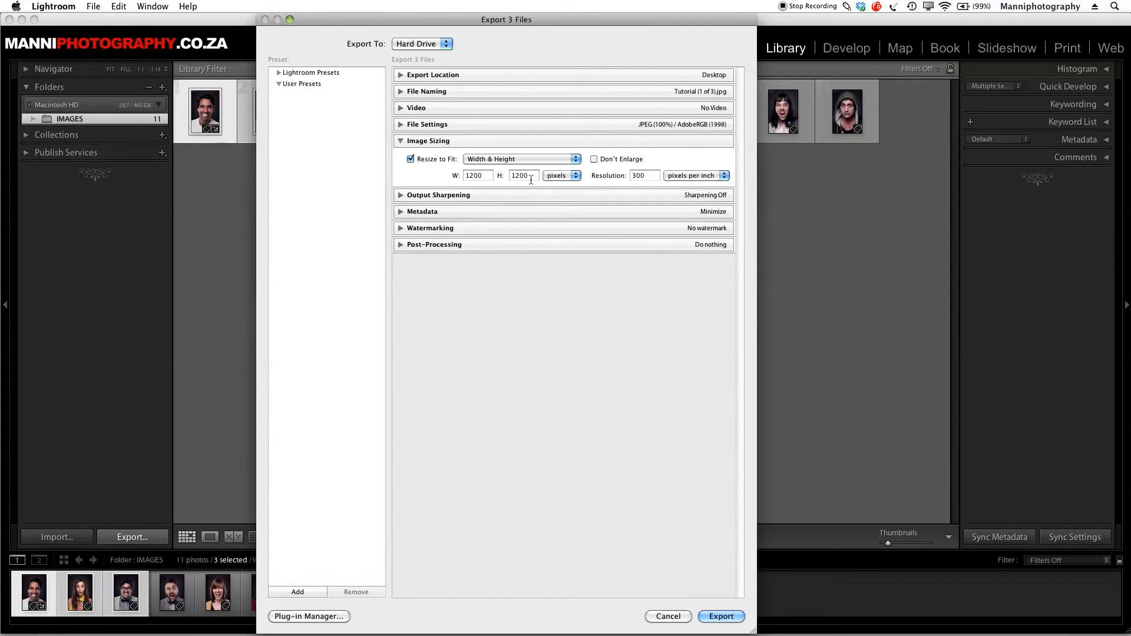
Step: Return the resolution to 72 ppi and try Long Edge sizes of 600 and 500
{"action": "left_click", "coordinate": [643, 176]}
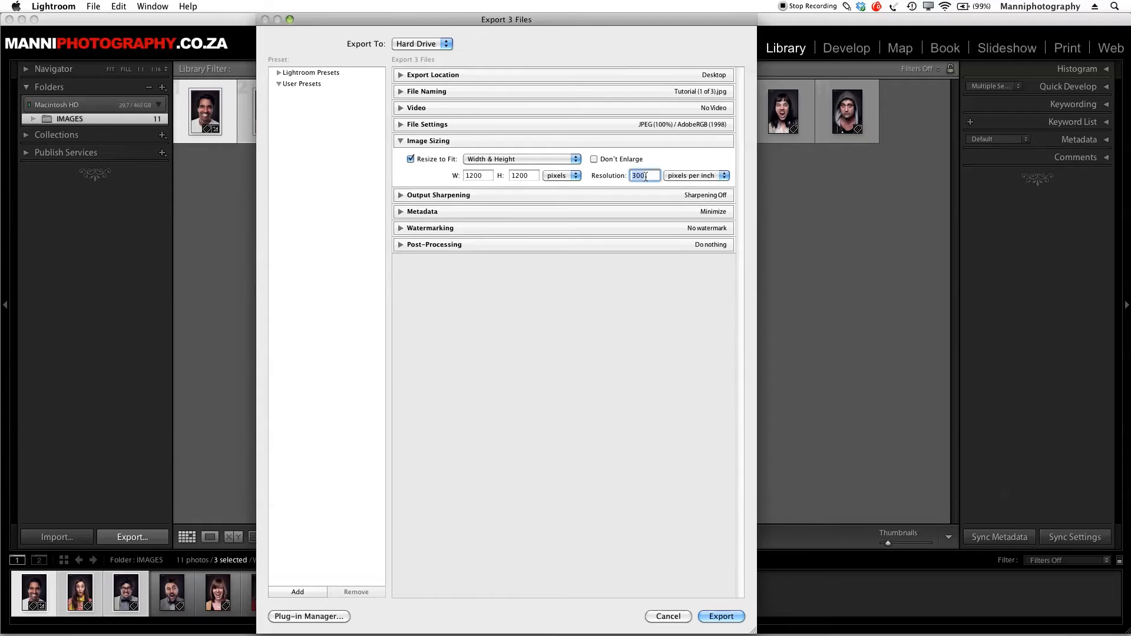
{"action": "type", "text": "72"}
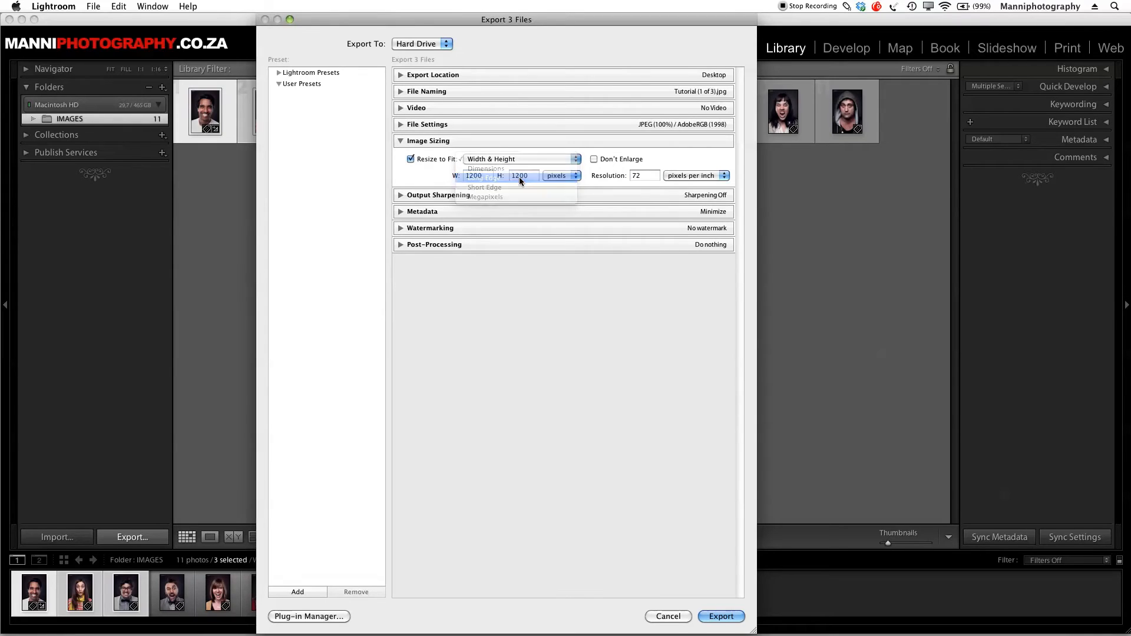
{"action": "left_click", "coordinate": [483, 177]}
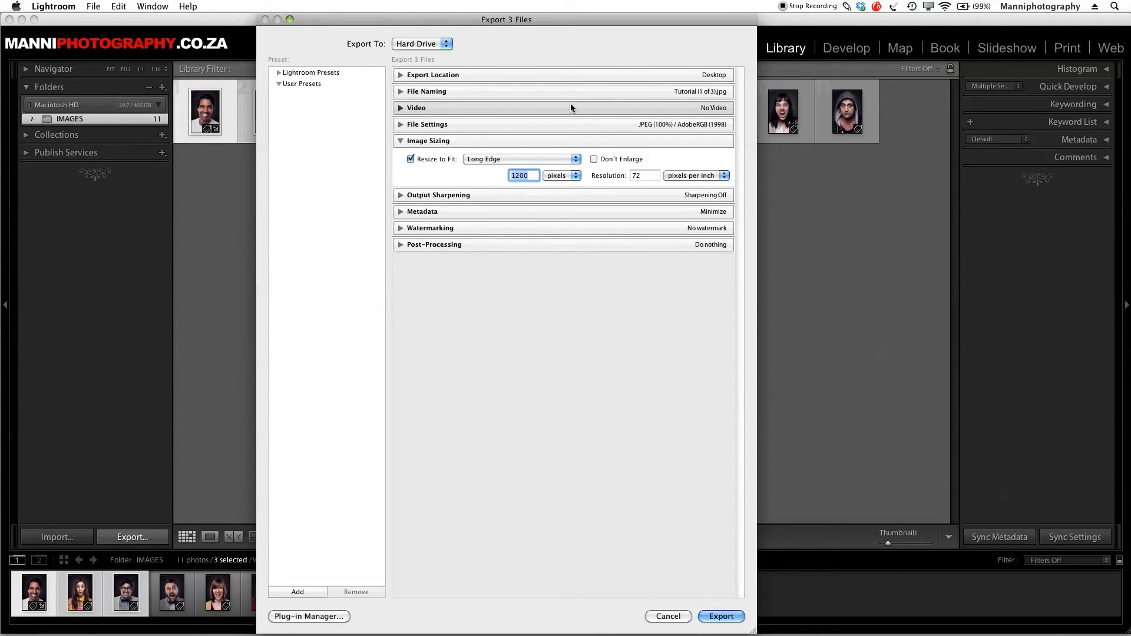
{"action": "type", "text": "6"}
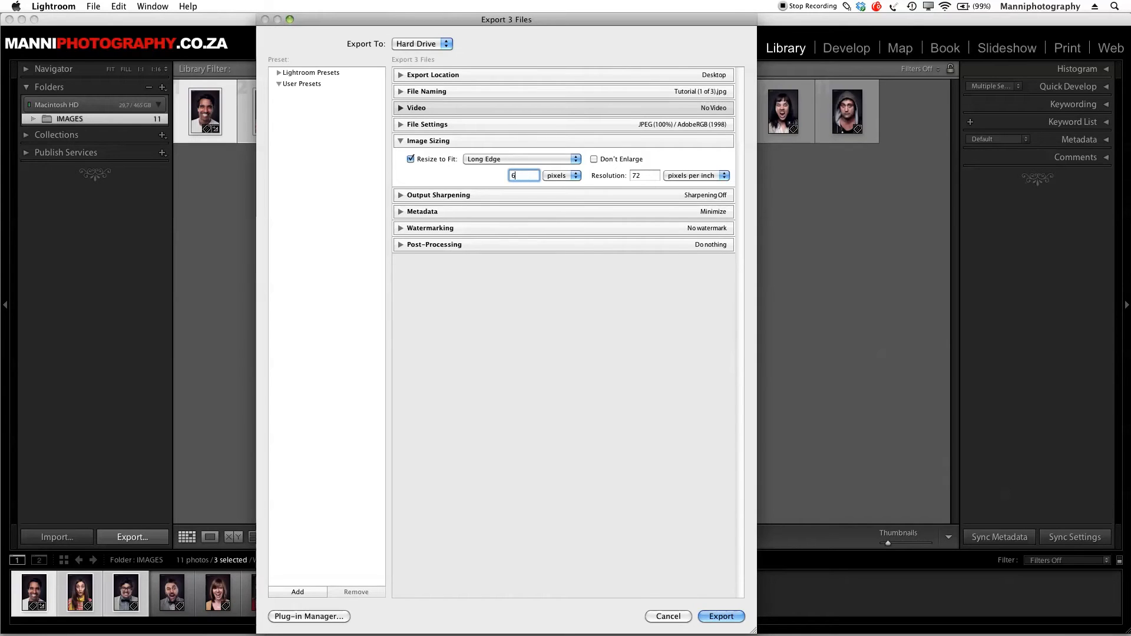
{"action": "type", "text": "00"}
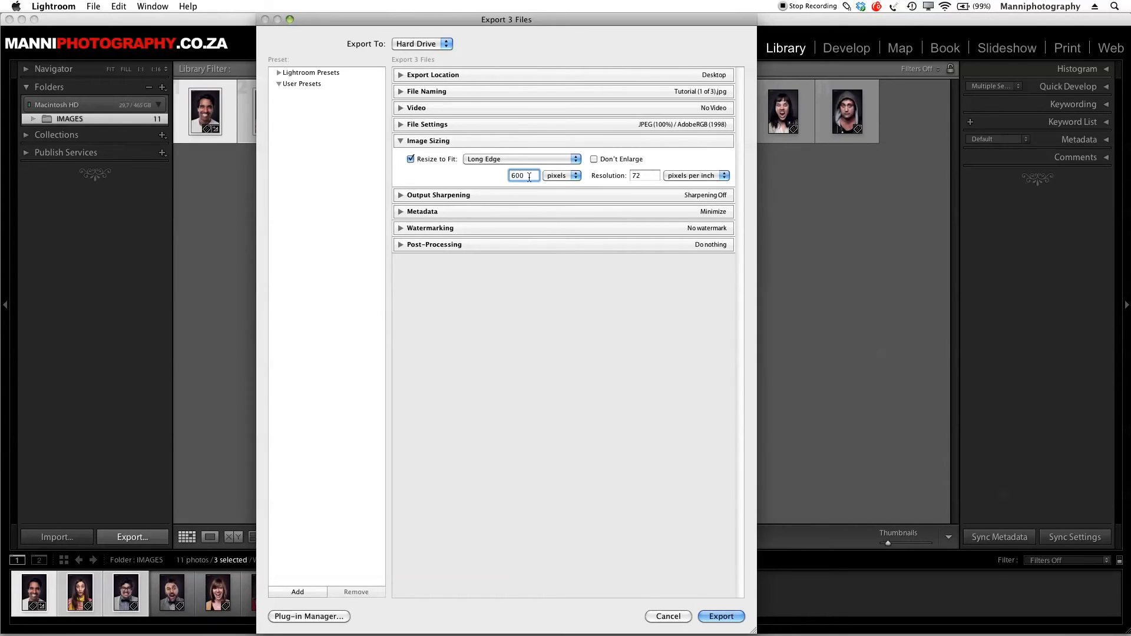
{"action": "type", "text": "500"}
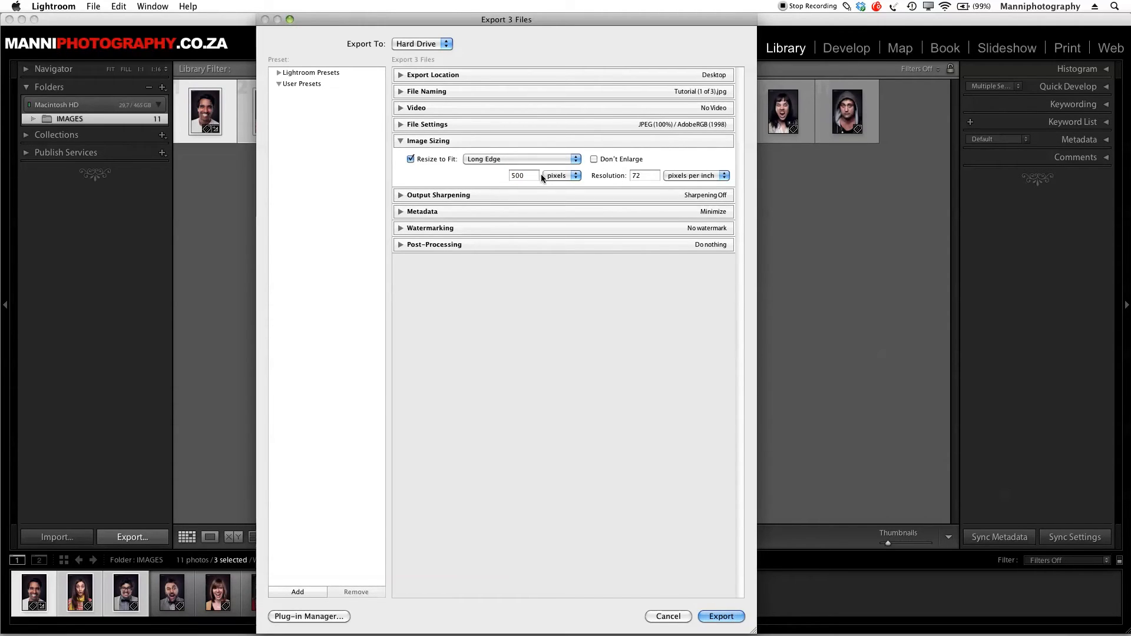
Step: Resize to fit by Width & Height at 1200 by 1200 pixels
{"action": "left_click", "coordinate": [520, 159]}
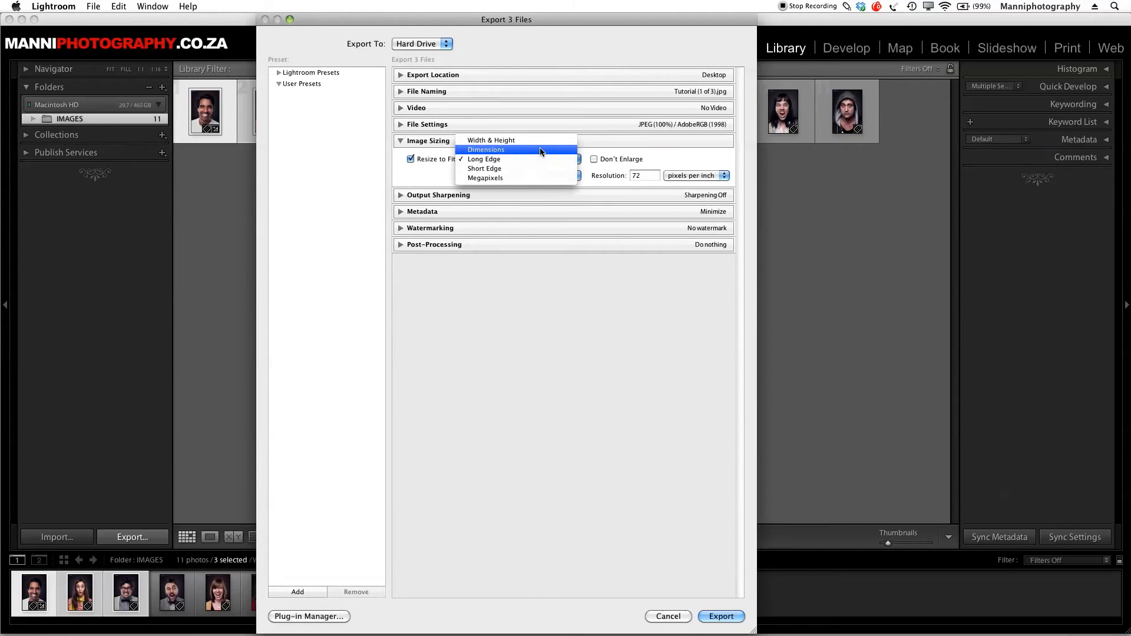
{"action": "left_click", "coordinate": [490, 139]}
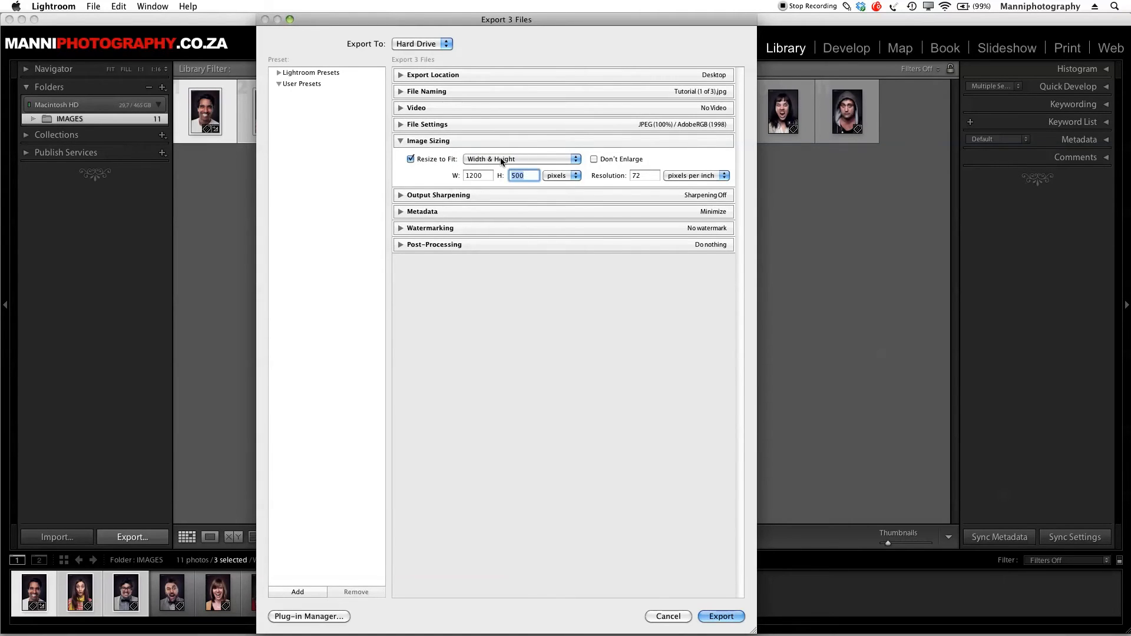
{"action": "type", "text": "1200"}
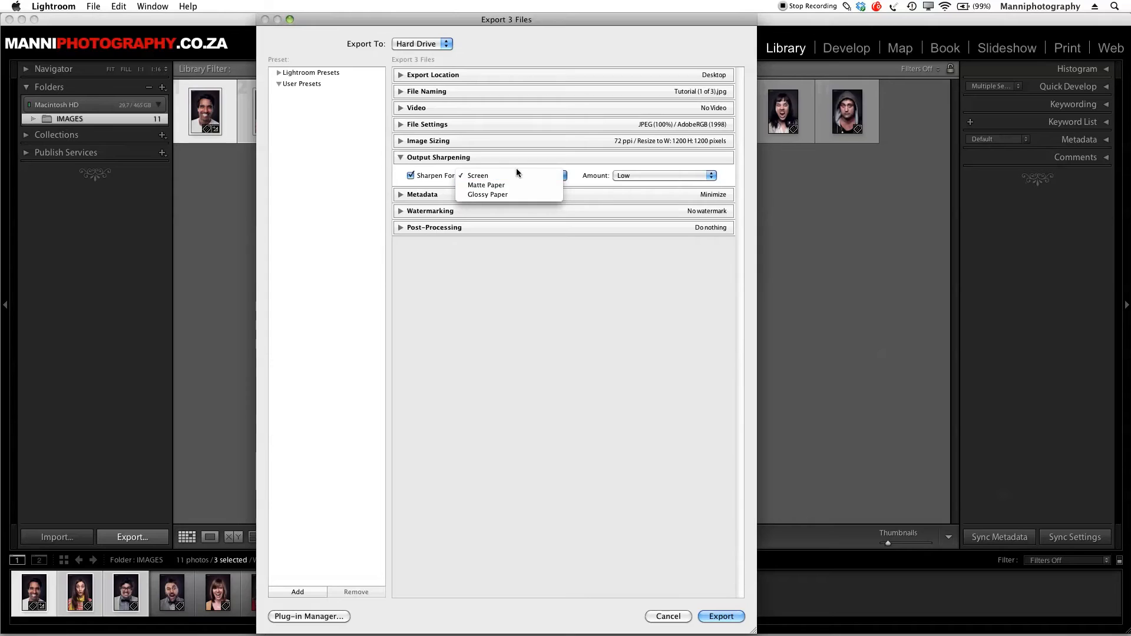
Step: Set output sharpening for Screen to the Standard amount
{"action": "left_click", "coordinate": [478, 174]}
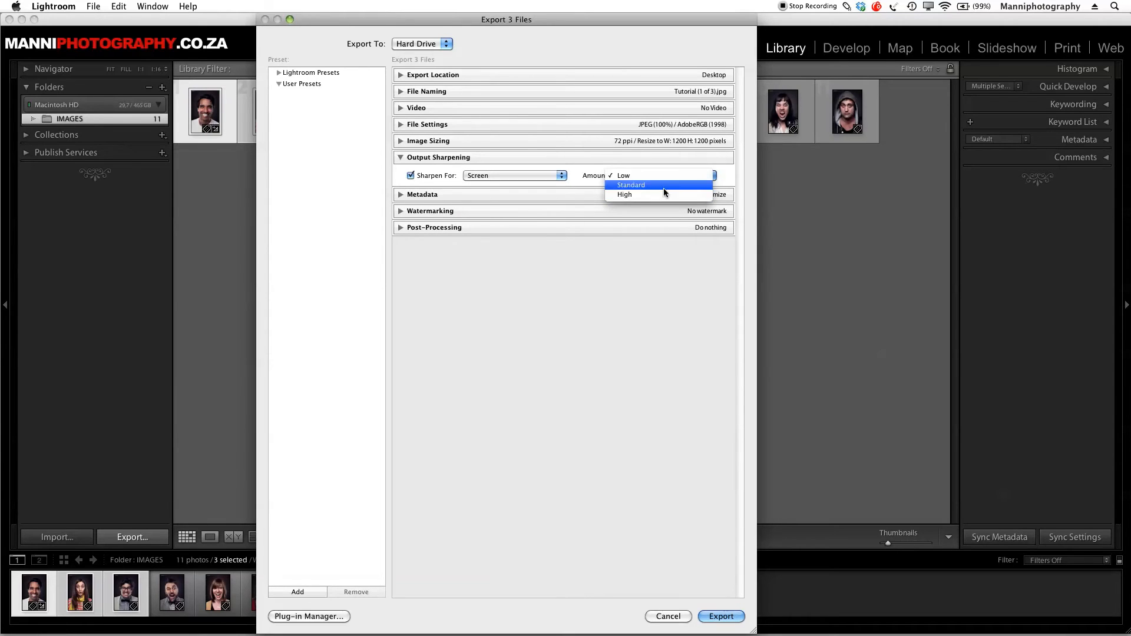
{"action": "left_click", "coordinate": [630, 184]}
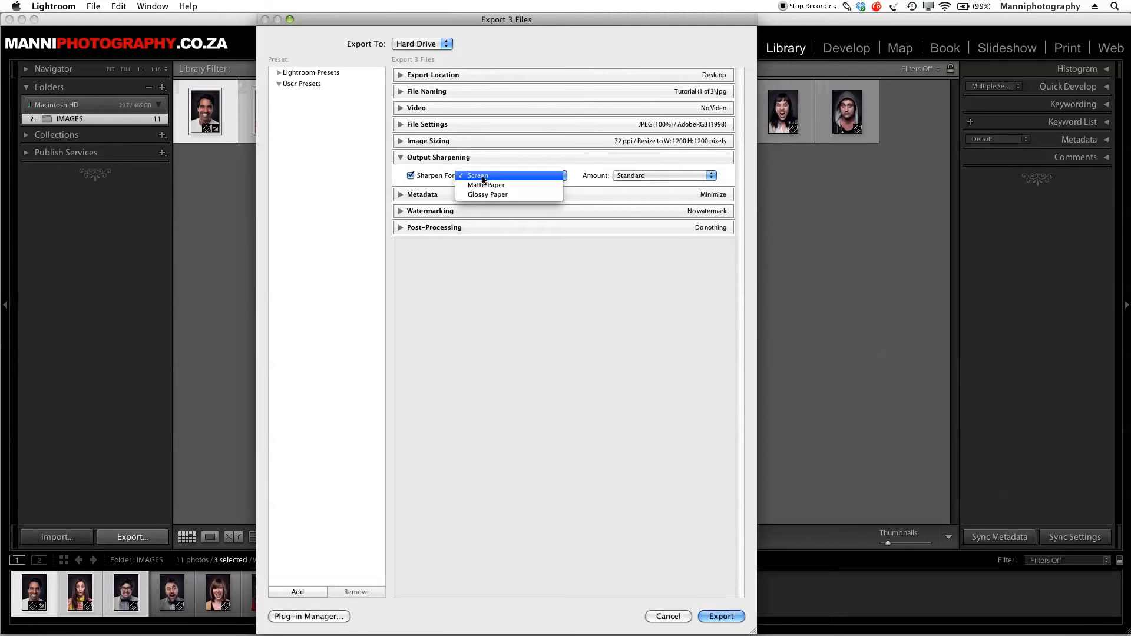
{"action": "left_click", "coordinate": [483, 176]}
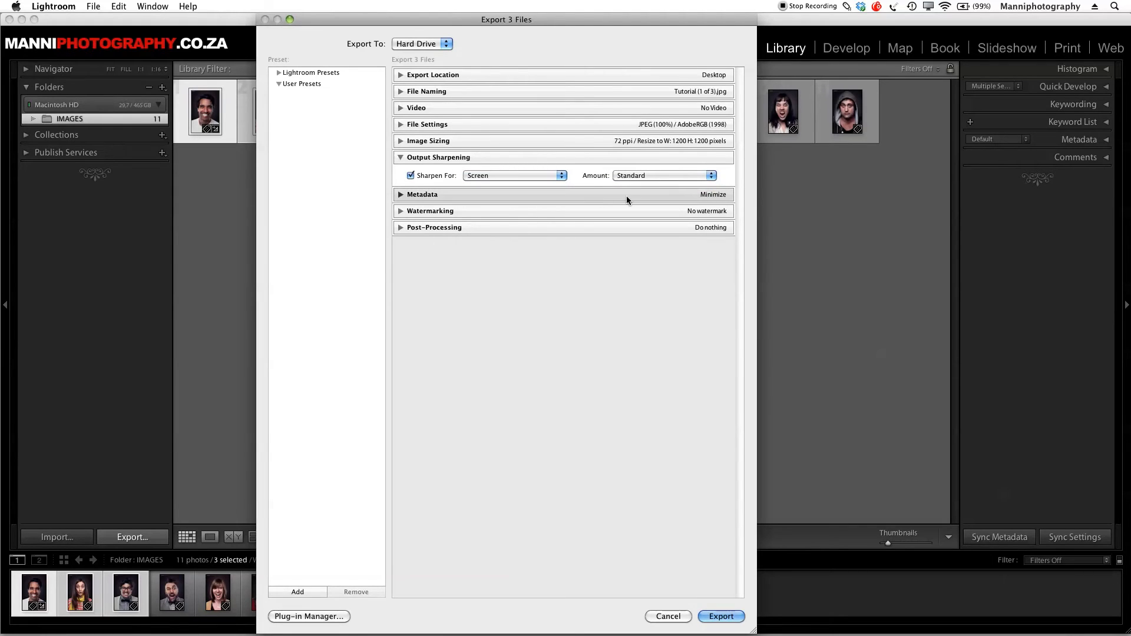
{"action": "mouse_move", "coordinate": [457, 258]}
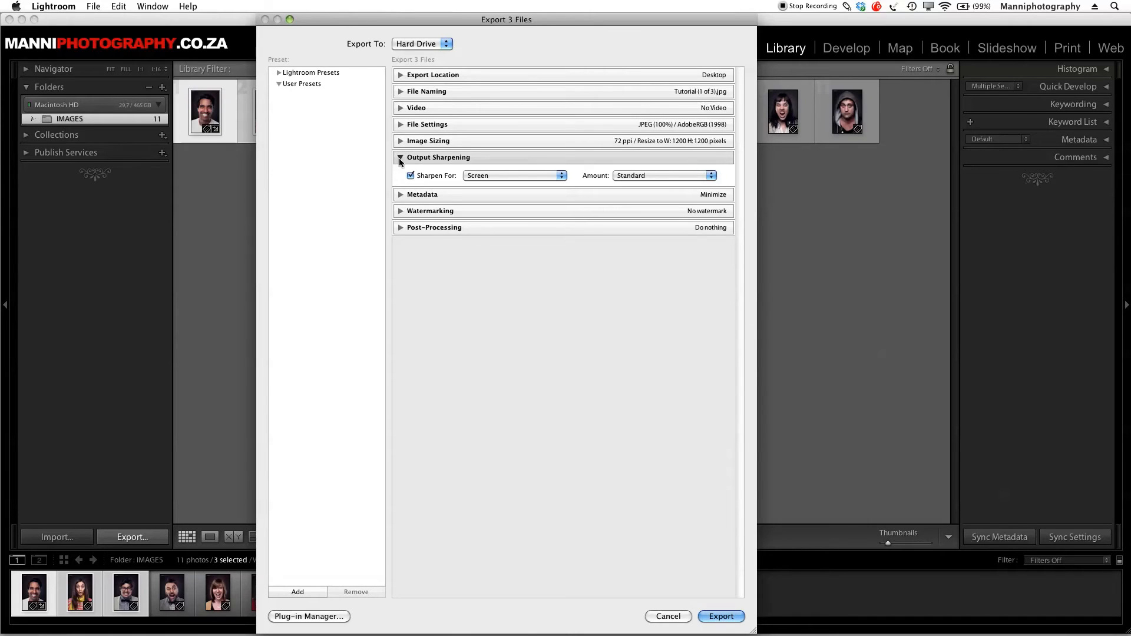
Step: Choose 'All Except Camera & Camera Raw Info' for exported metadata, keeping Remove Location Info checked
{"action": "left_click", "coordinate": [401, 158]}
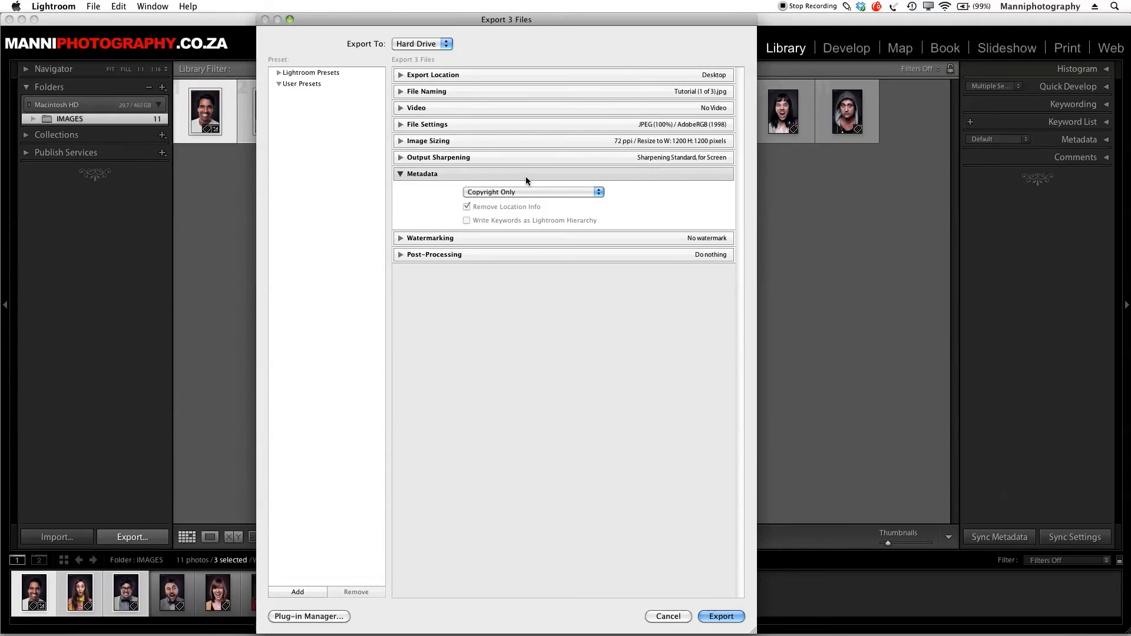
{"action": "mouse_move", "coordinate": [544, 180]}
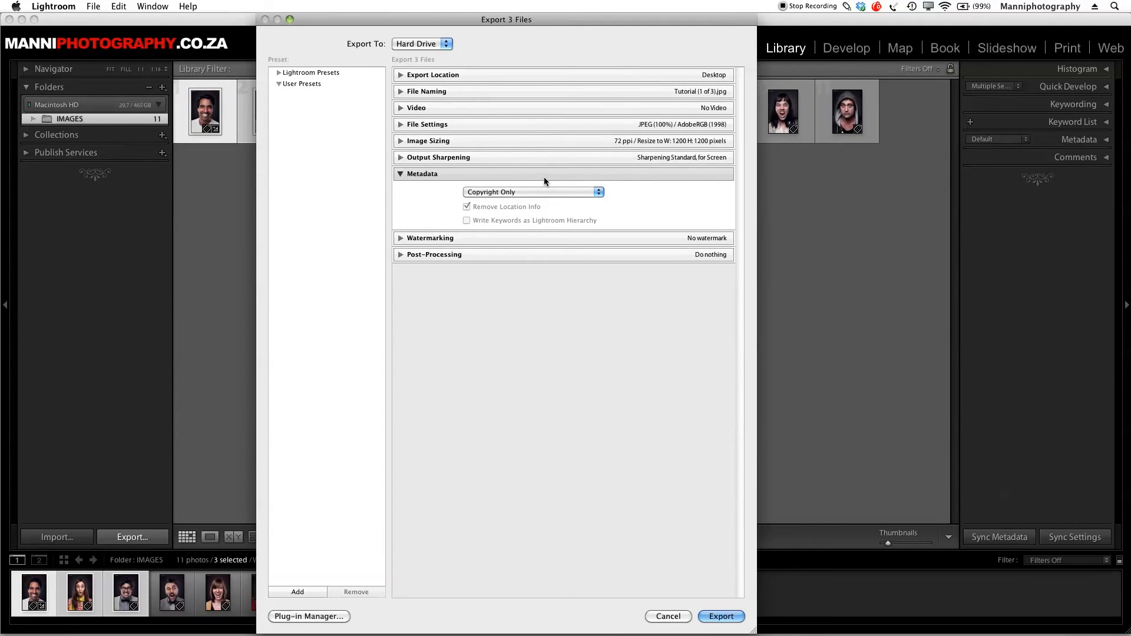
{"action": "mouse_move", "coordinate": [427, 184]}
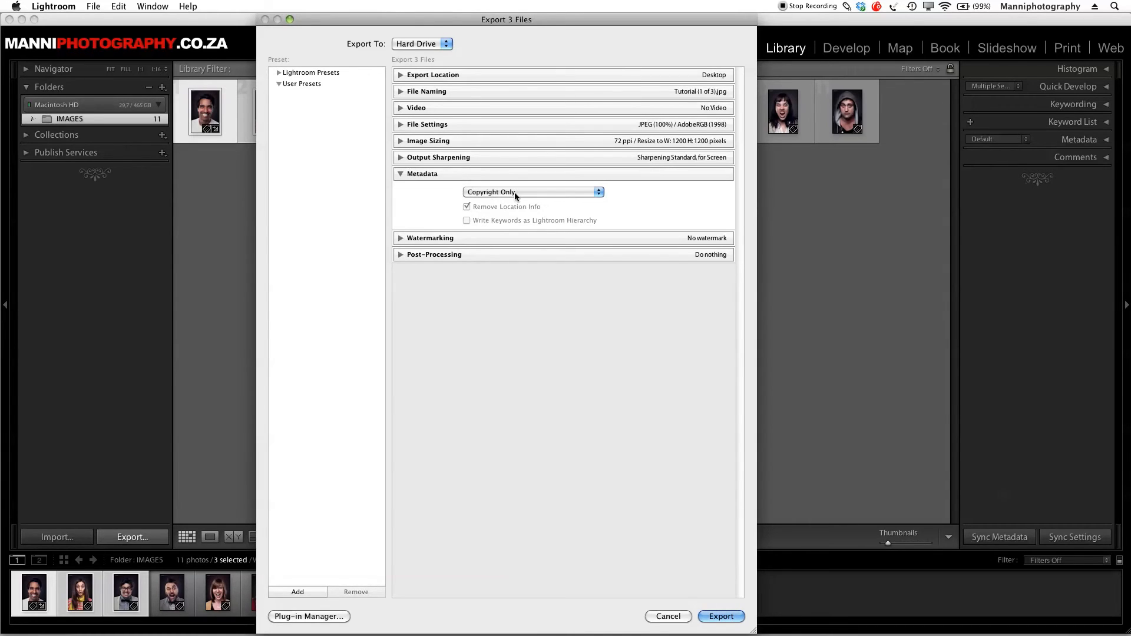
{"action": "left_click", "coordinate": [532, 191]}
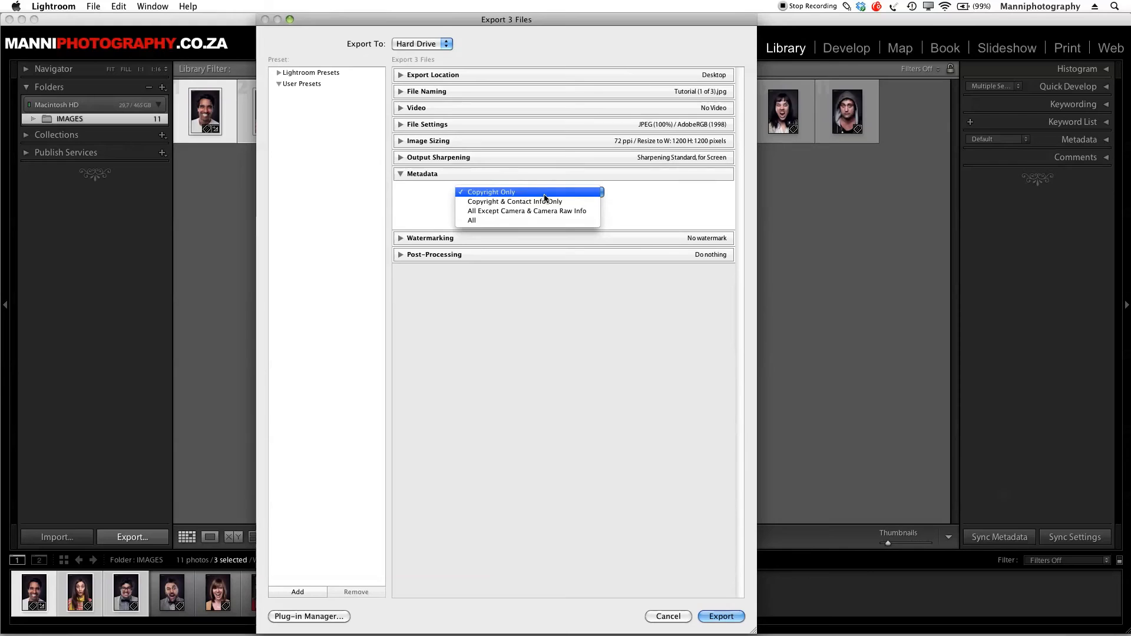
{"action": "mouse_move", "coordinate": [525, 205]}
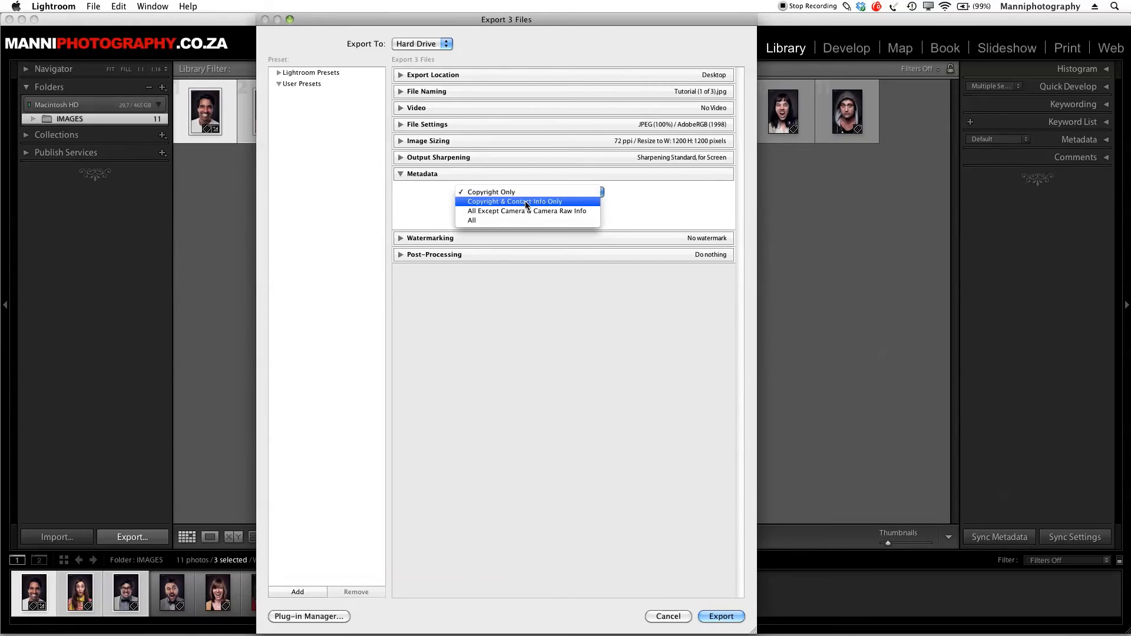
{"action": "mouse_move", "coordinate": [589, 205]}
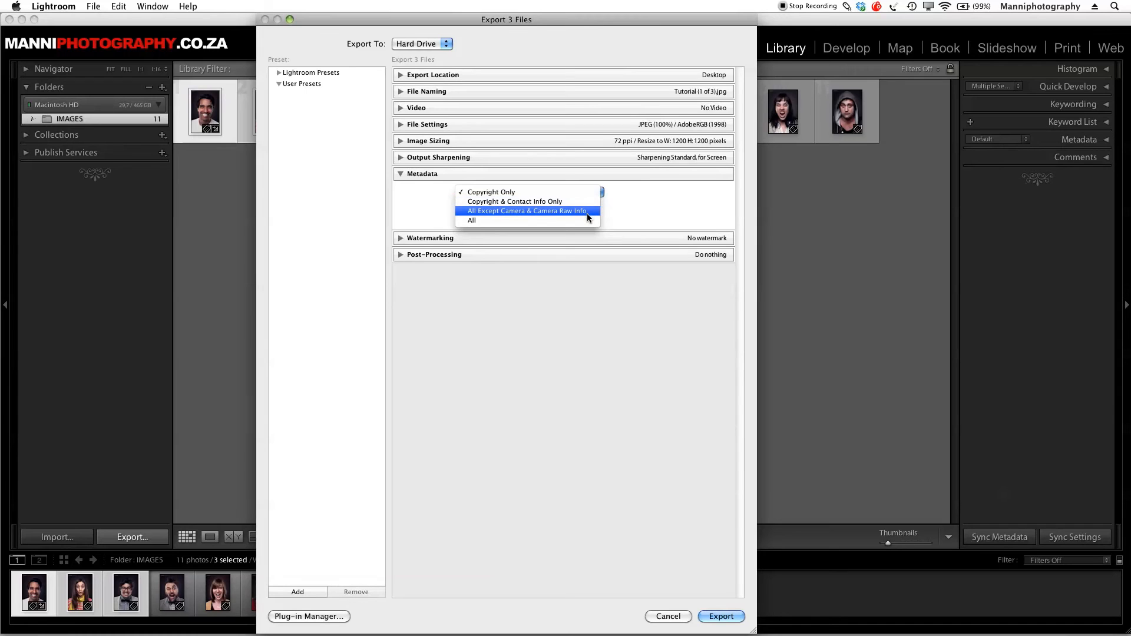
{"action": "mouse_move", "coordinate": [583, 212]}
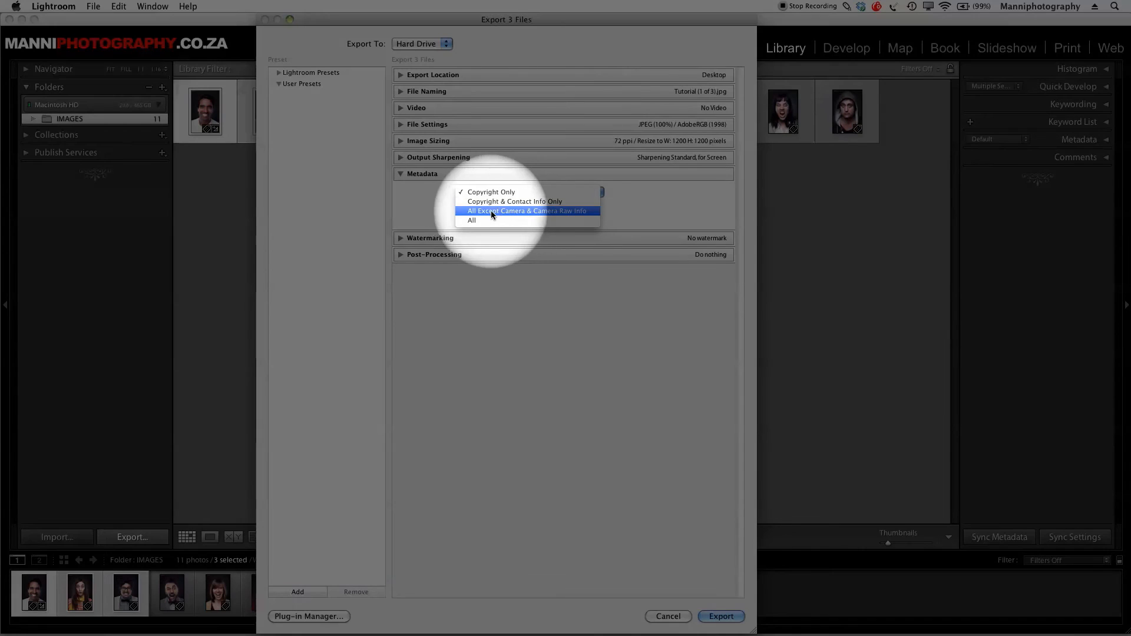
{"action": "left_click", "coordinate": [528, 211]}
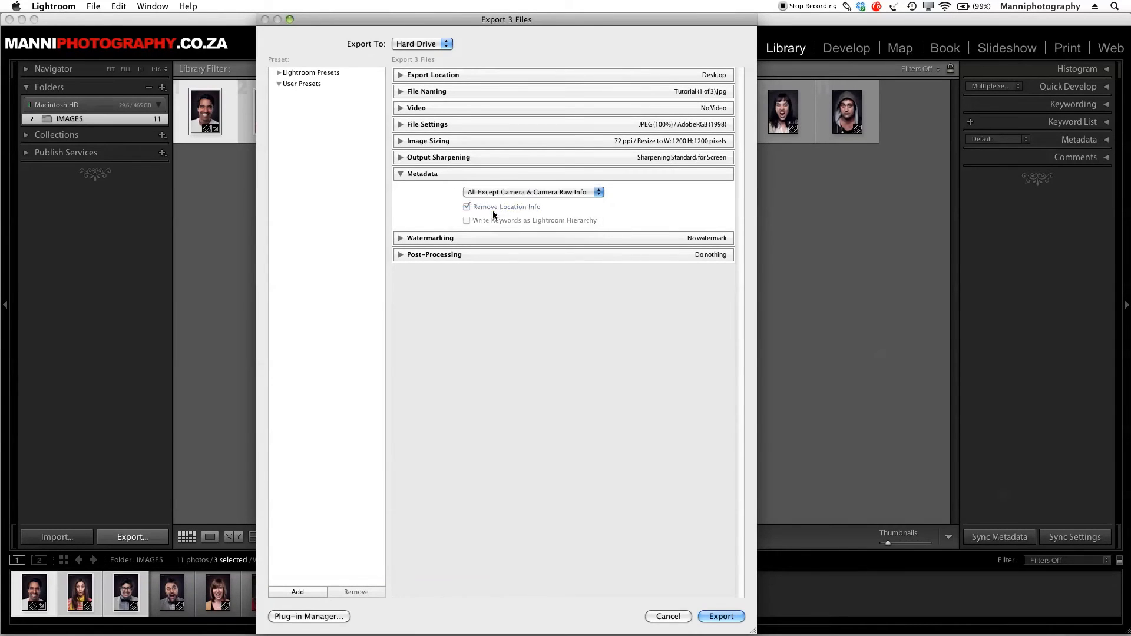
{"action": "left_click", "coordinate": [534, 191]}
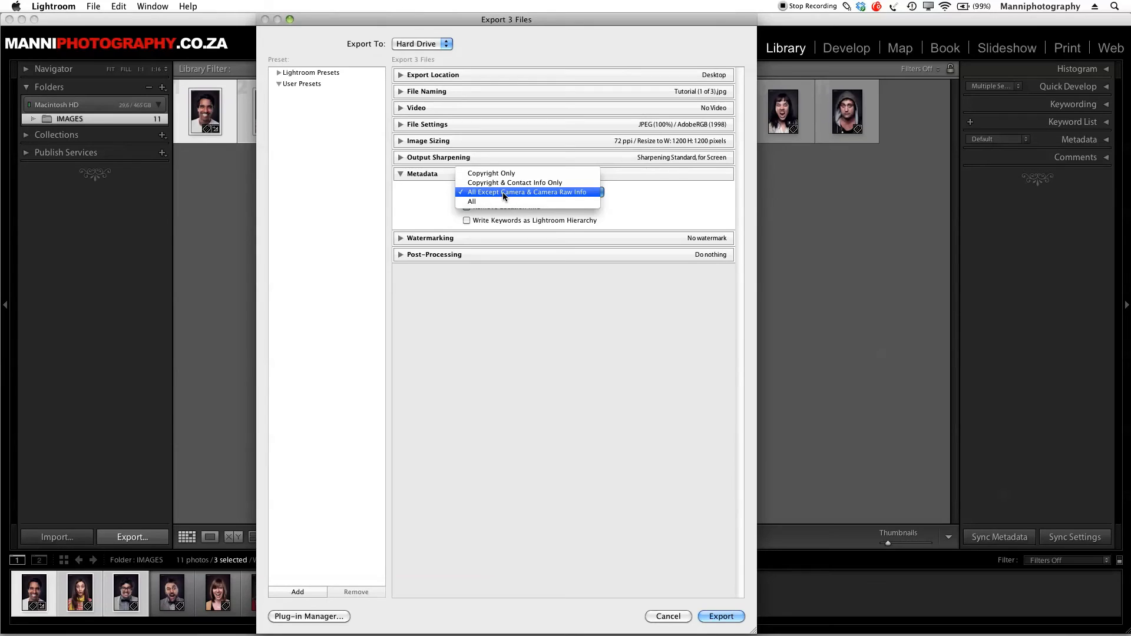
{"action": "mouse_move", "coordinate": [516, 196]}
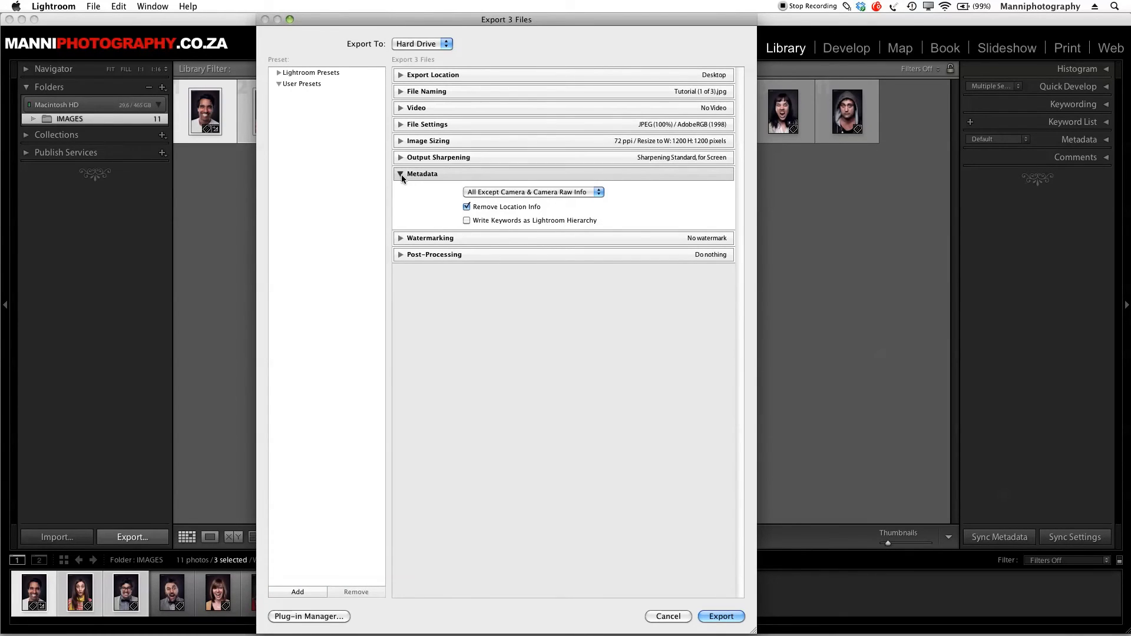
Step: Turn on watermarking and select the 'workshop1' watermark for the export
{"action": "left_click", "coordinate": [428, 191]}
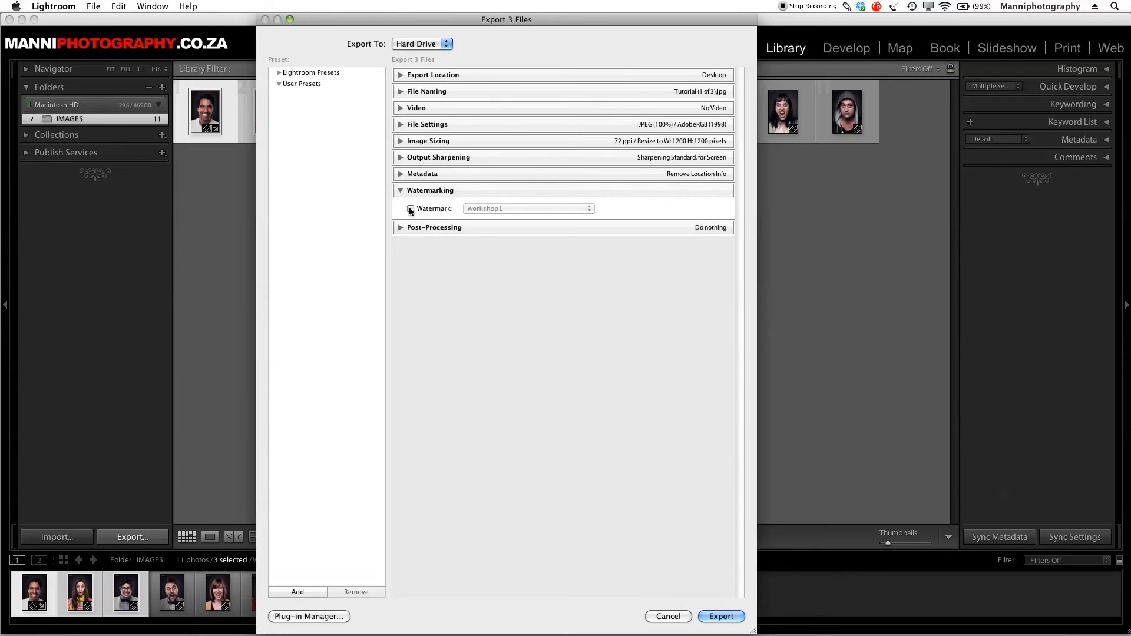
{"action": "left_click", "coordinate": [410, 209]}
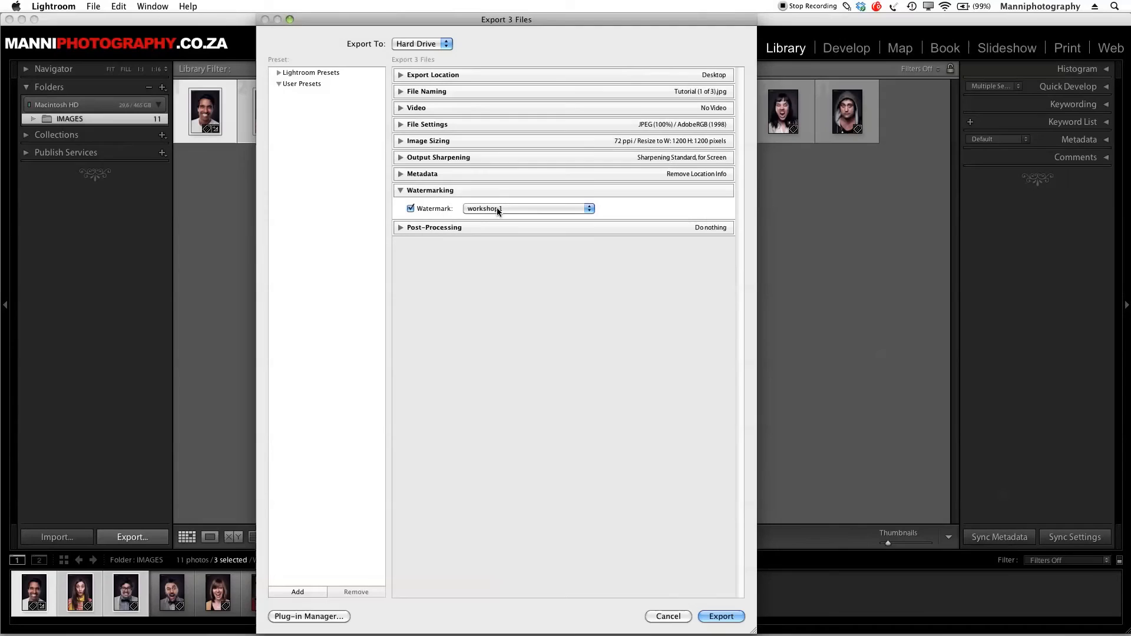
{"action": "left_click", "coordinate": [526, 208]}
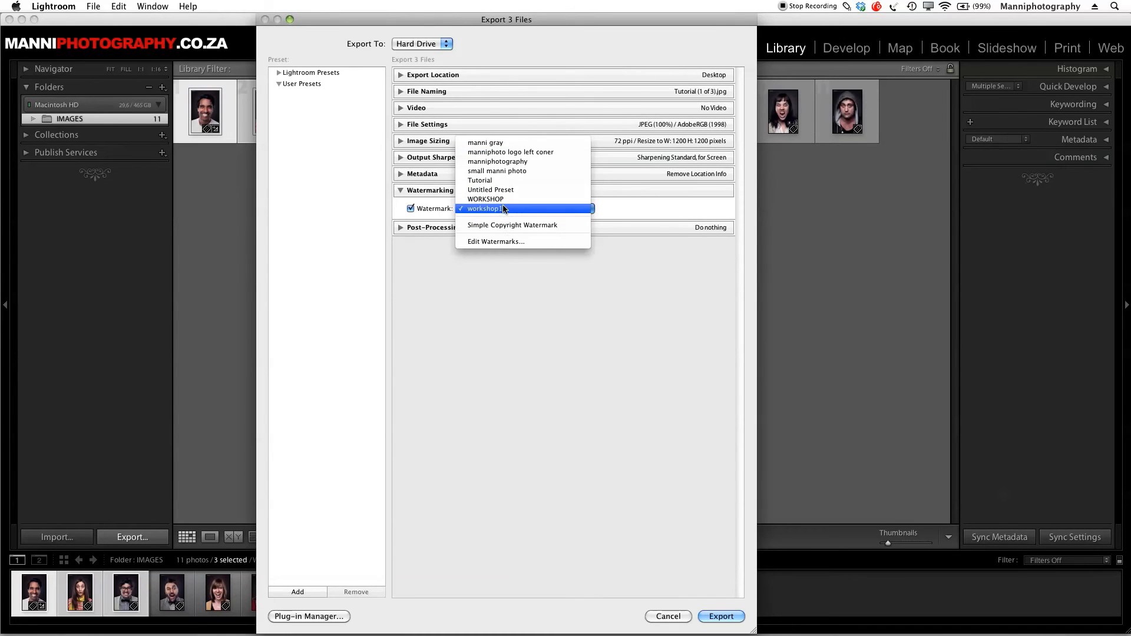
{"action": "left_click", "coordinate": [483, 208]}
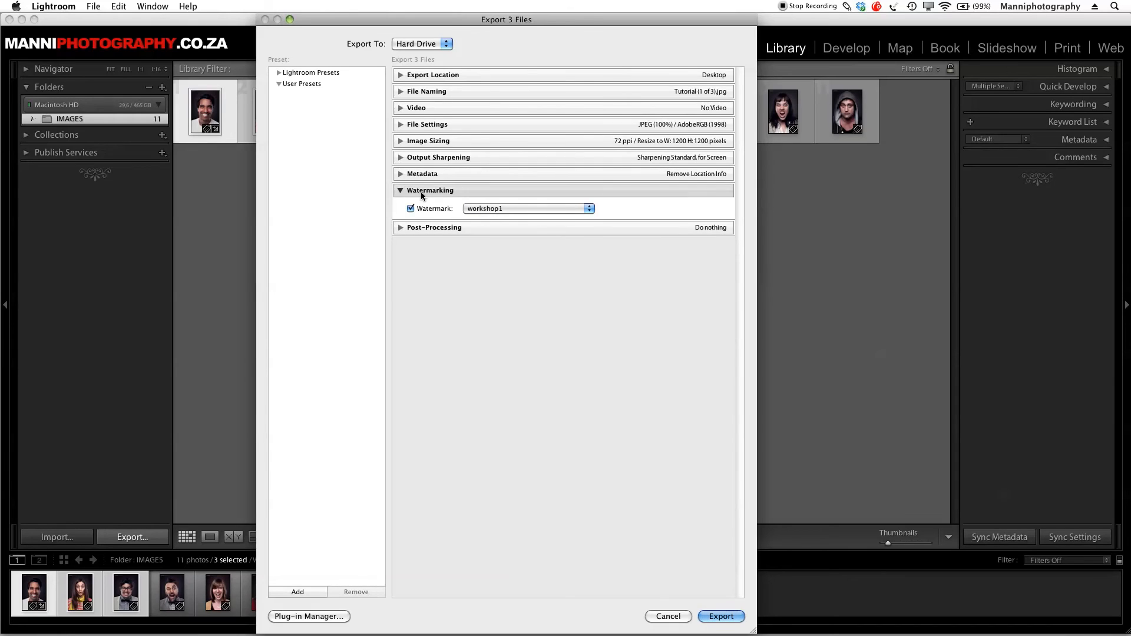
{"action": "left_click", "coordinate": [400, 190]}
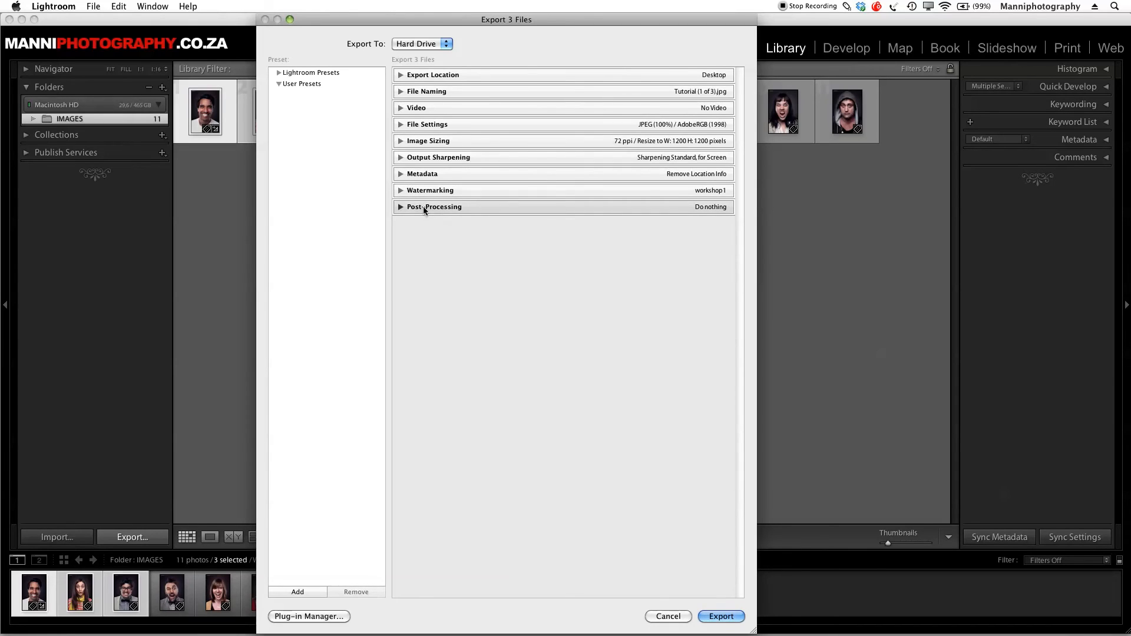
{"action": "left_click", "coordinate": [402, 207]}
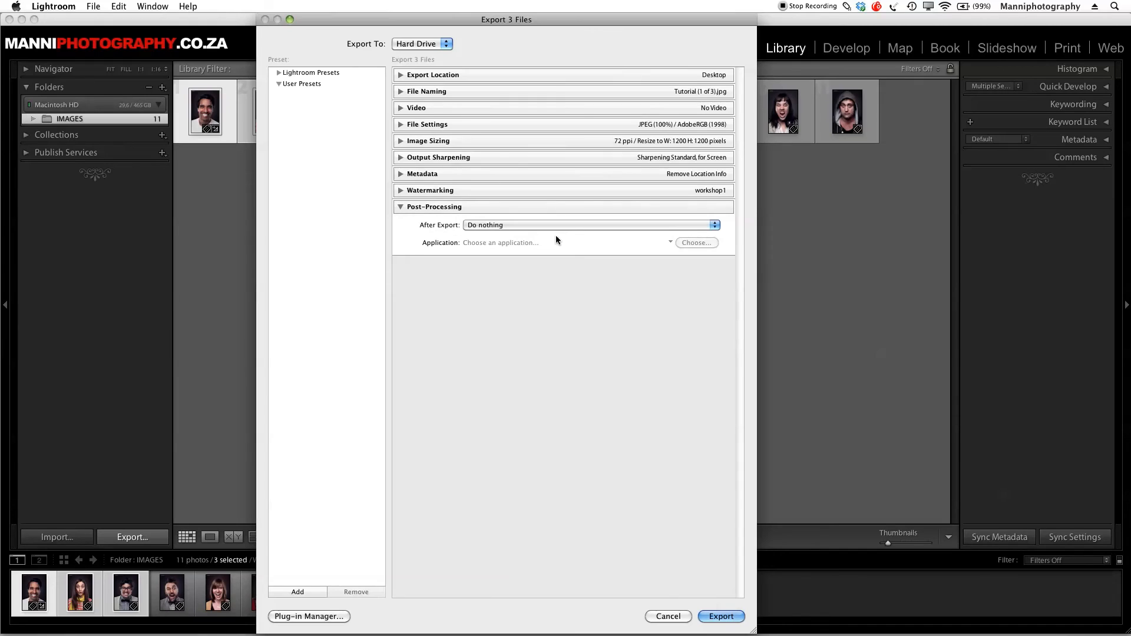
{"action": "left_click", "coordinate": [589, 225]}
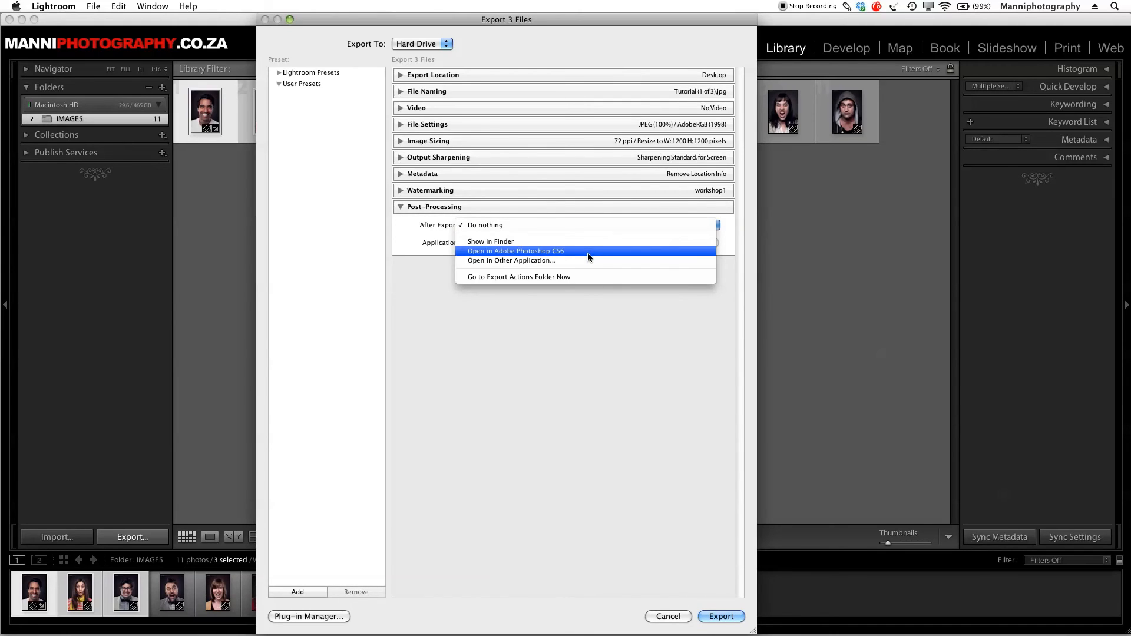
{"action": "mouse_move", "coordinate": [493, 225]}
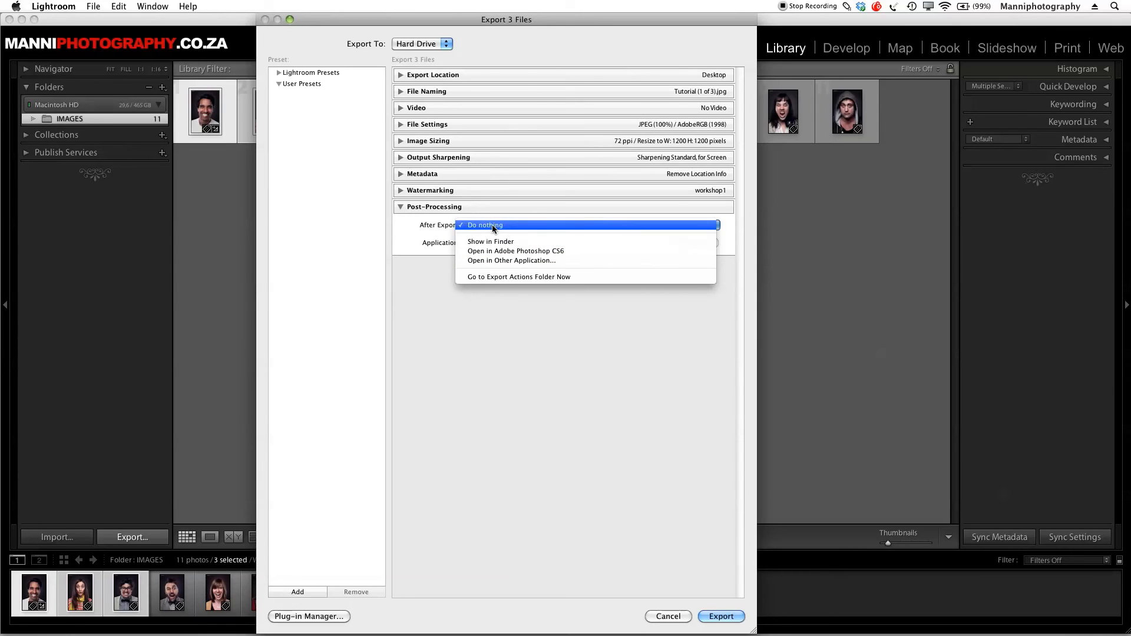
{"action": "left_click", "coordinate": [484, 225]}
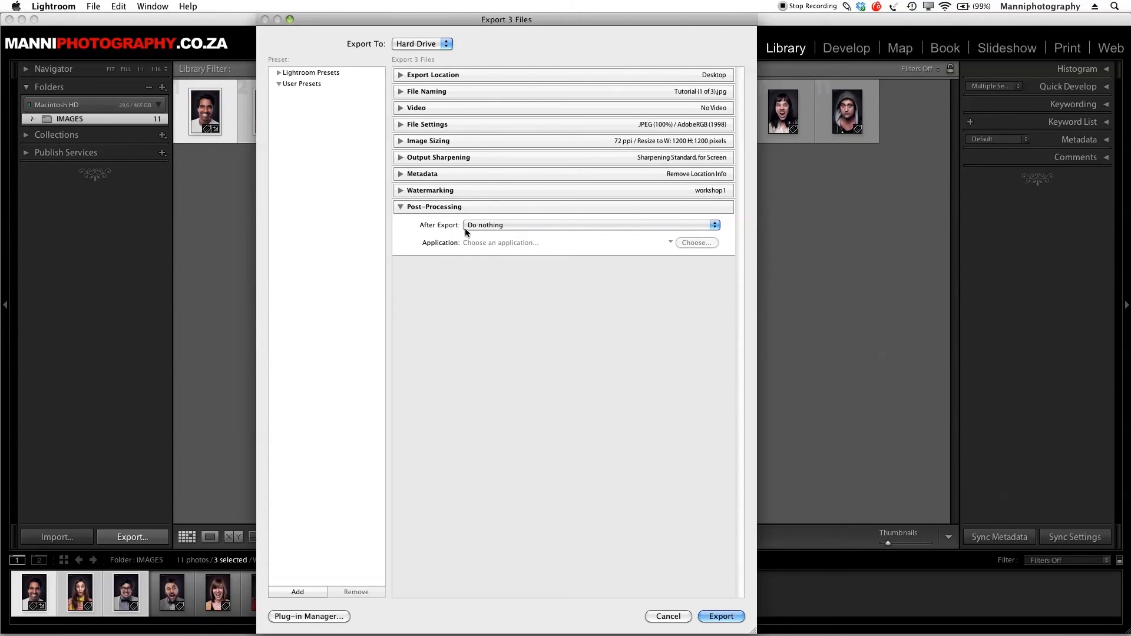
{"action": "left_click", "coordinate": [401, 206]}
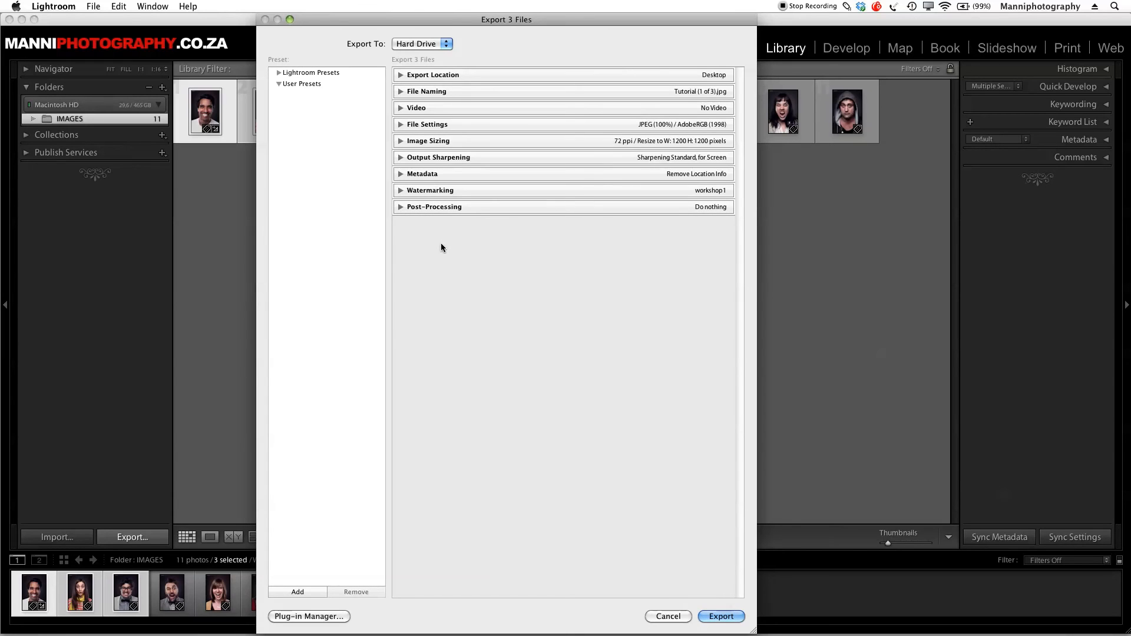
{"action": "left_click", "coordinate": [720, 632]}
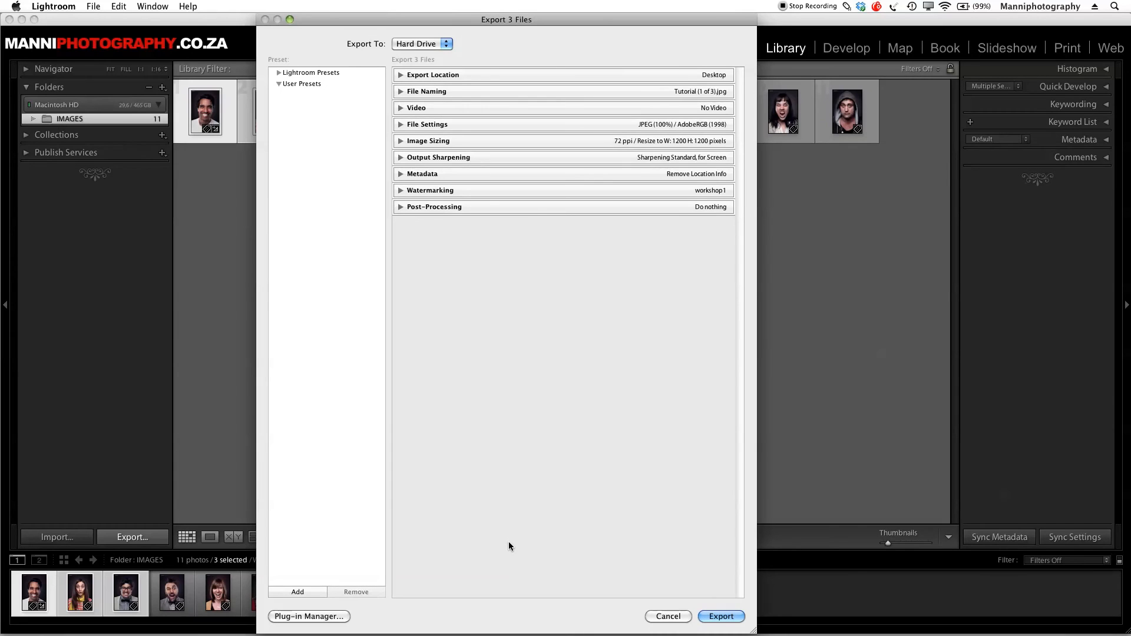
{"action": "mouse_move", "coordinate": [695, 614]}
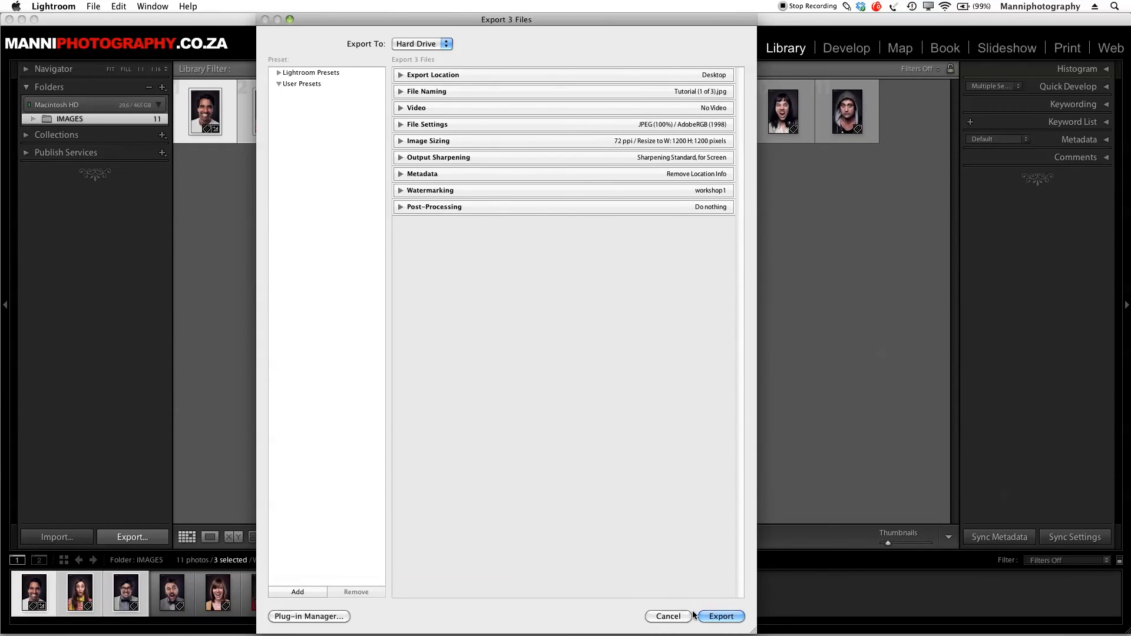
Step: Run the export, writing Tutorial (1 of 3)–(3 of 3).jpg to the Desktop
{"action": "left_click", "coordinate": [720, 616]}
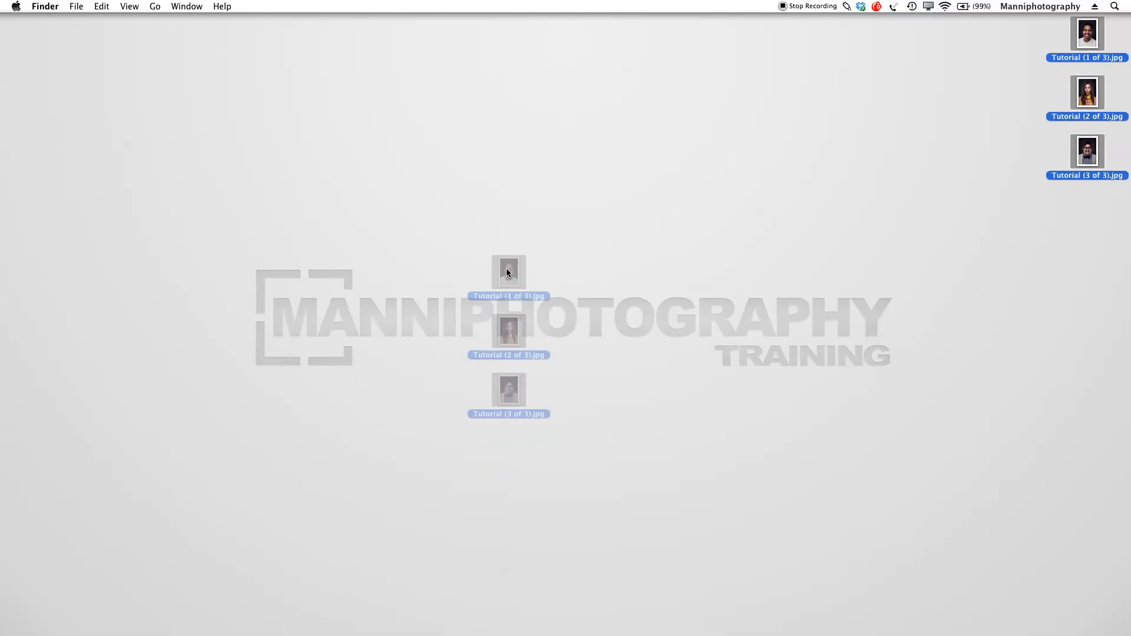
Step: Open Tutorial (1 of 3).jpg in Preview to check the workshop watermark, then the second file
{"action": "double_click", "coordinate": [509, 272]}
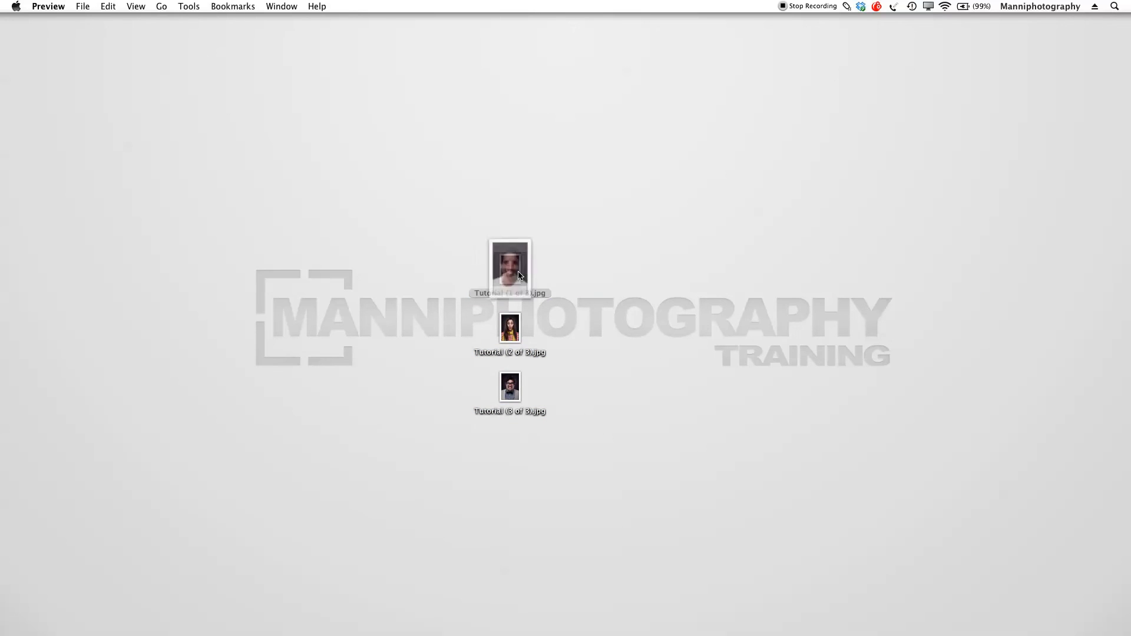
{"action": "double_click", "coordinate": [509, 271]}
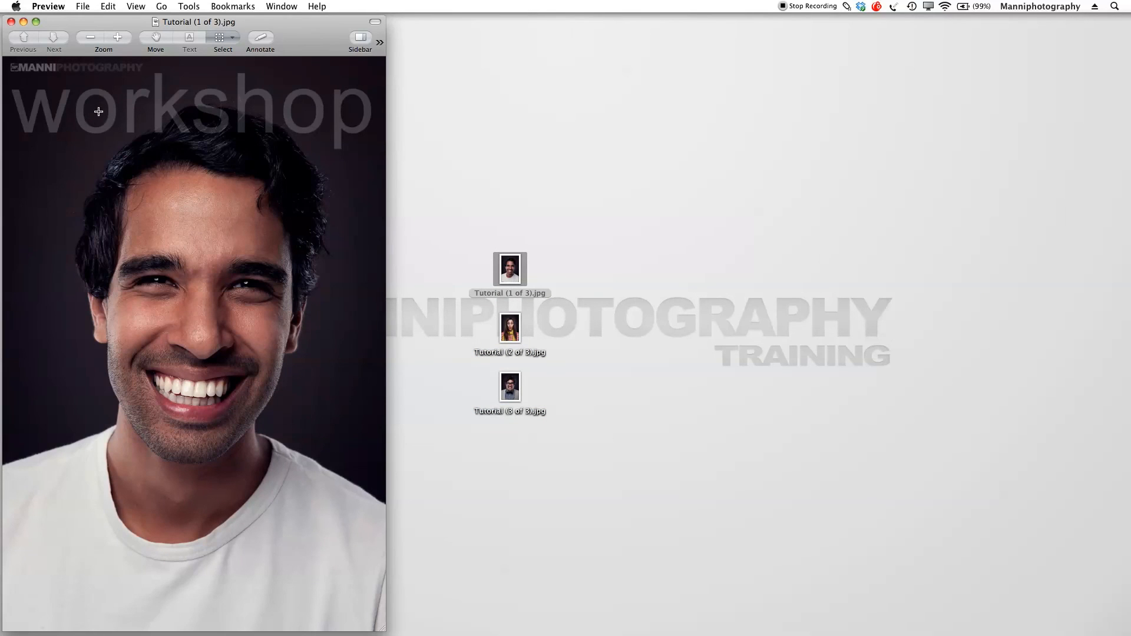
{"action": "mouse_move", "coordinate": [265, 81]}
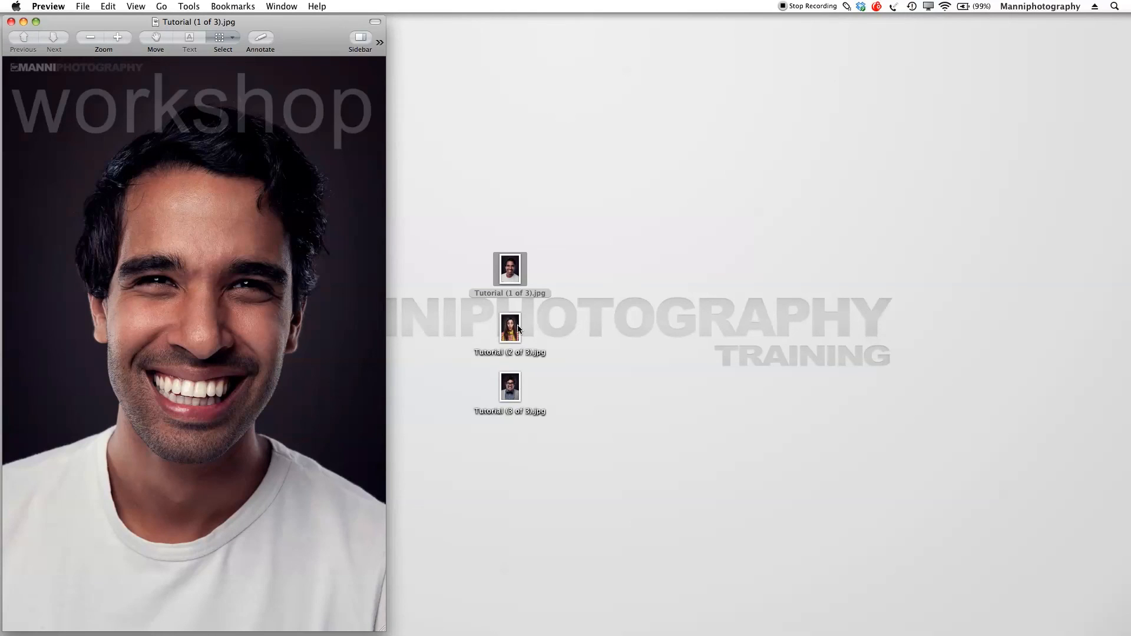
{"action": "double_click", "coordinate": [509, 330]}
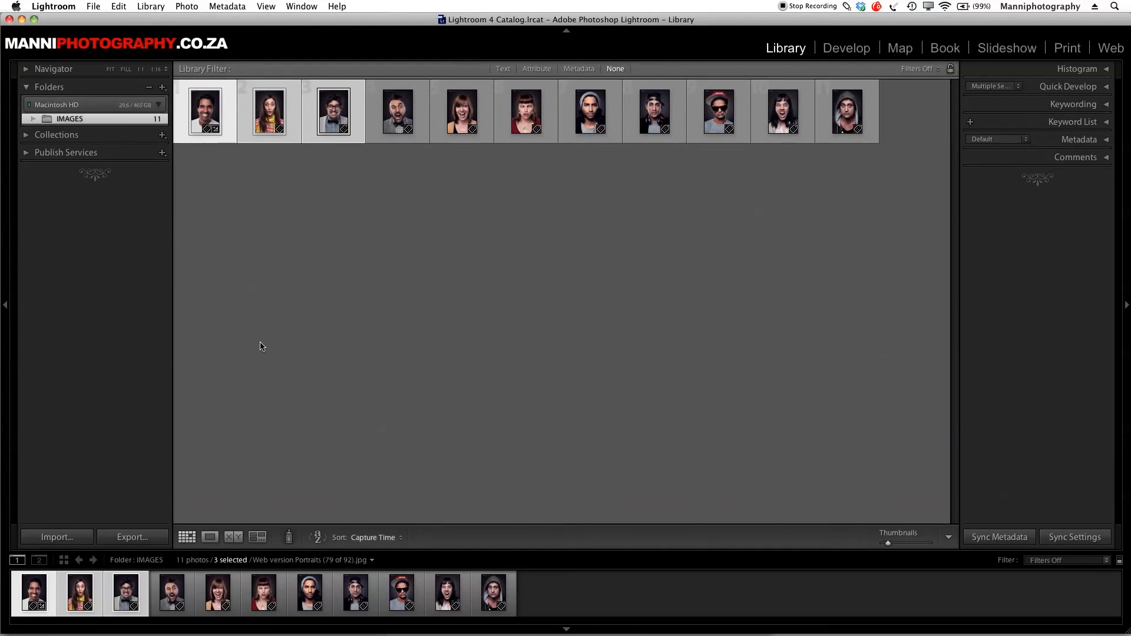
{"action": "mouse_move", "coordinate": [281, 222]}
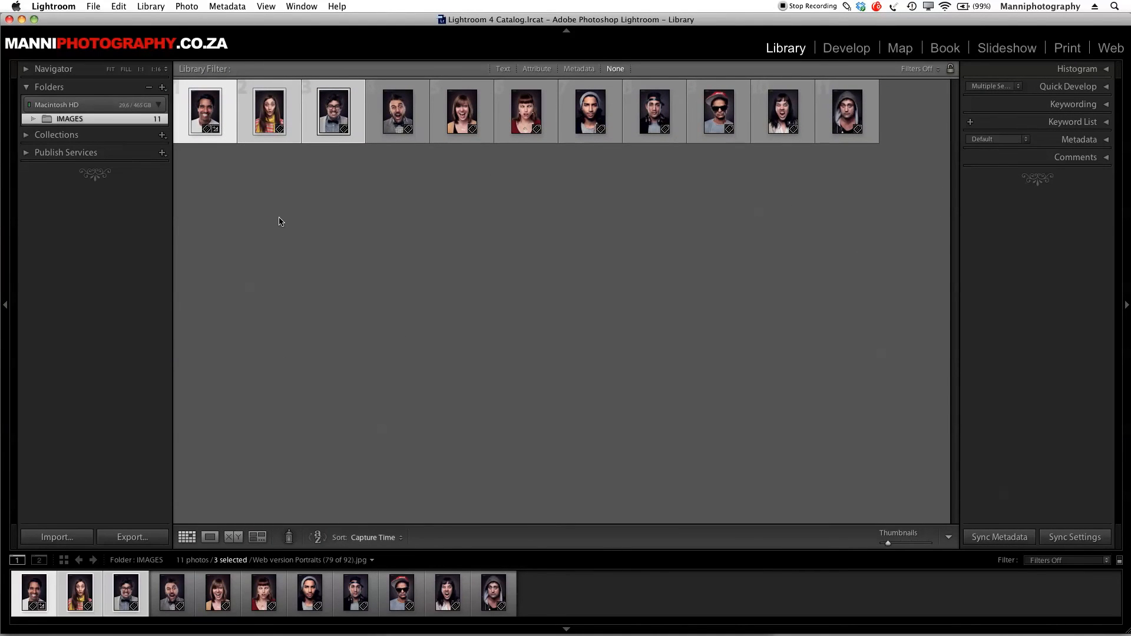